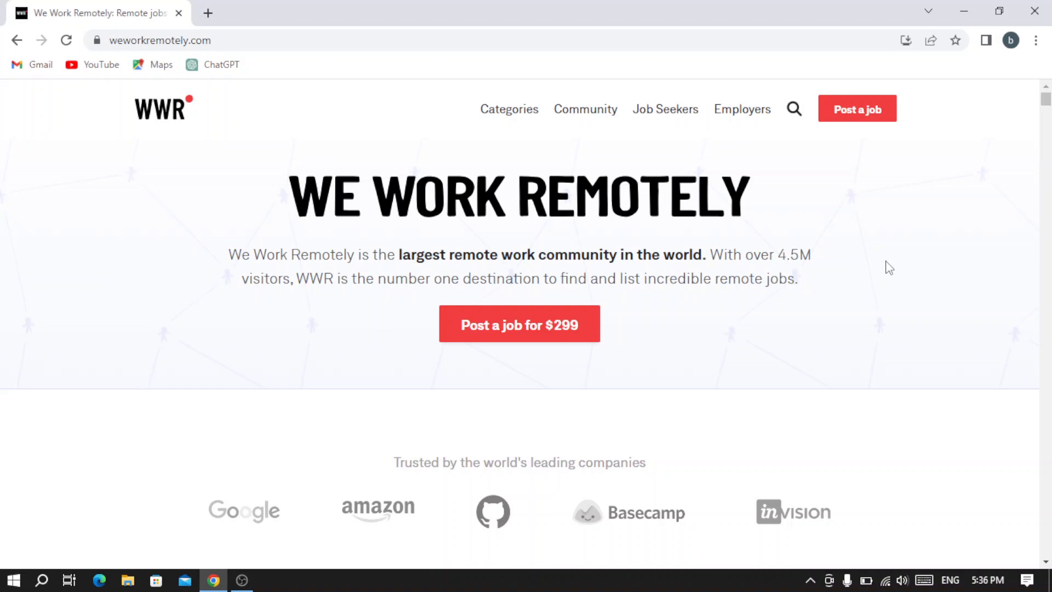
mouse_move(356, 397)
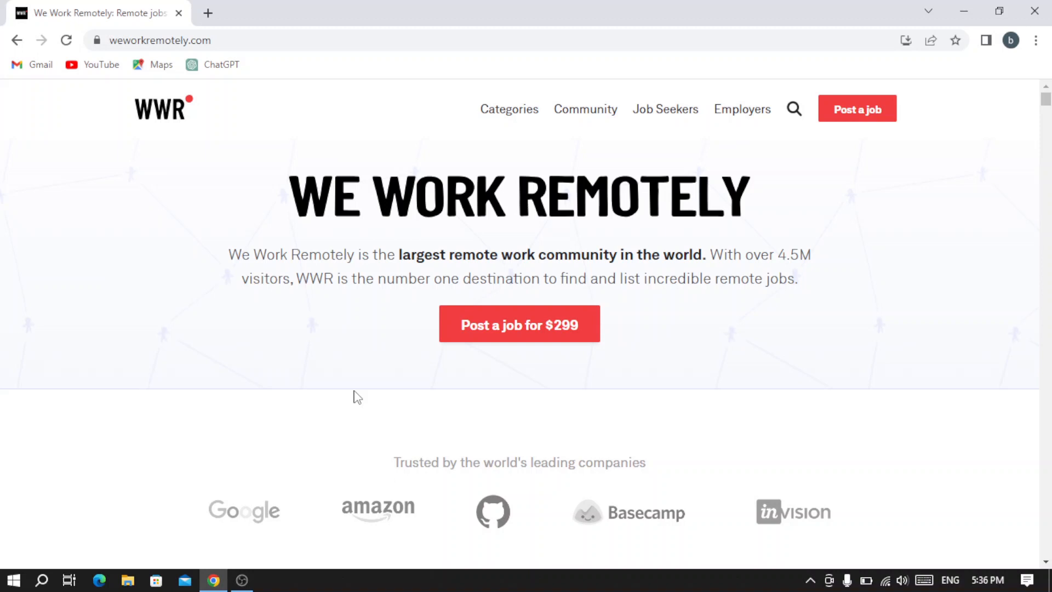
mouse_move(548, 220)
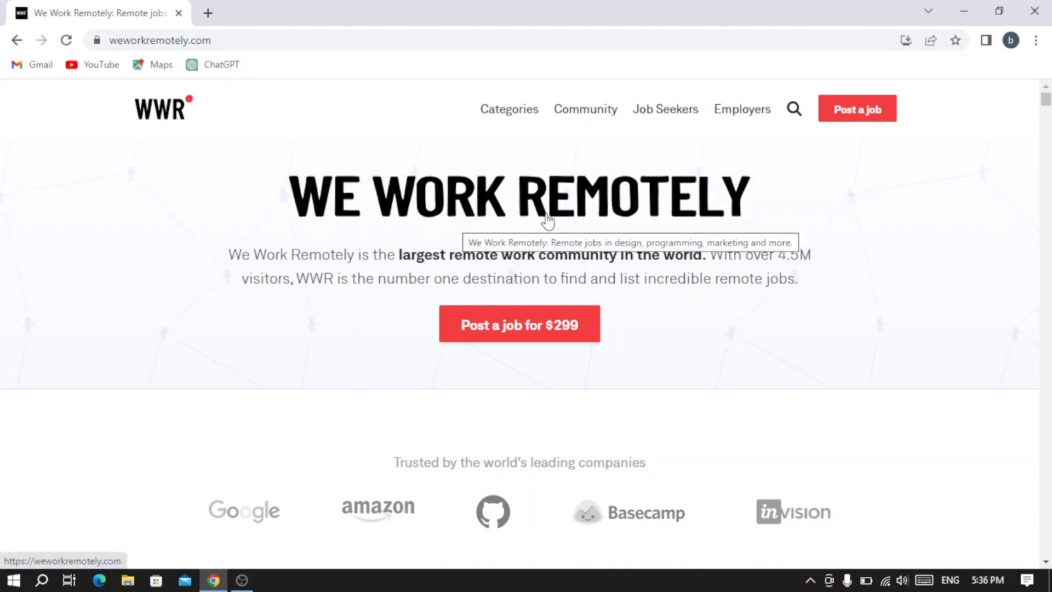
mouse_move(431, 128)
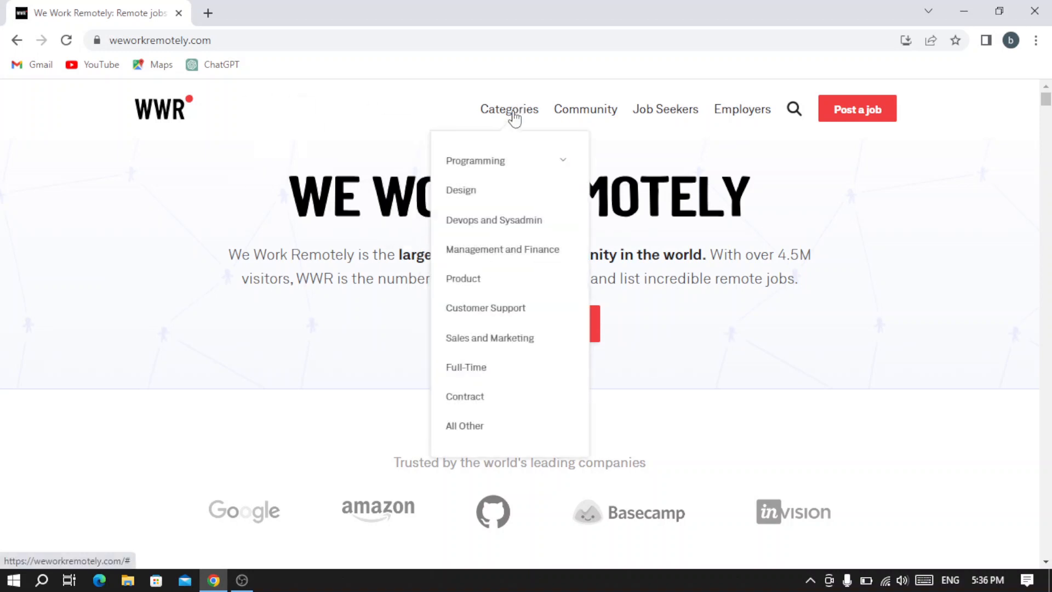
mouse_move(513, 234)
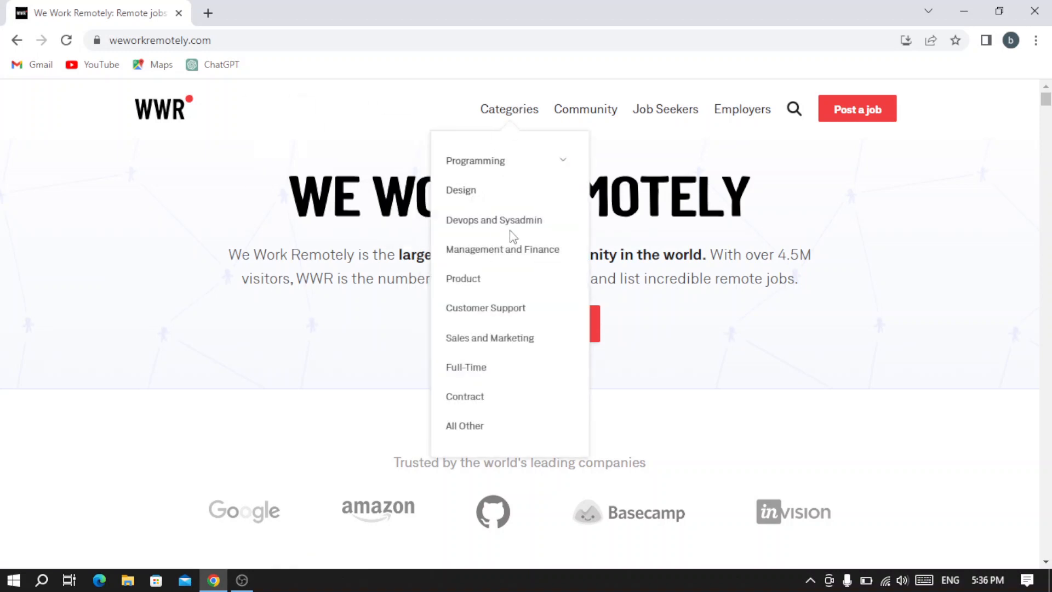
mouse_move(493, 220)
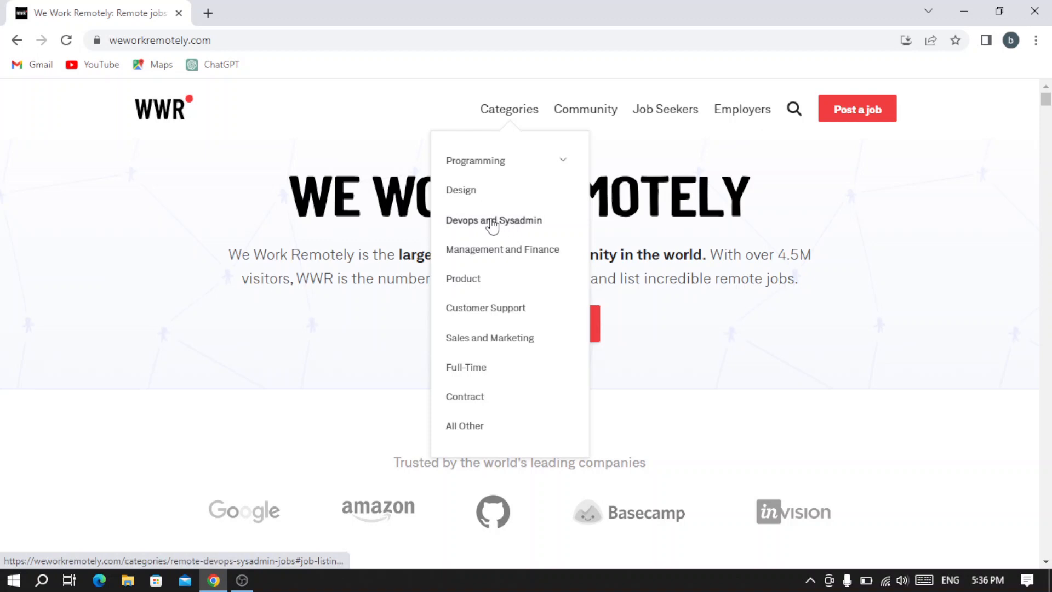
mouse_move(490, 339)
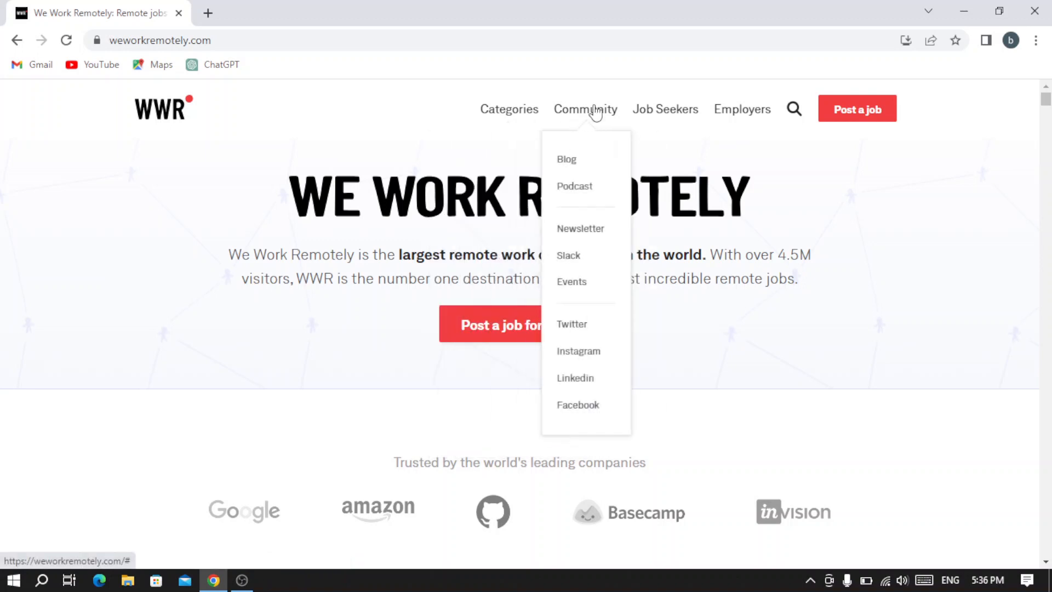
mouse_move(566, 159)
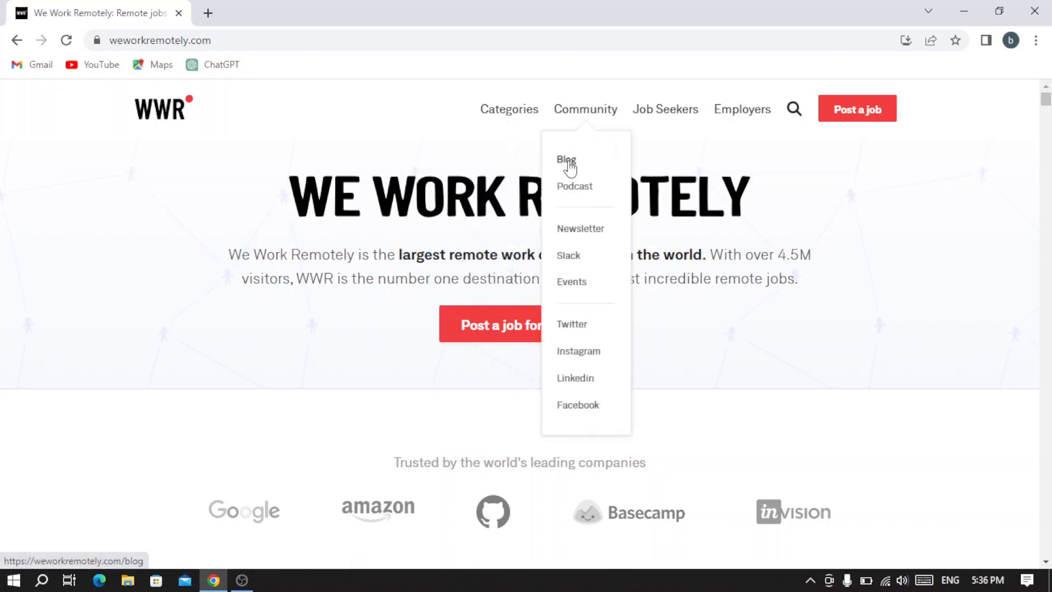
mouse_move(581, 229)
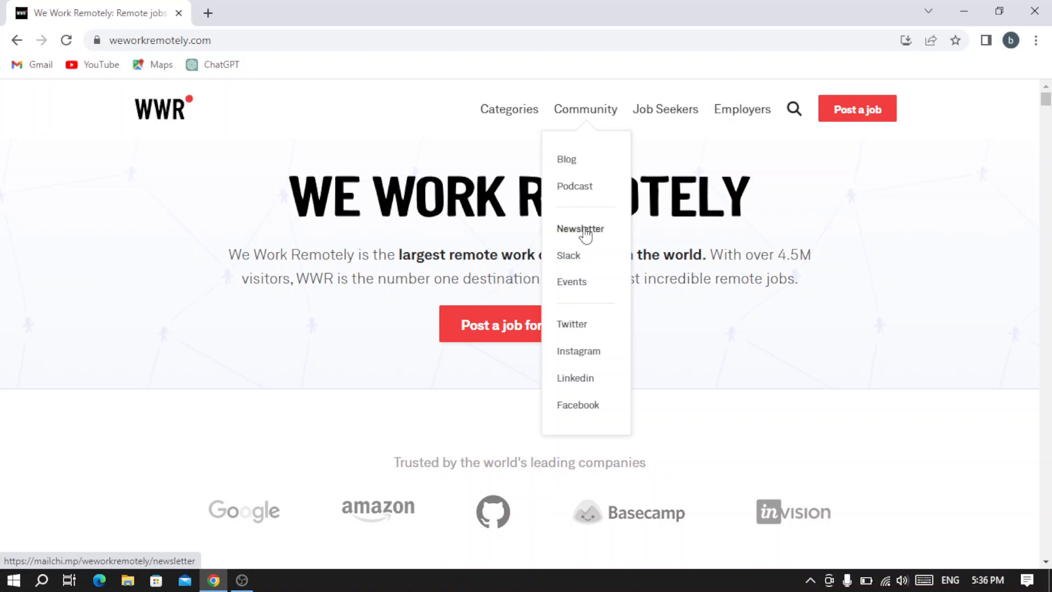
mouse_move(591, 312)
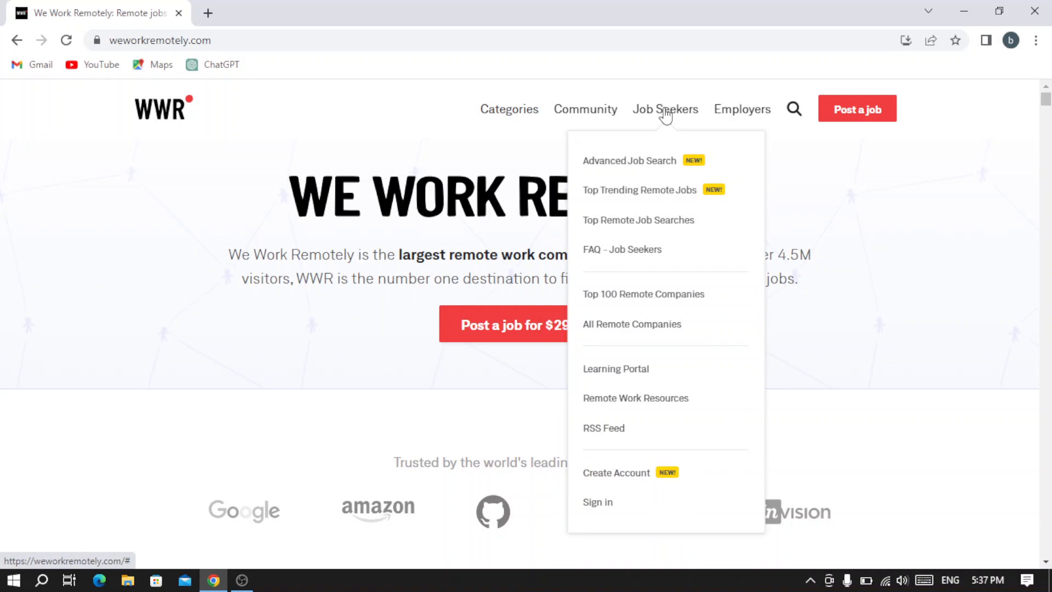
mouse_move(631, 166)
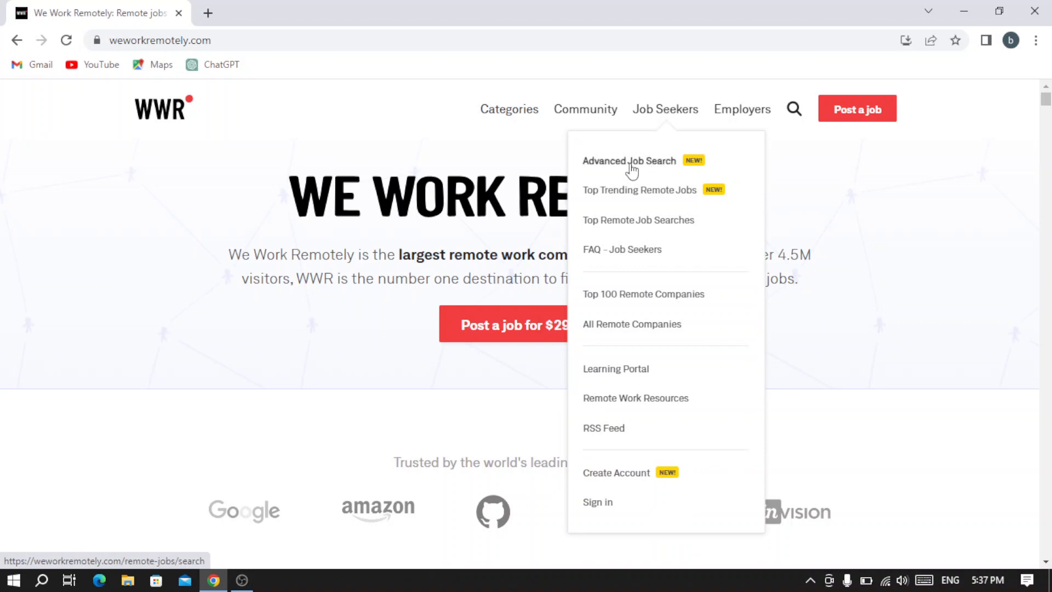
mouse_move(628, 195)
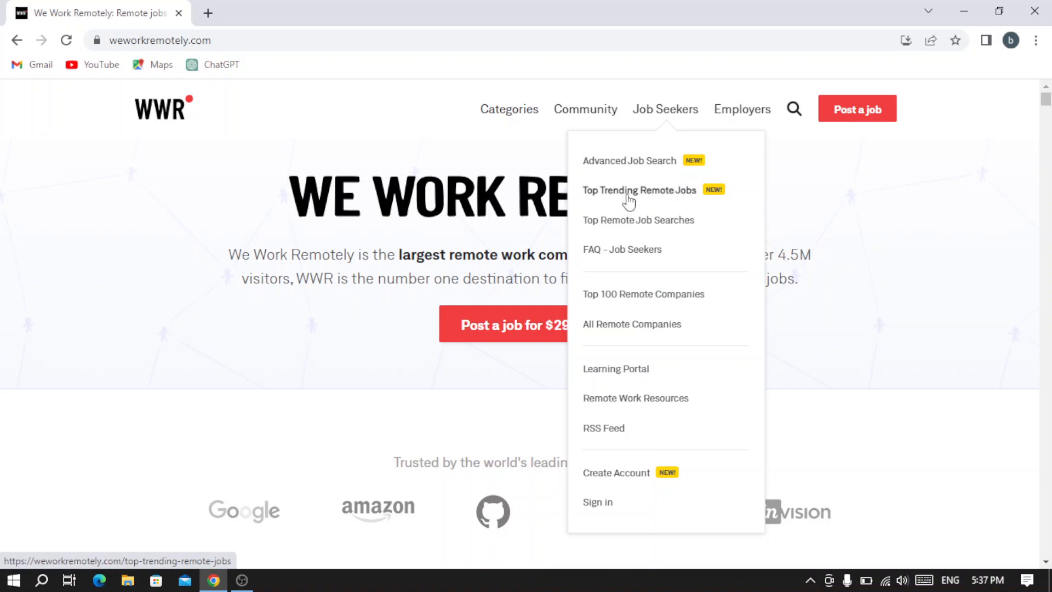
mouse_move(623, 298)
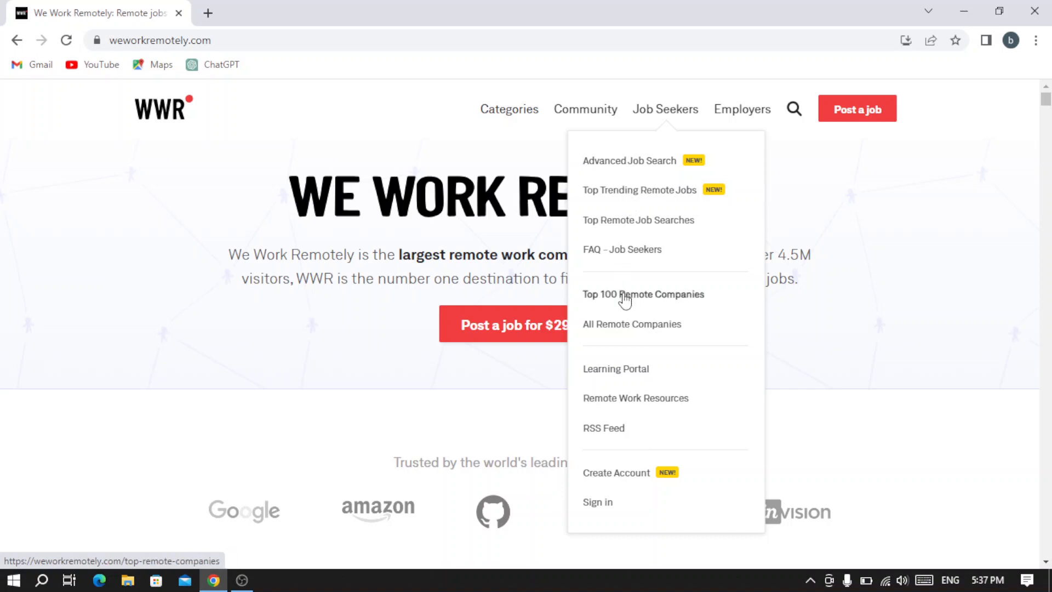
mouse_move(658, 493)
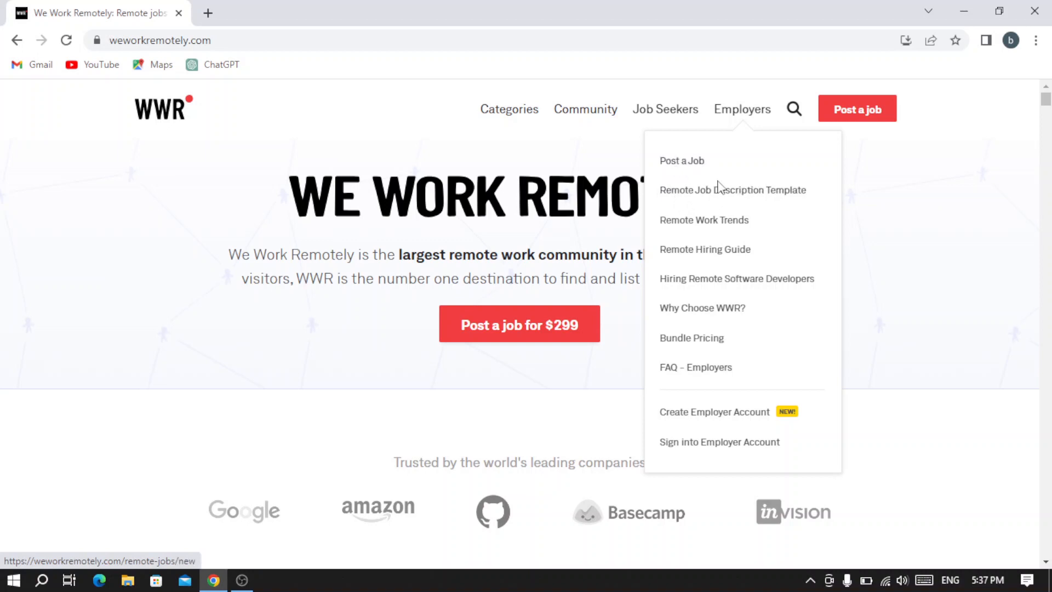
mouse_move(726, 196)
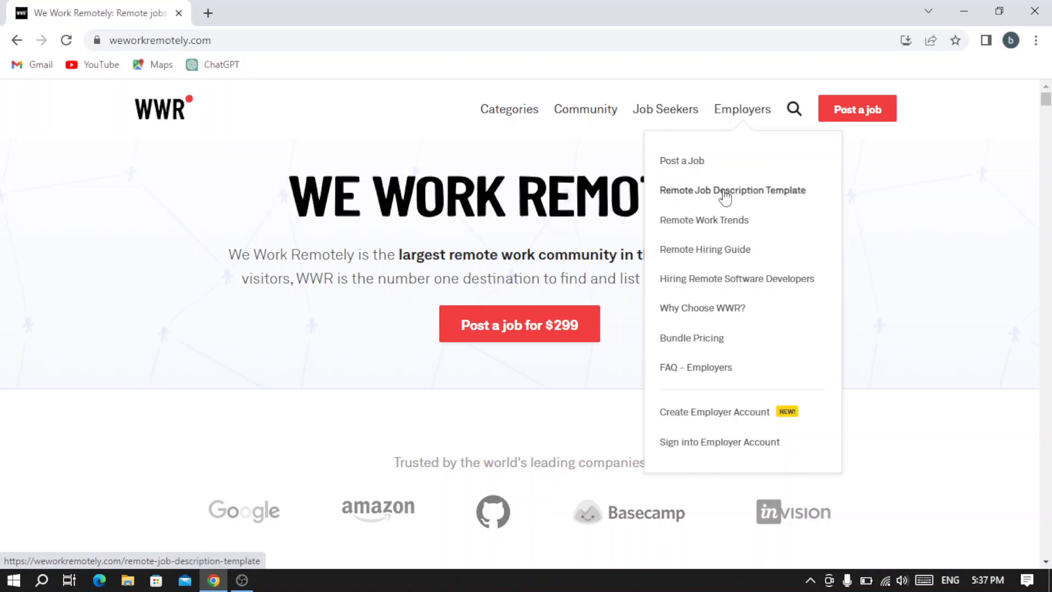
mouse_move(724, 225)
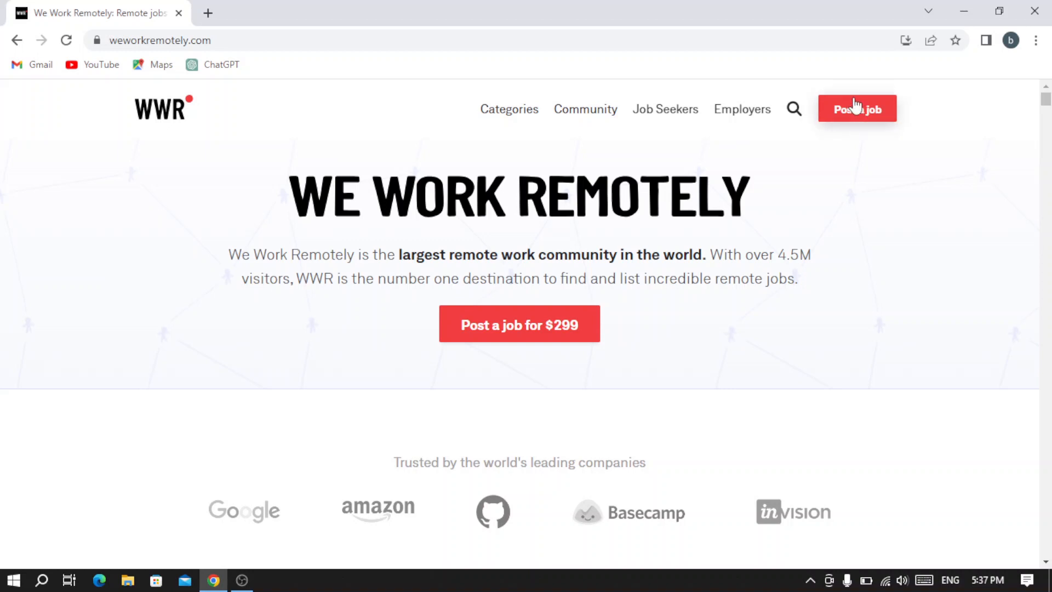
mouse_move(861, 112)
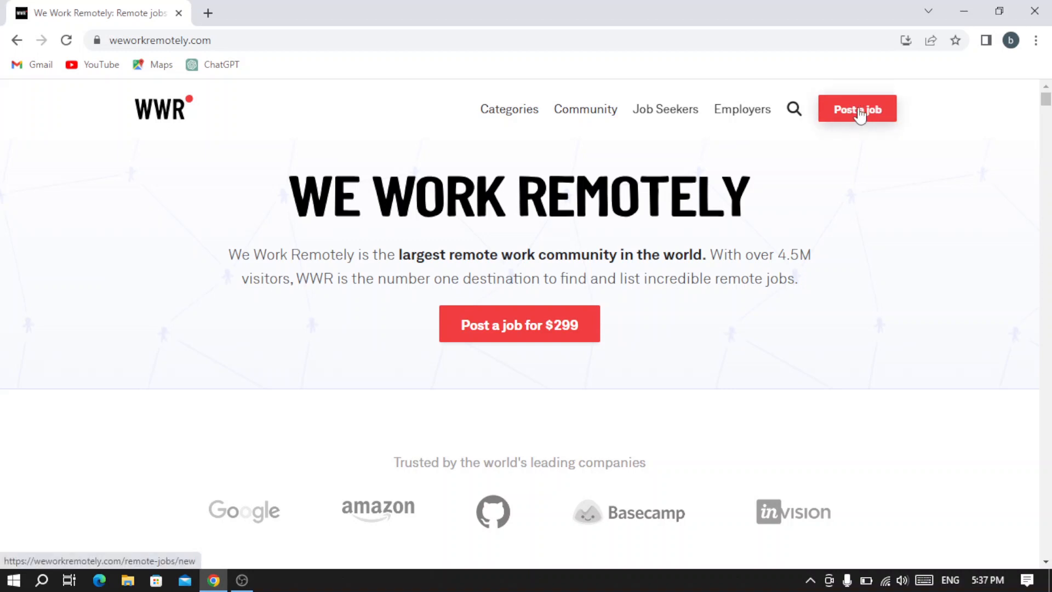
mouse_move(444, 213)
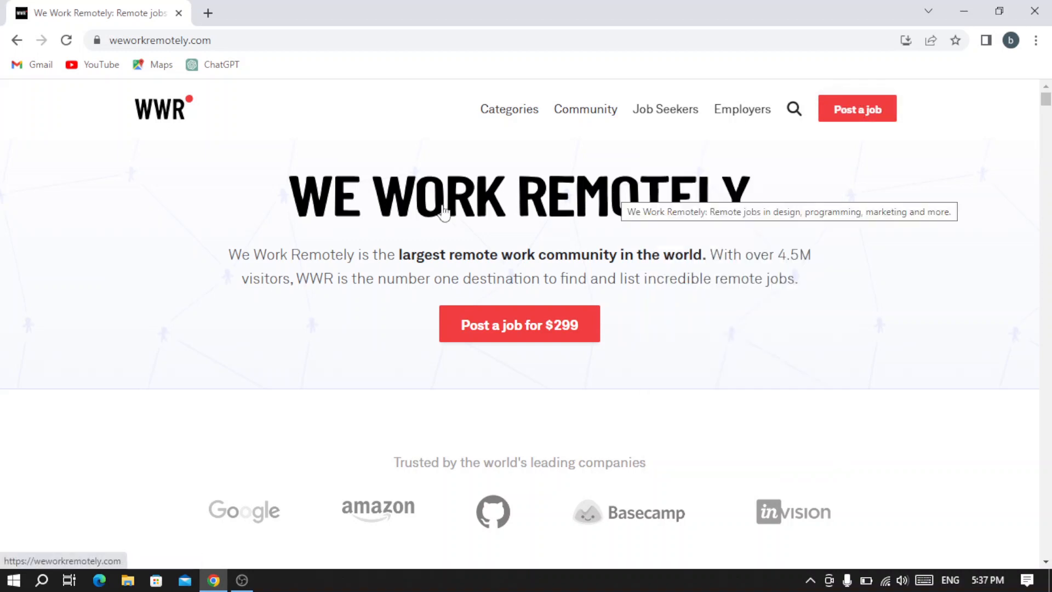
mouse_move(264, 245)
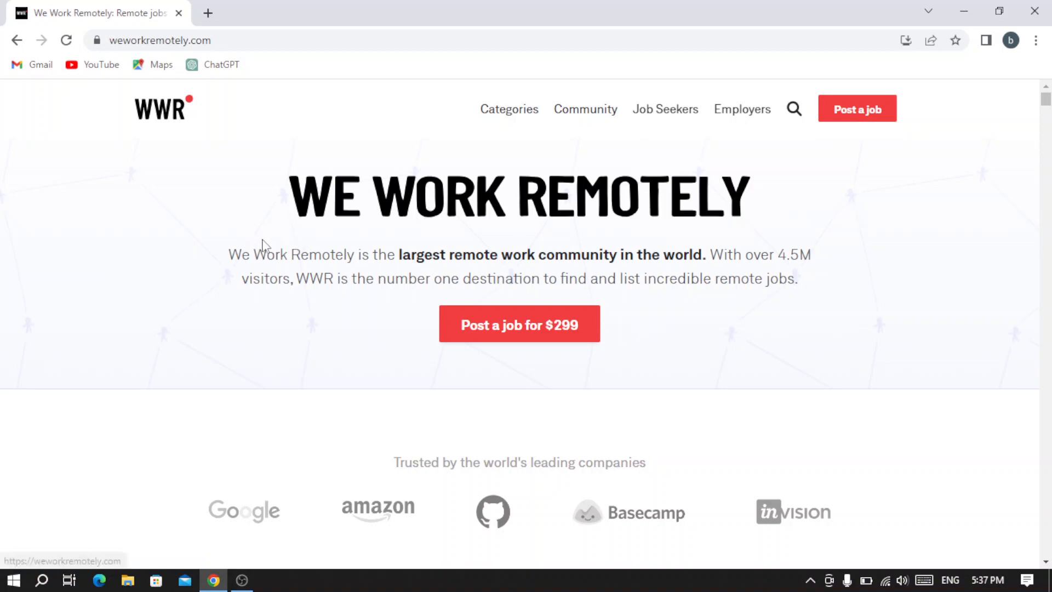
mouse_move(353, 255)
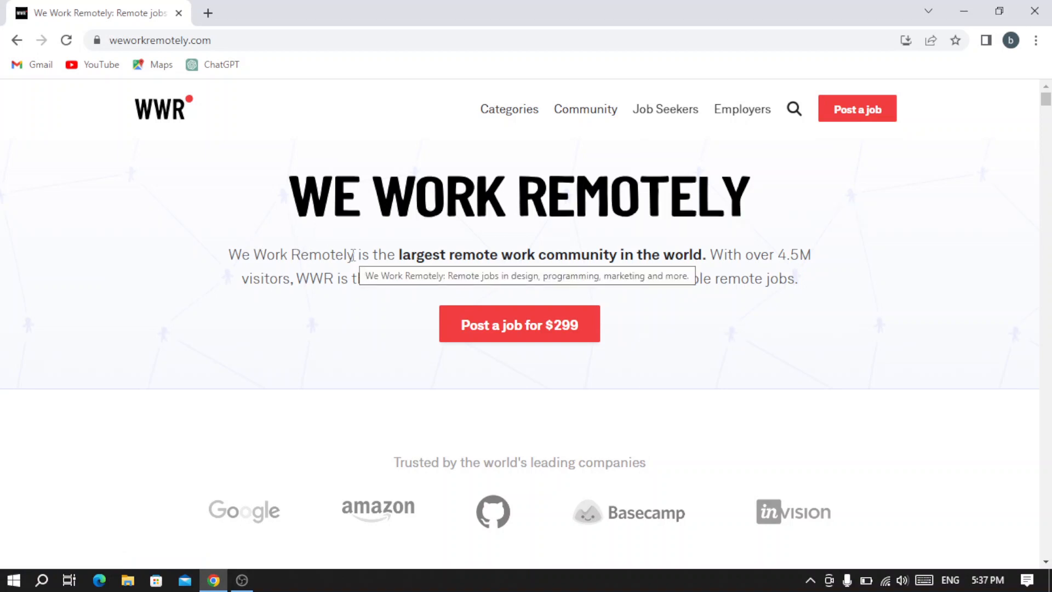
mouse_move(439, 299)
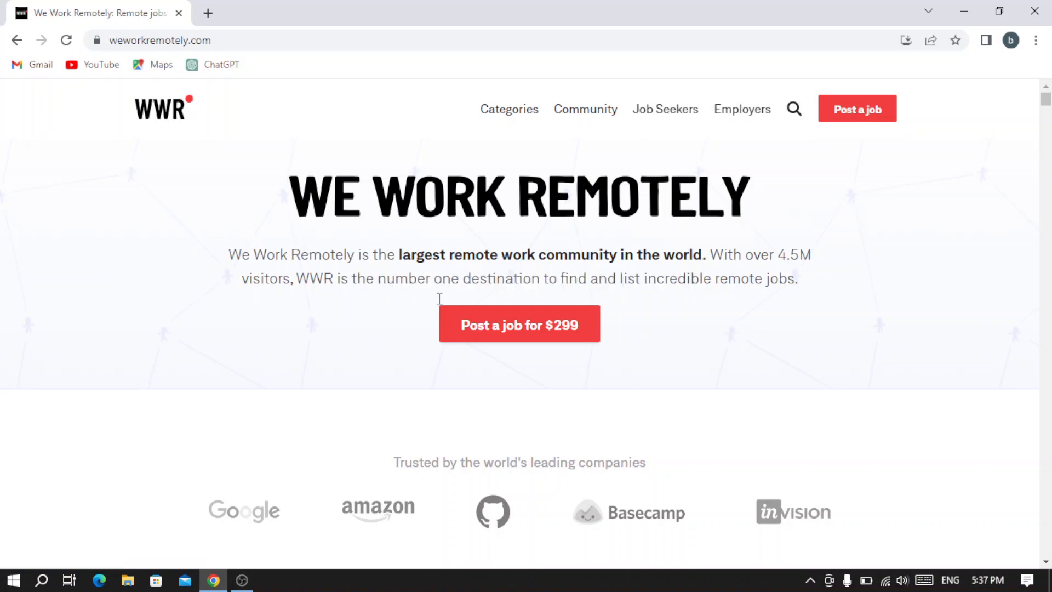
mouse_move(559, 326)
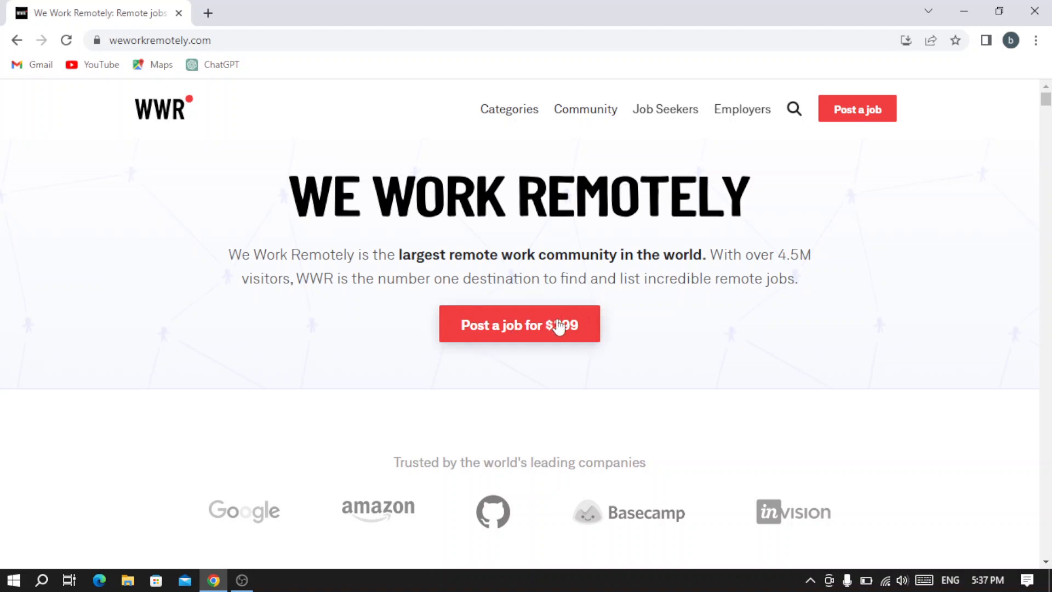
mouse_move(544, 307)
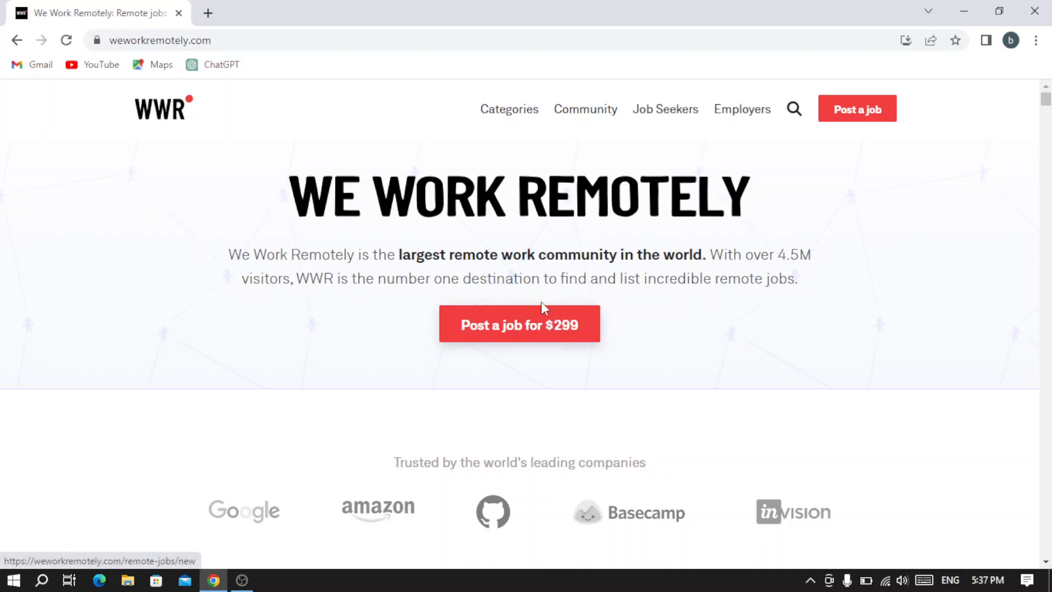
Step: Scroll through the homepage job listings, then reveal the Job Seekers menu with its account options
scroll("down", 3)
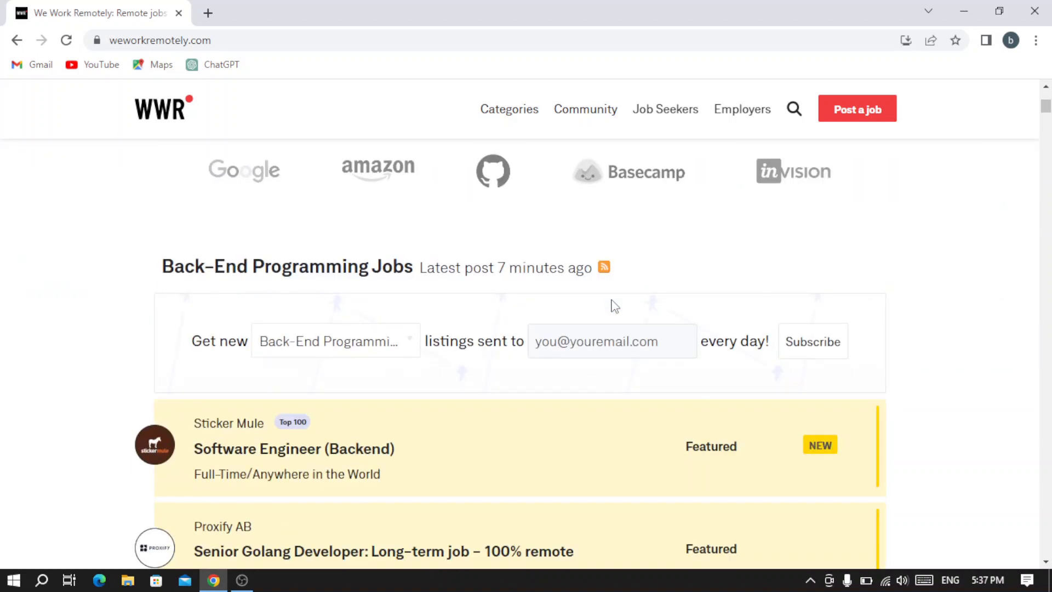
scroll("down", 3)
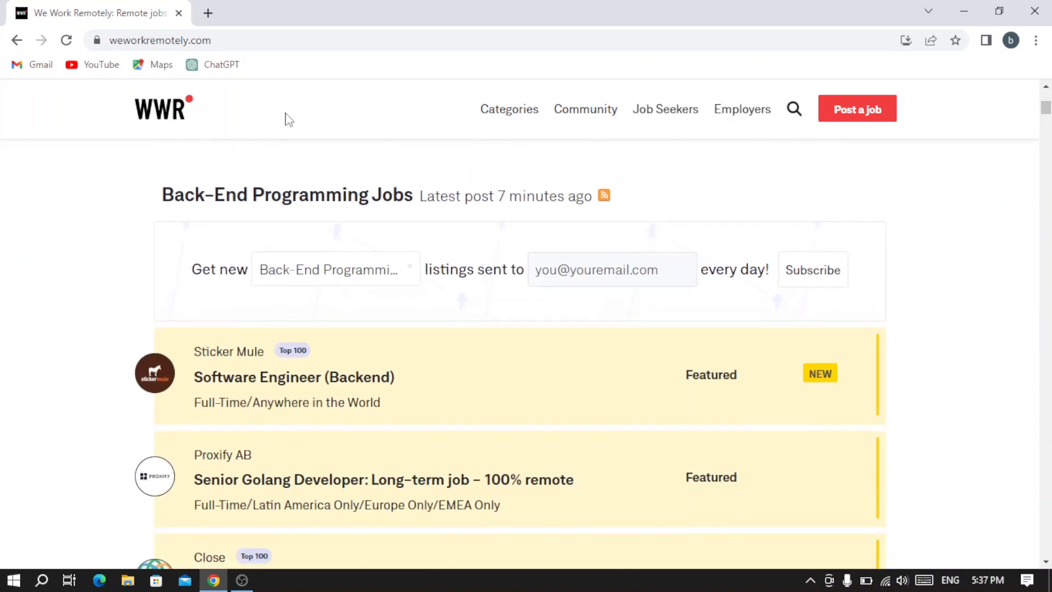
mouse_move(480, 199)
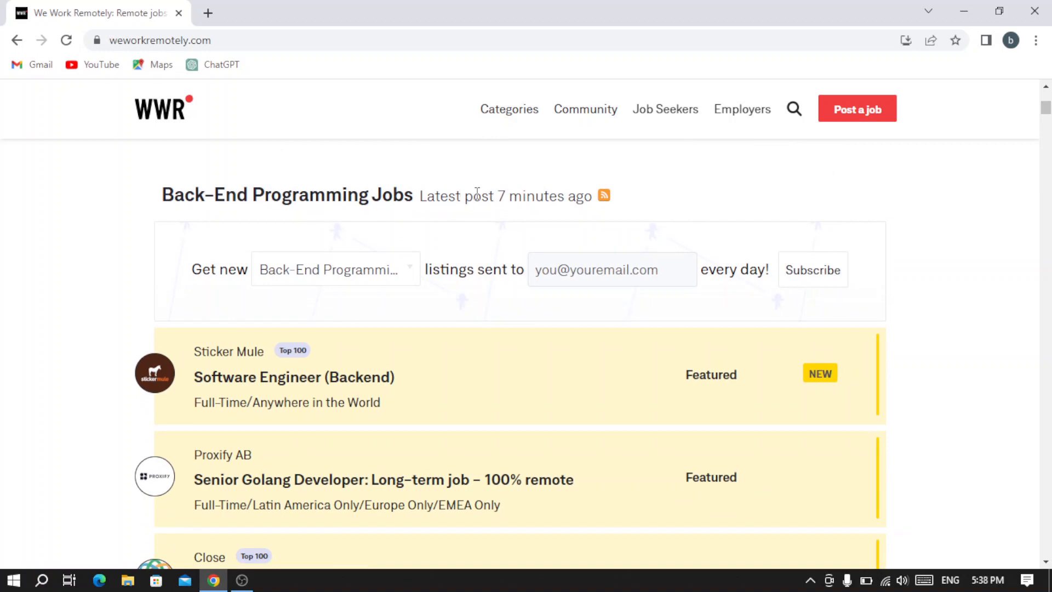
mouse_move(555, 194)
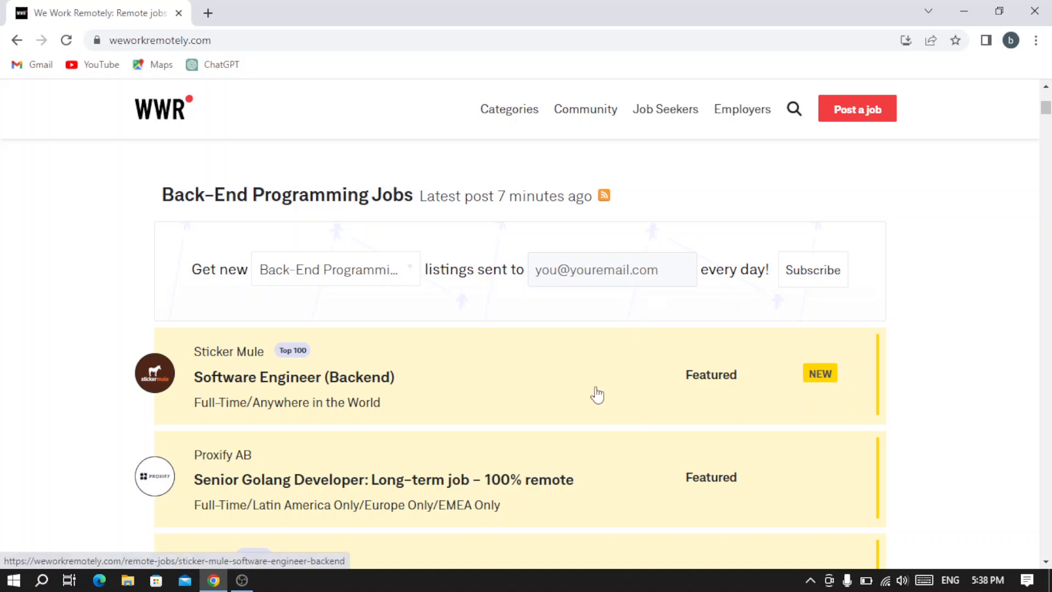
scroll("down", 3)
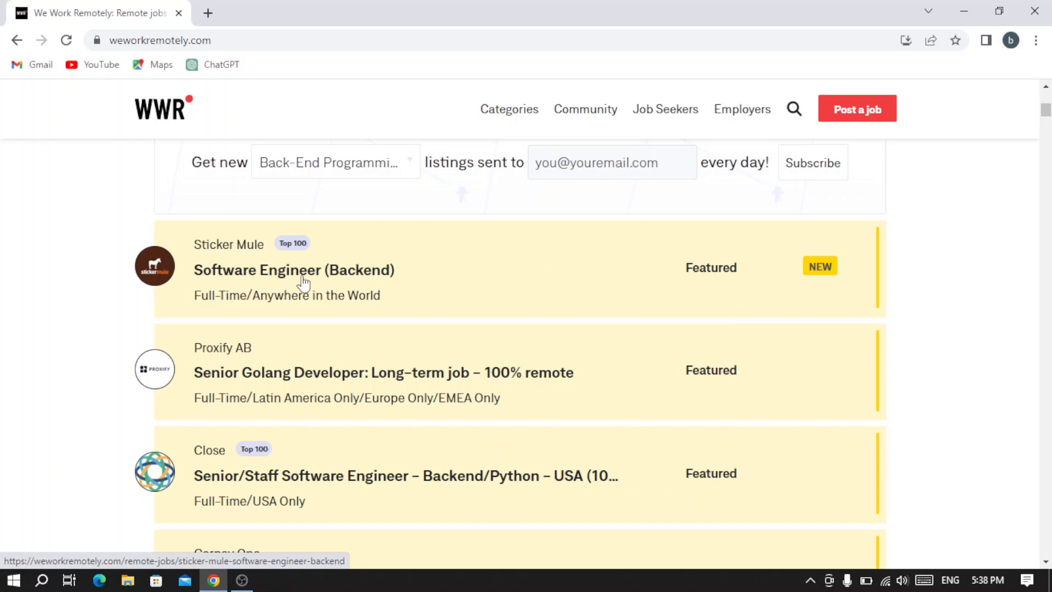
mouse_move(568, 271)
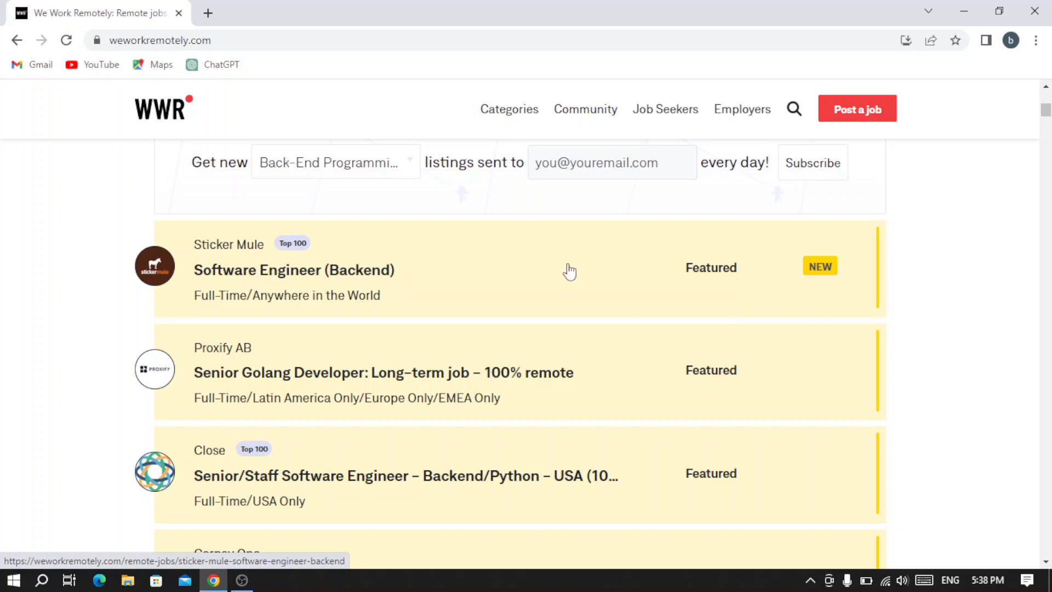
scroll("down", 3)
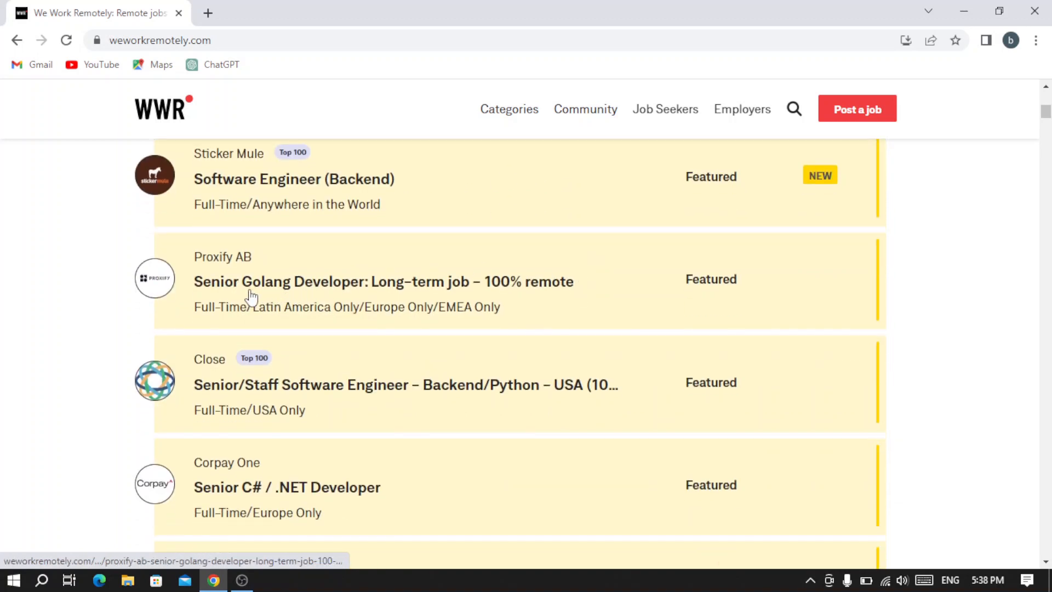
mouse_move(440, 275)
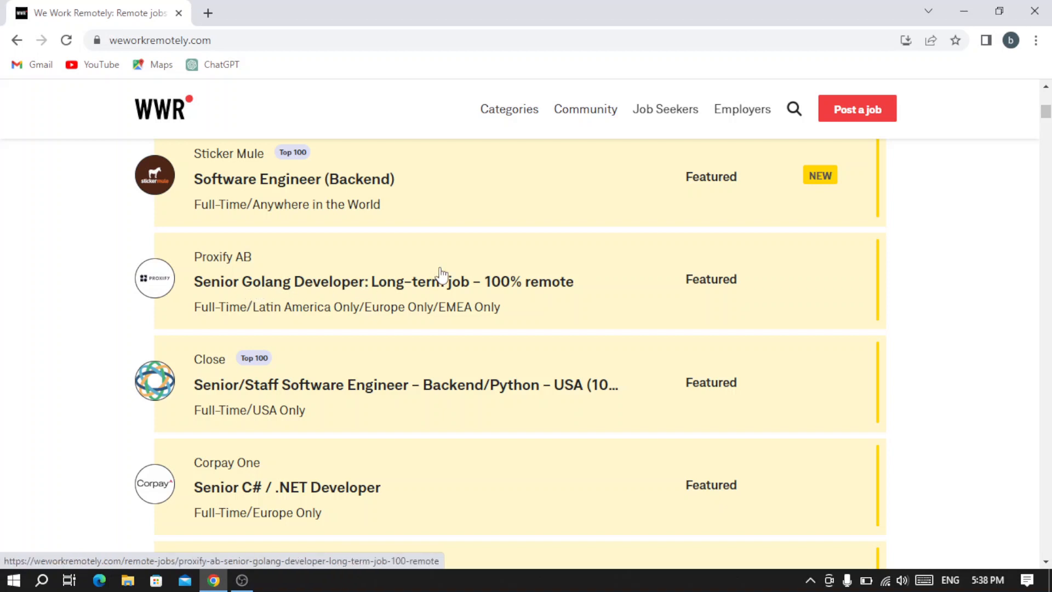
mouse_move(552, 294)
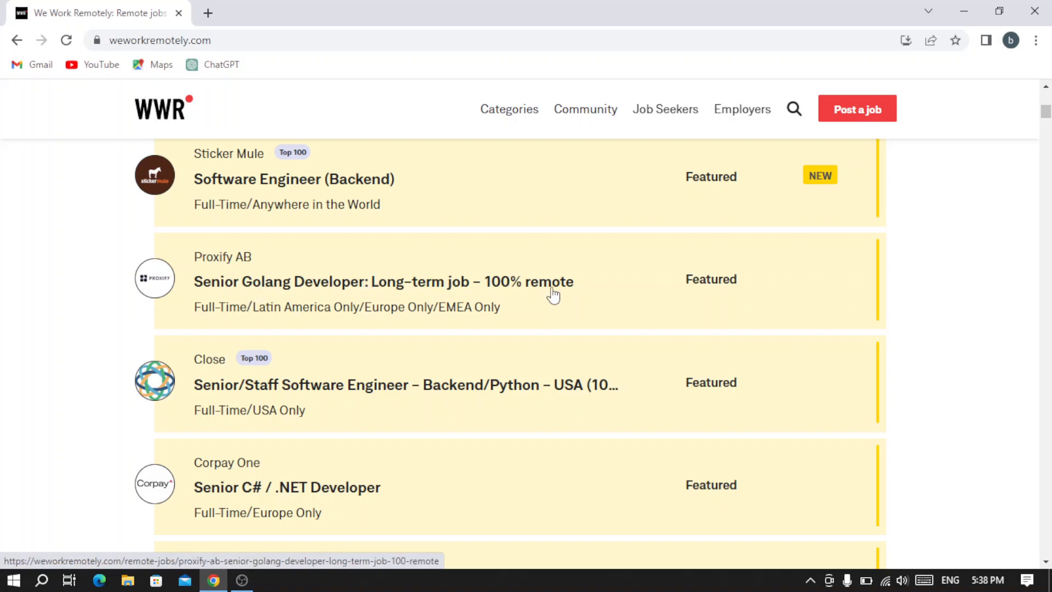
scroll("down", 3)
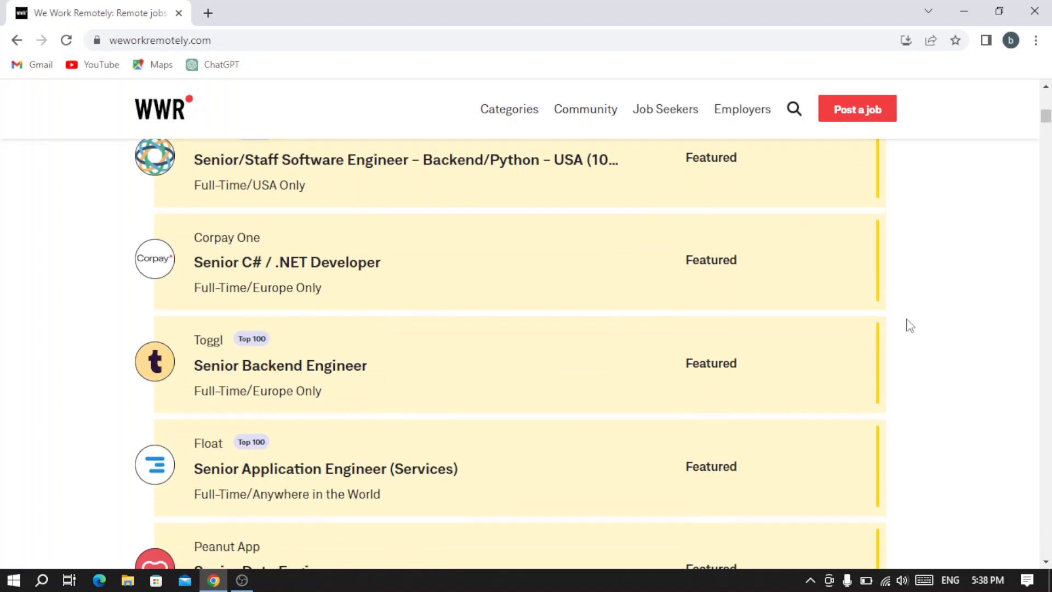
scroll("down", 3)
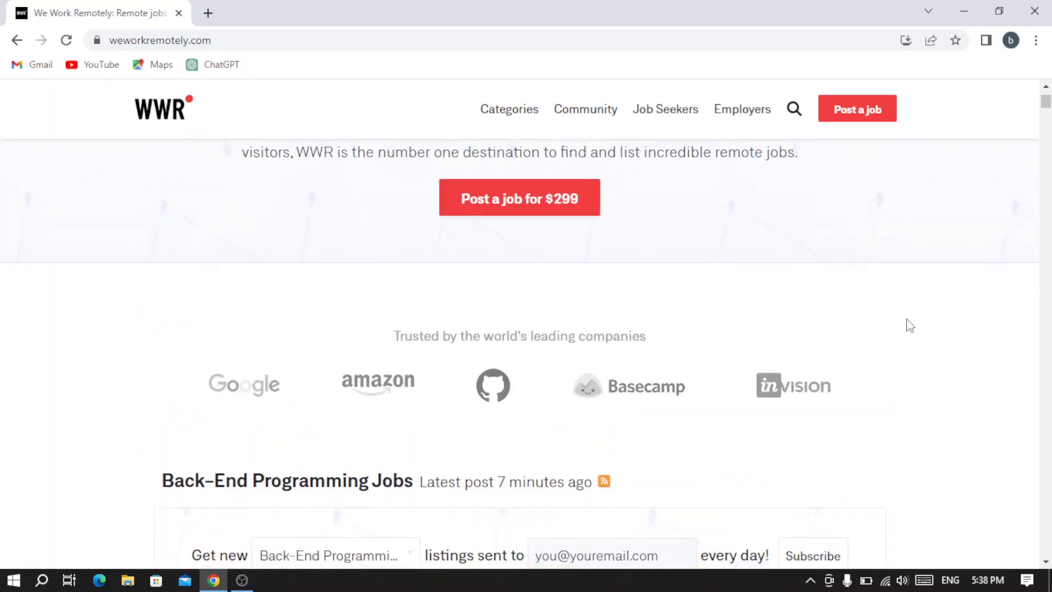
left_click(741, 109)
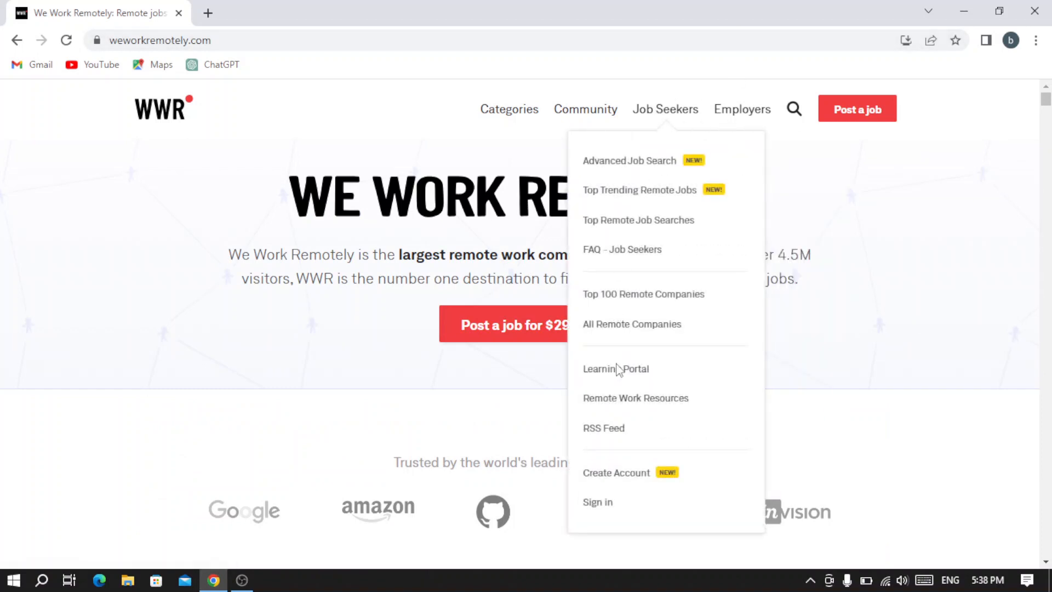
mouse_move(597, 502)
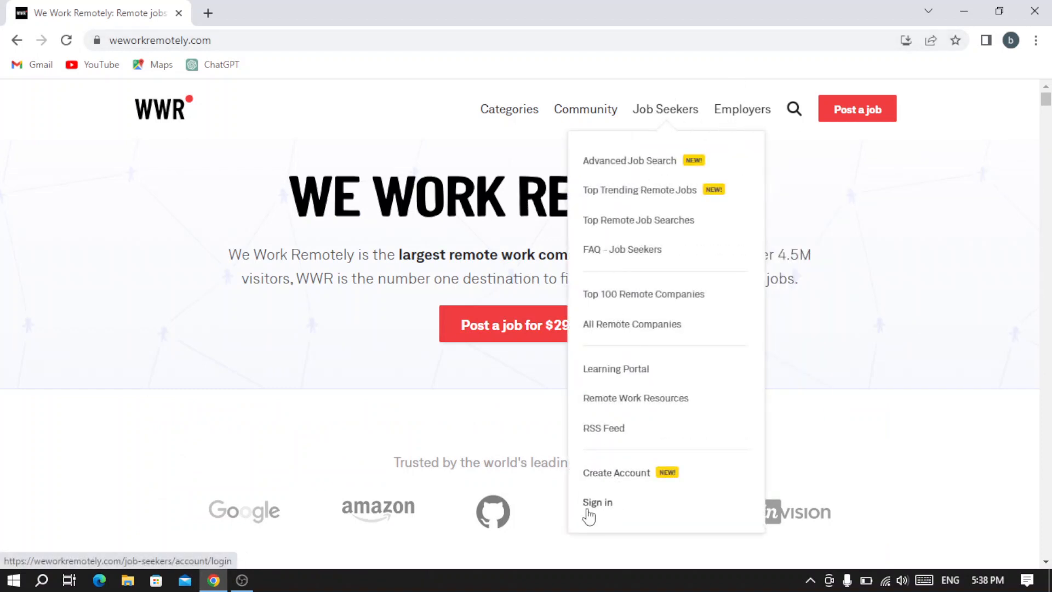
mouse_move(612, 505)
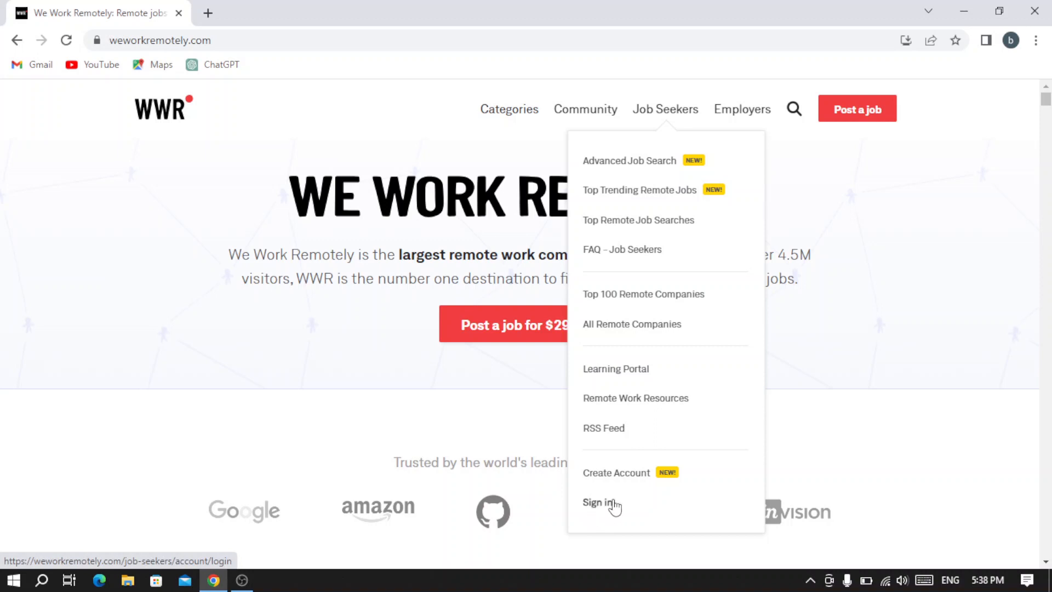
mouse_move(635, 478)
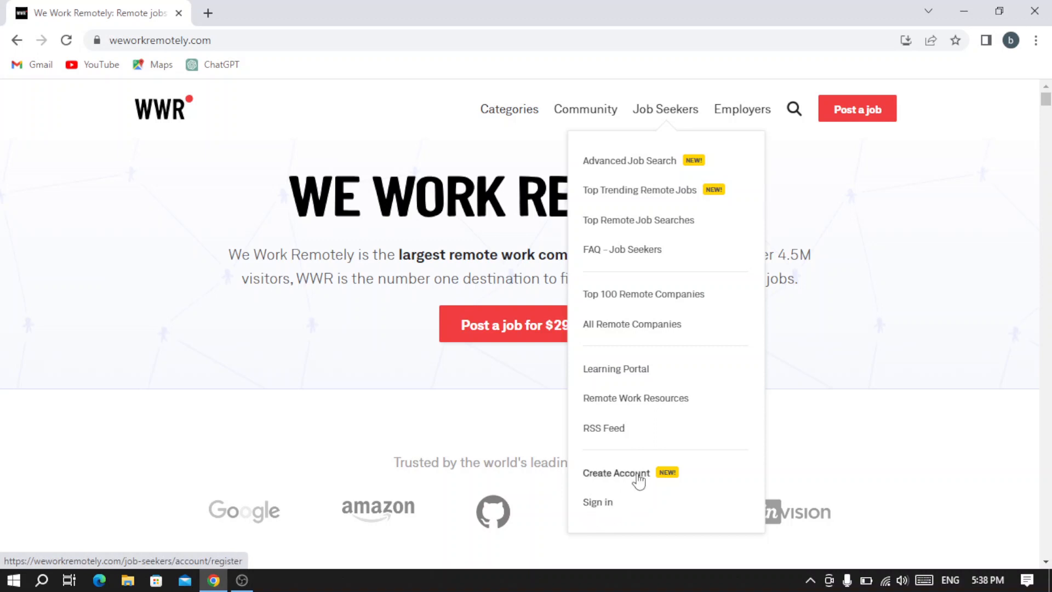
Step: Go to Create Account for job seekers and tick agreement to the Terms of Service and Privacy Policy
left_click(615, 473)
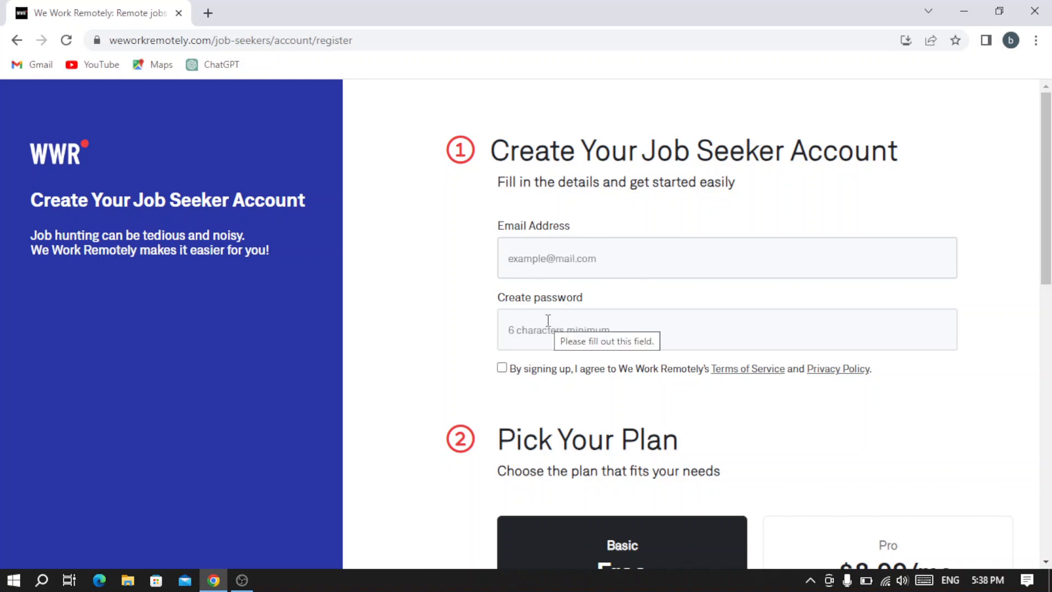
scroll("down", 3)
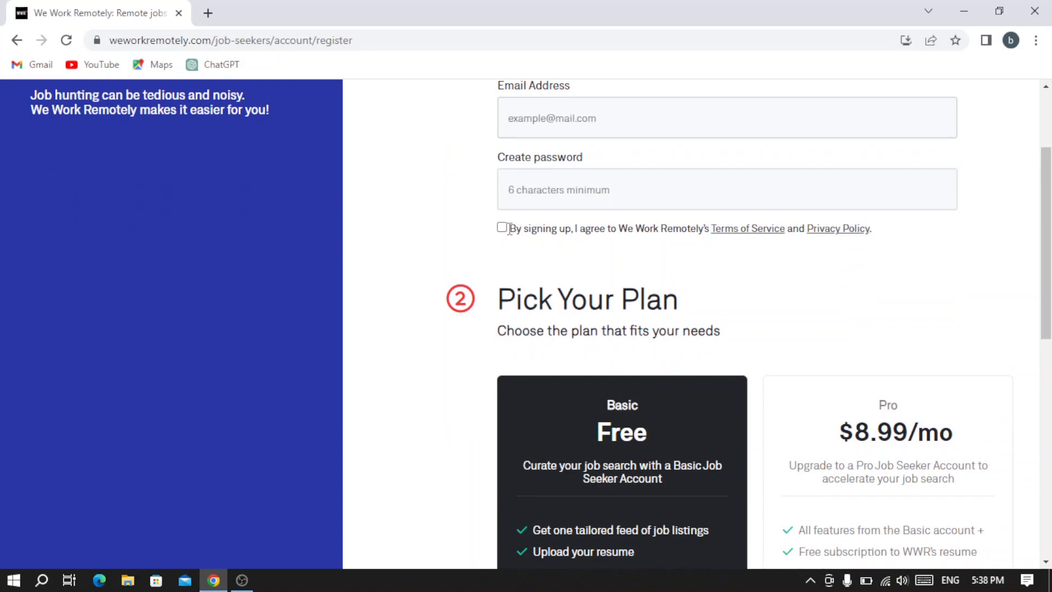
left_click(502, 227)
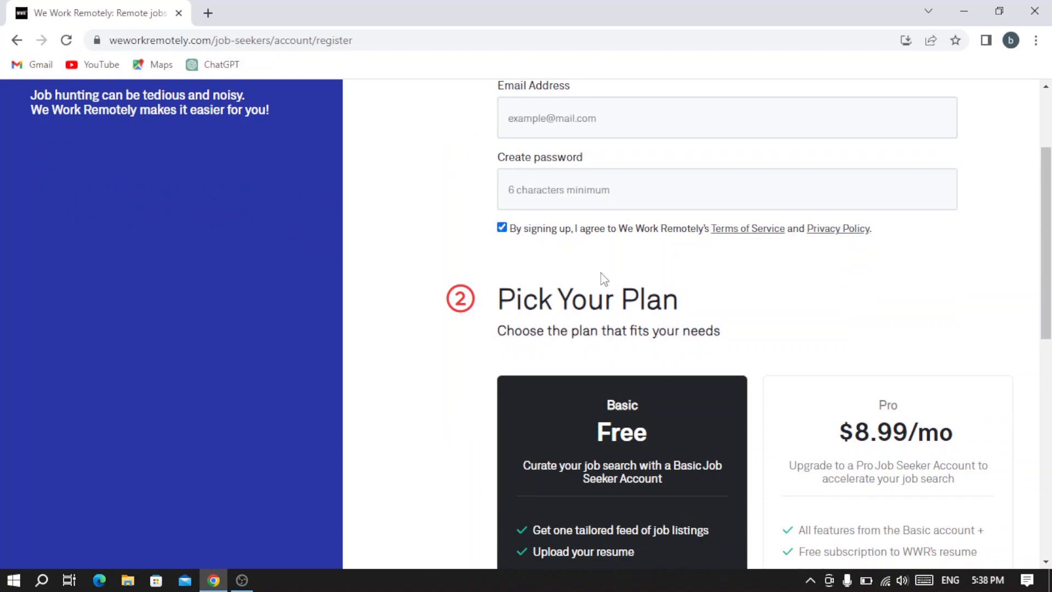
Step: Review the Basic and Pro plan options on the registration page and return to the top
scroll("down", 3)
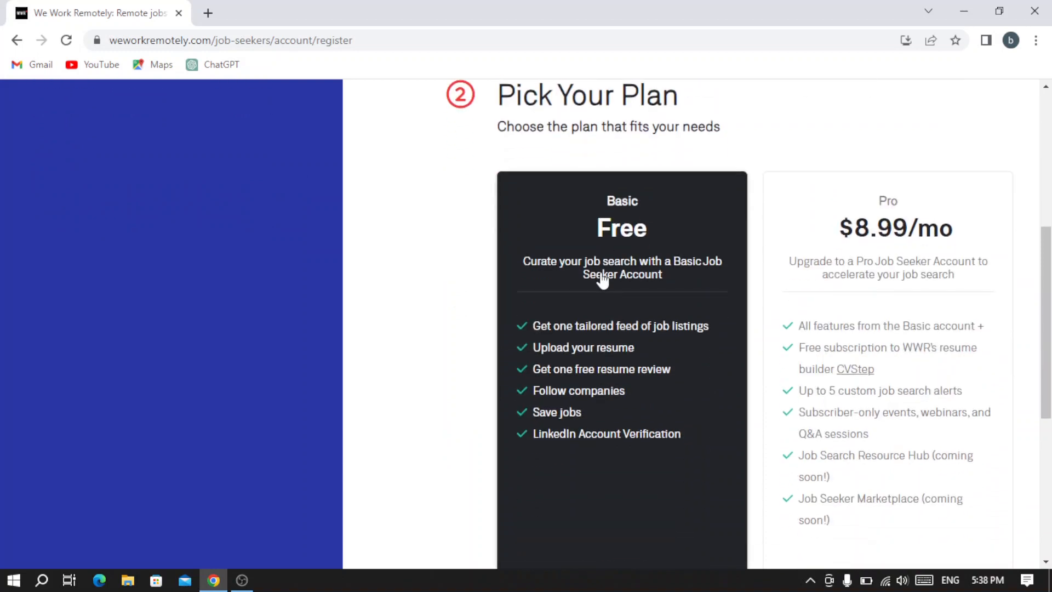
mouse_move(674, 220)
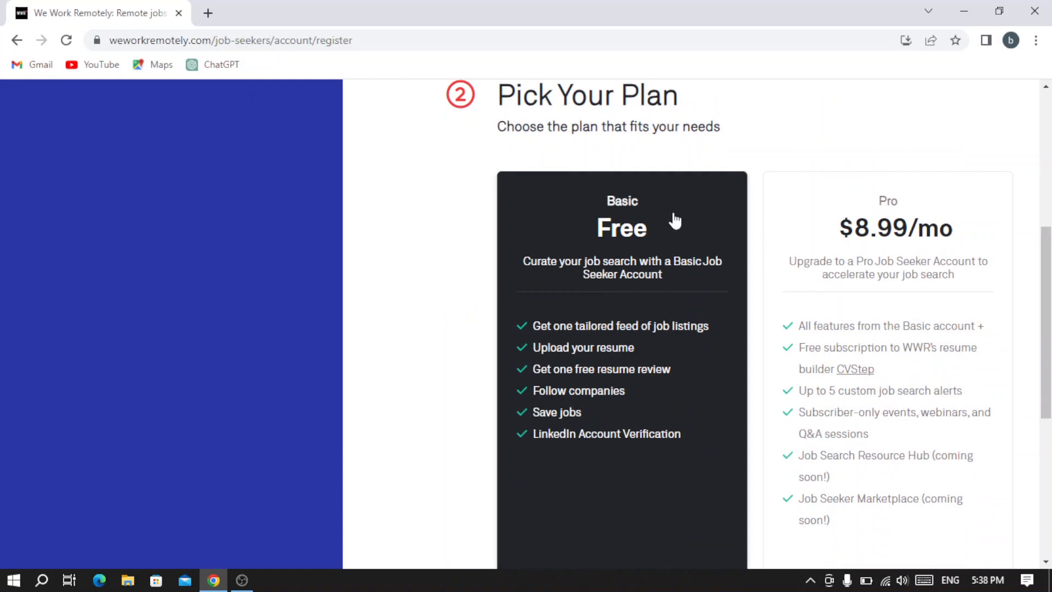
mouse_move(599, 226)
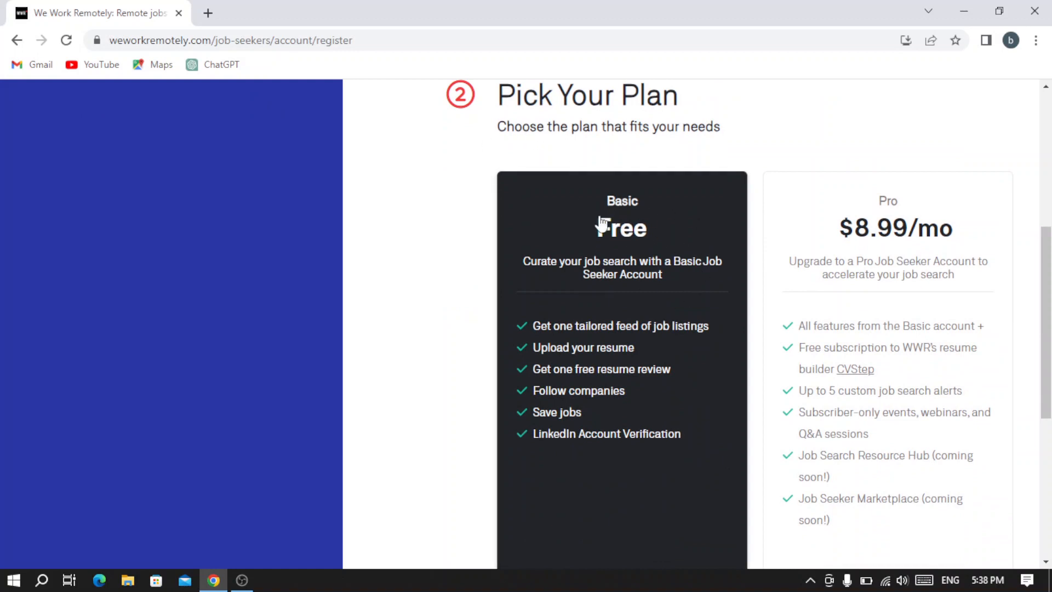
scroll("down", 3)
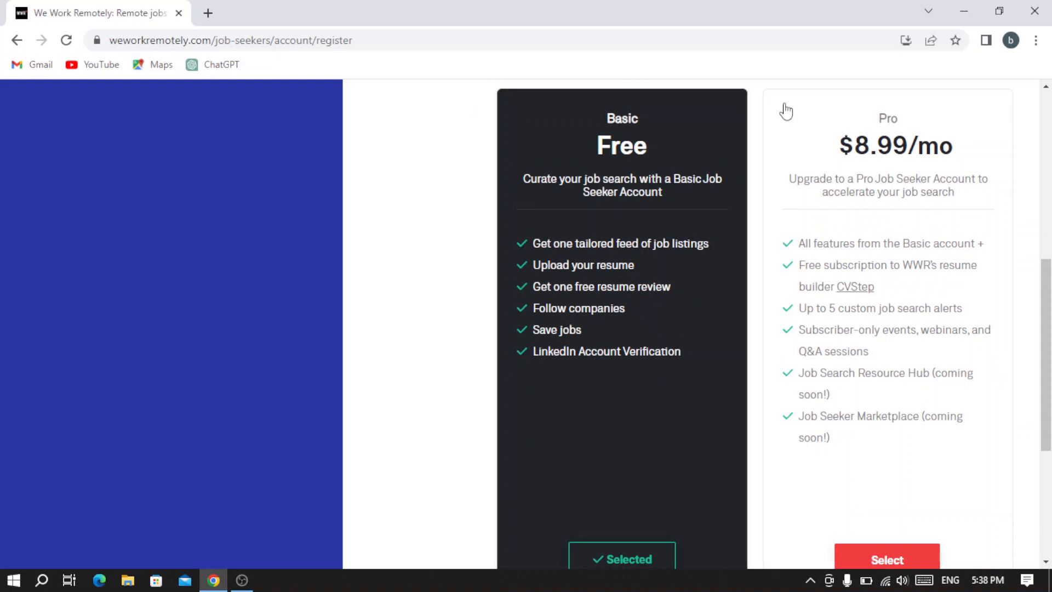
mouse_move(903, 136)
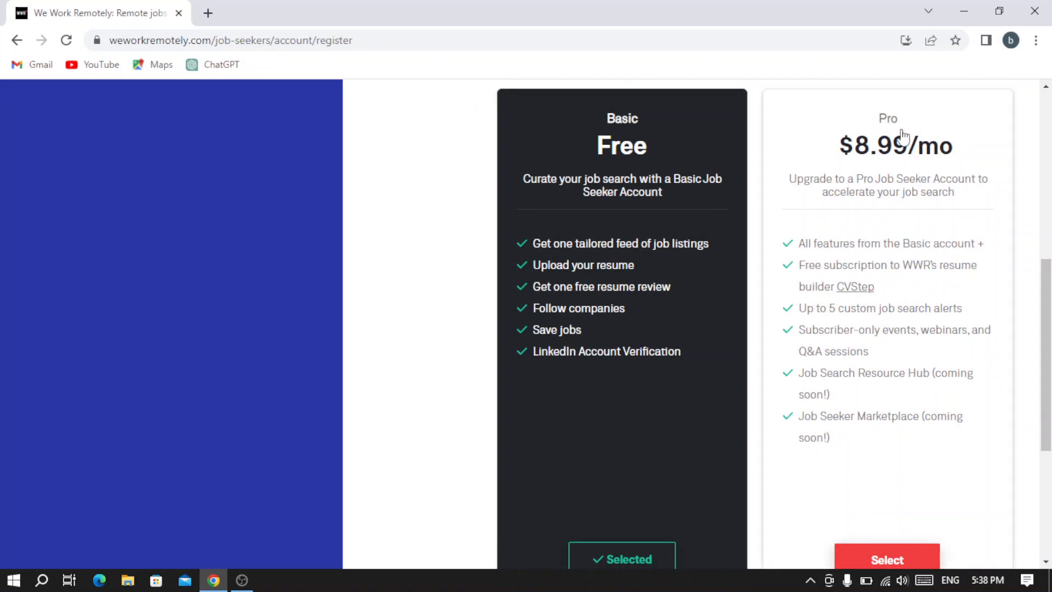
scroll("up", 3)
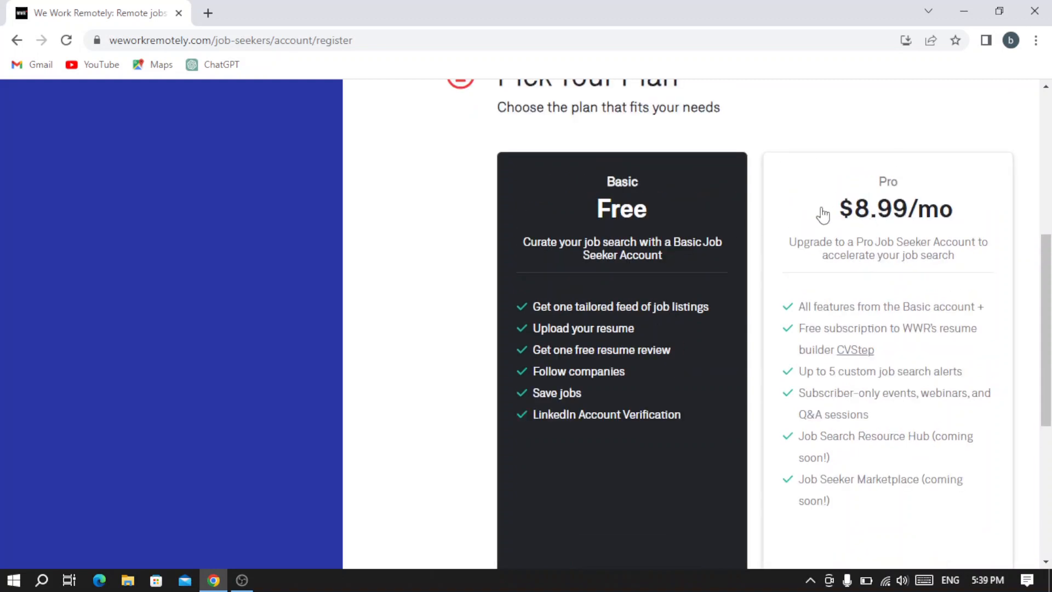
mouse_move(852, 212)
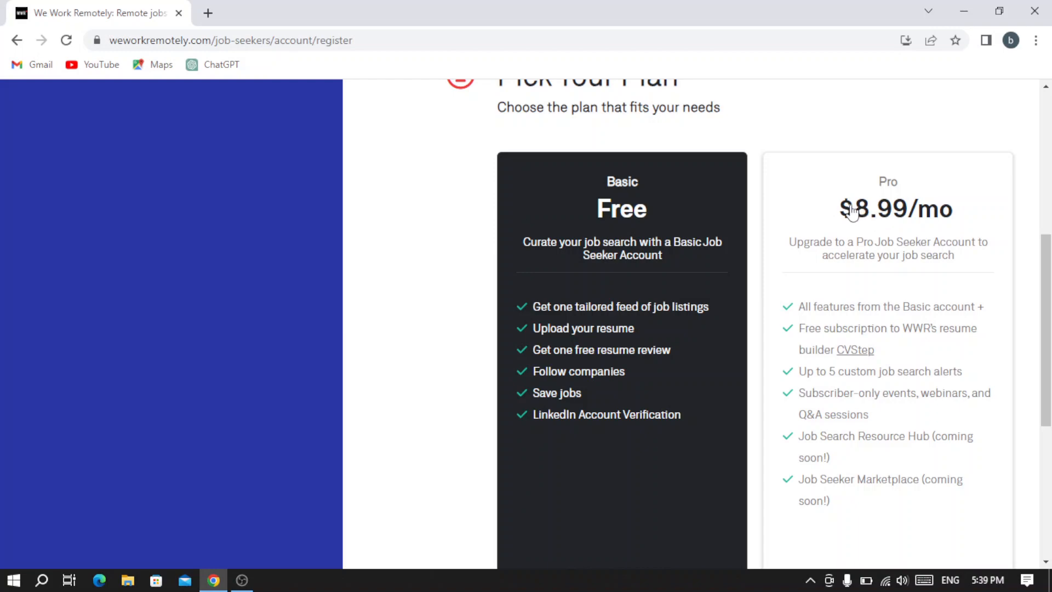
scroll("down", 3)
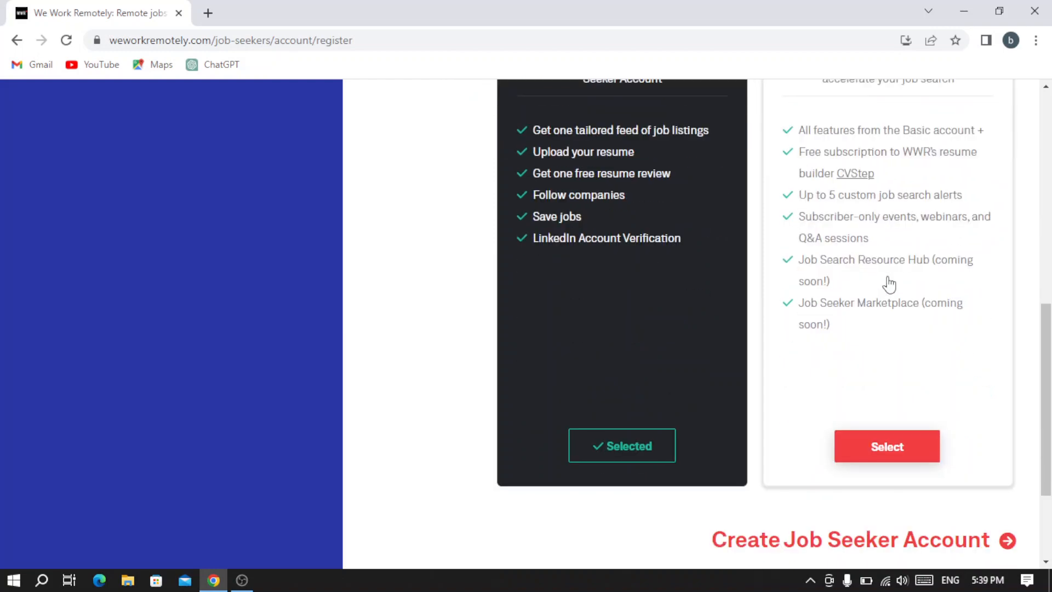
scroll("up", 3)
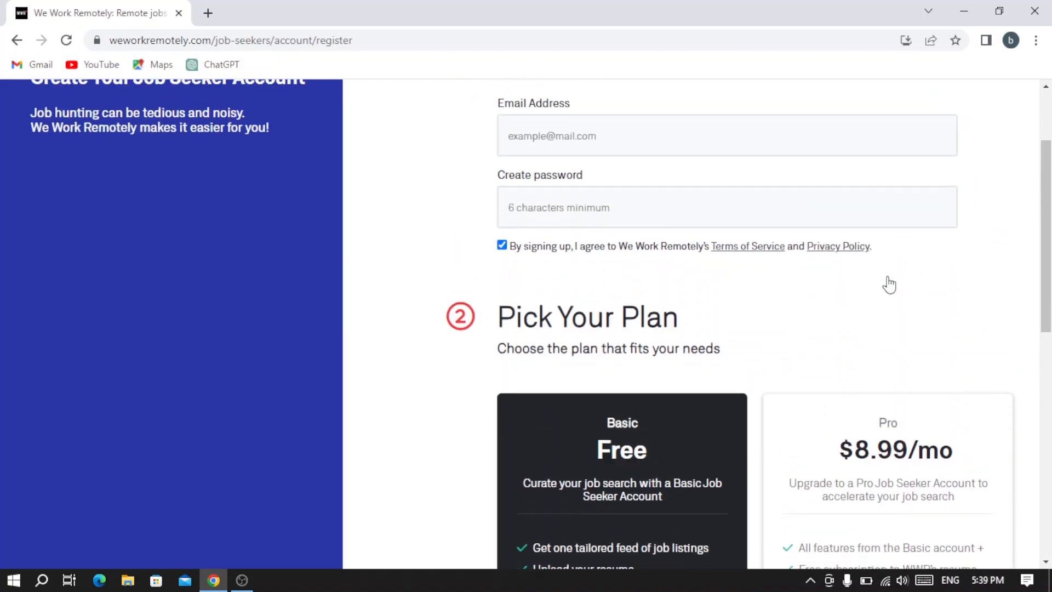
scroll("up", 3)
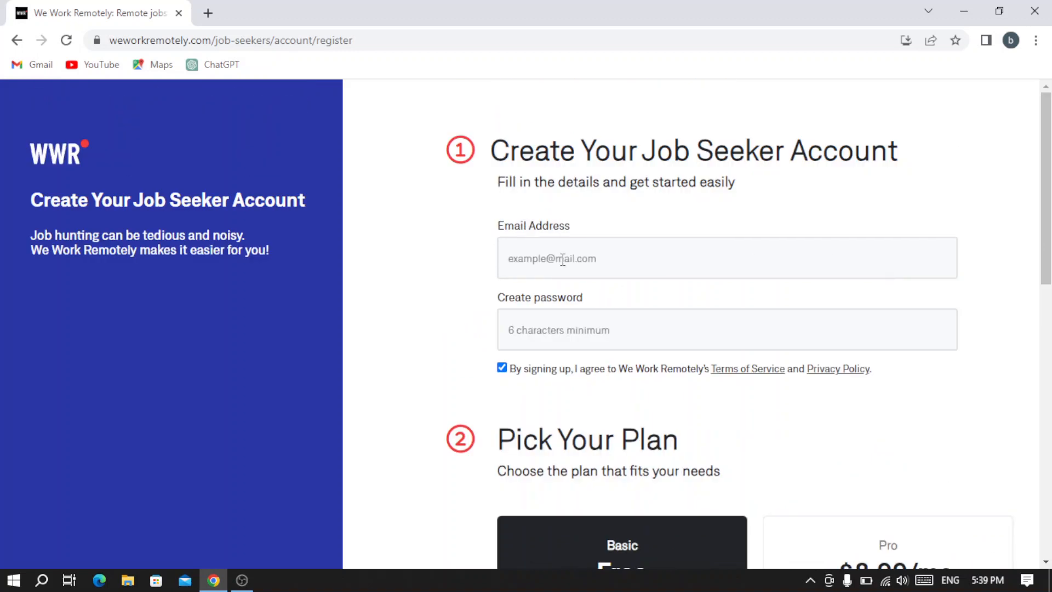
mouse_move(556, 322)
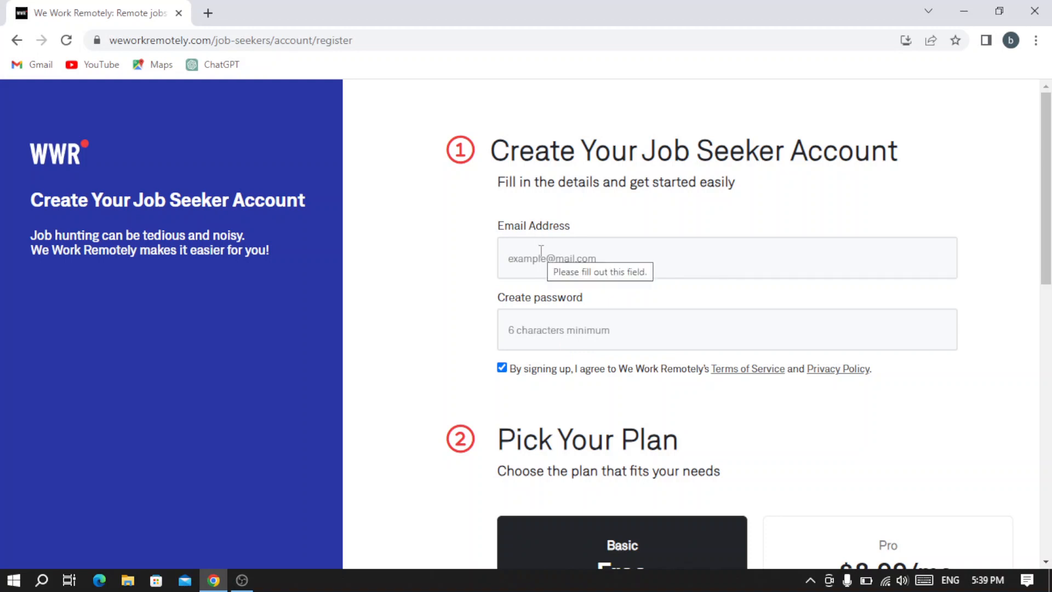
scroll("down", 3)
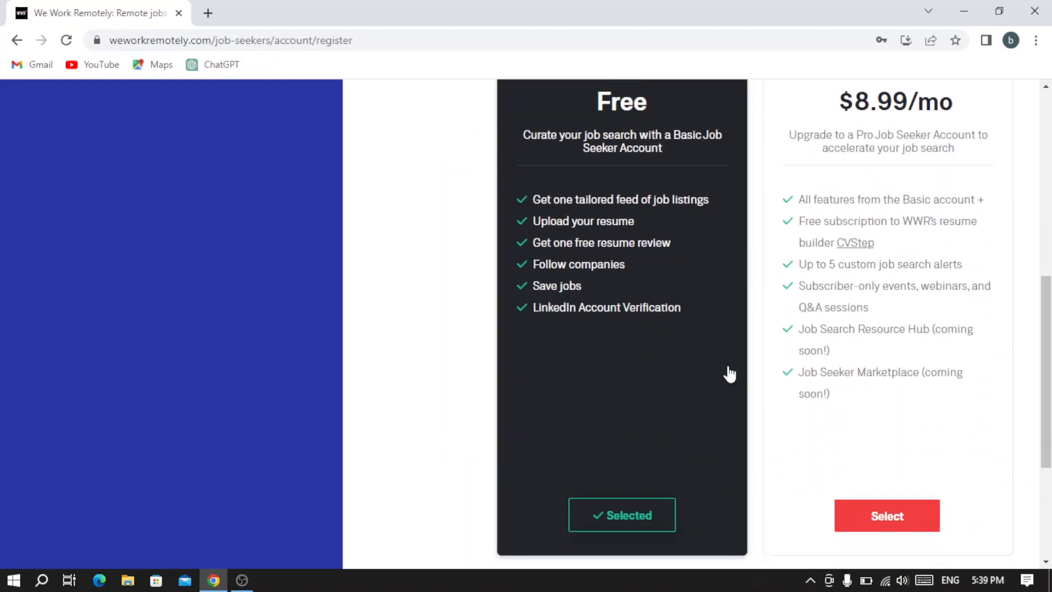
scroll("down", 3)
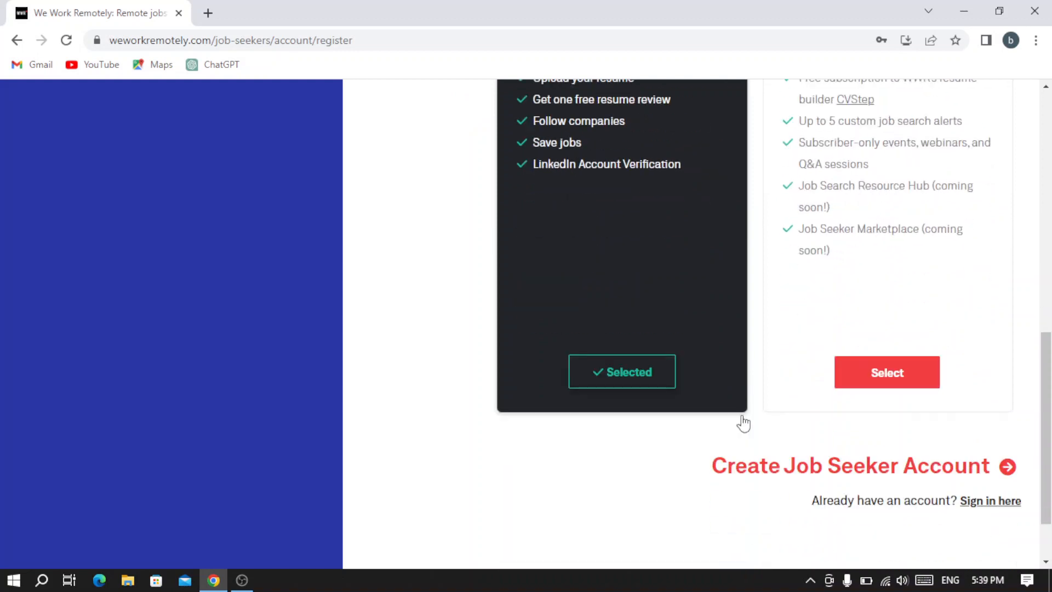
scroll("up", 3)
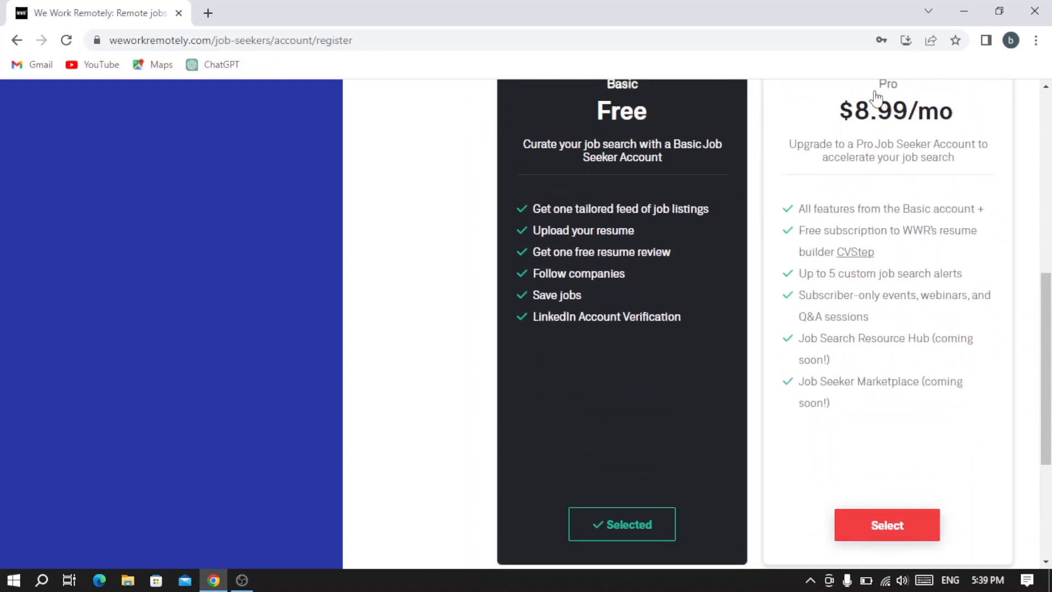
mouse_move(667, 435)
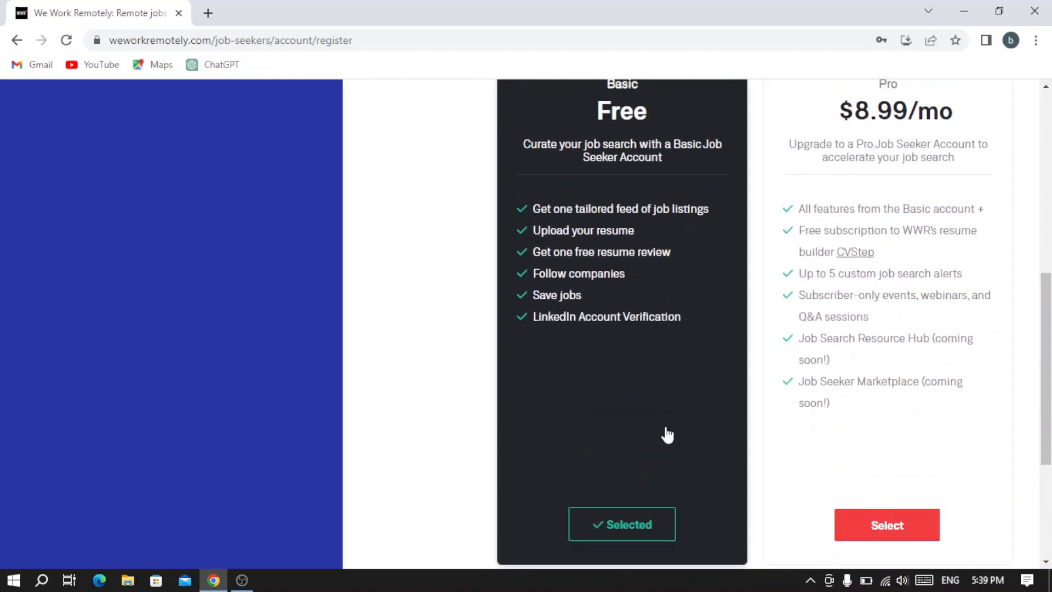
scroll("down", 3)
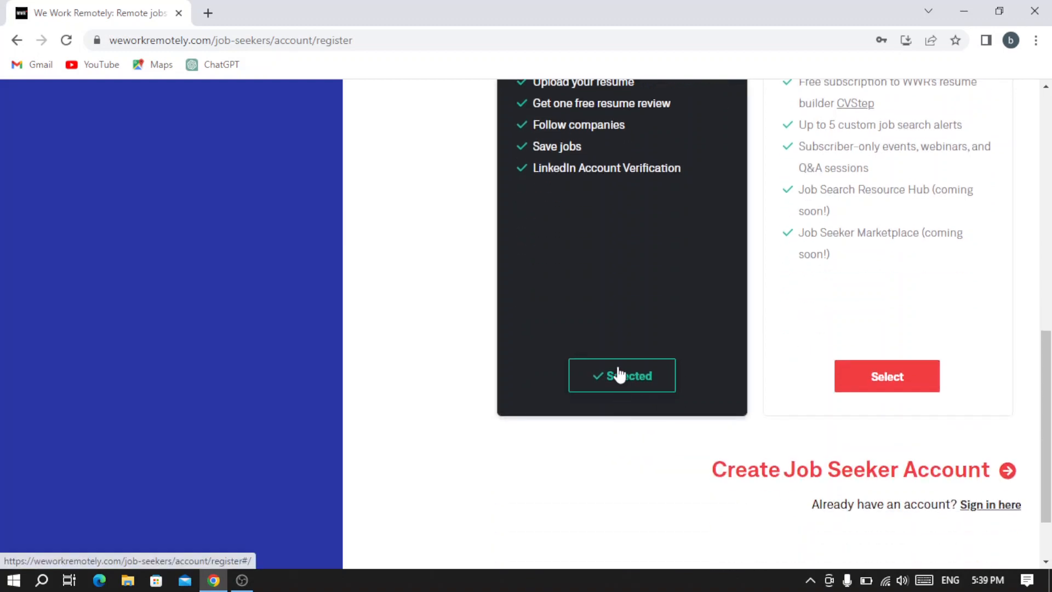
mouse_move(796, 453)
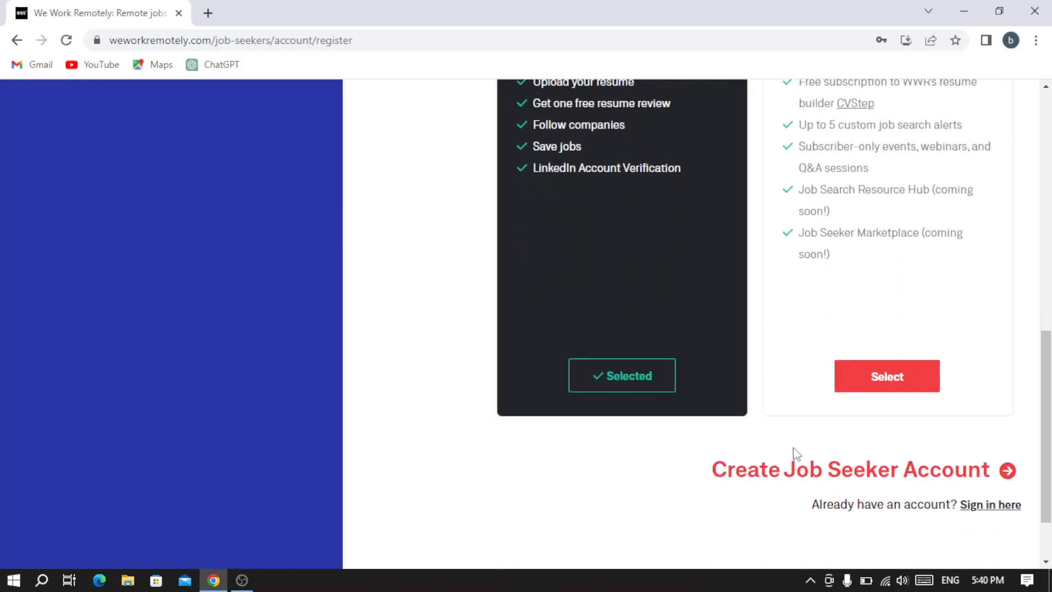
scroll("up", 3)
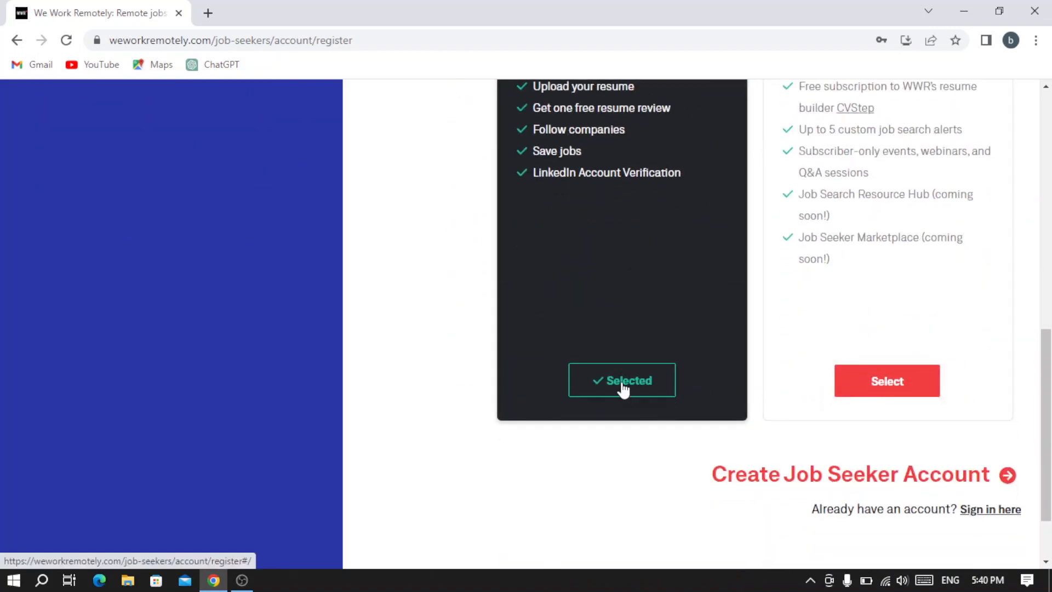
left_click(621, 380)
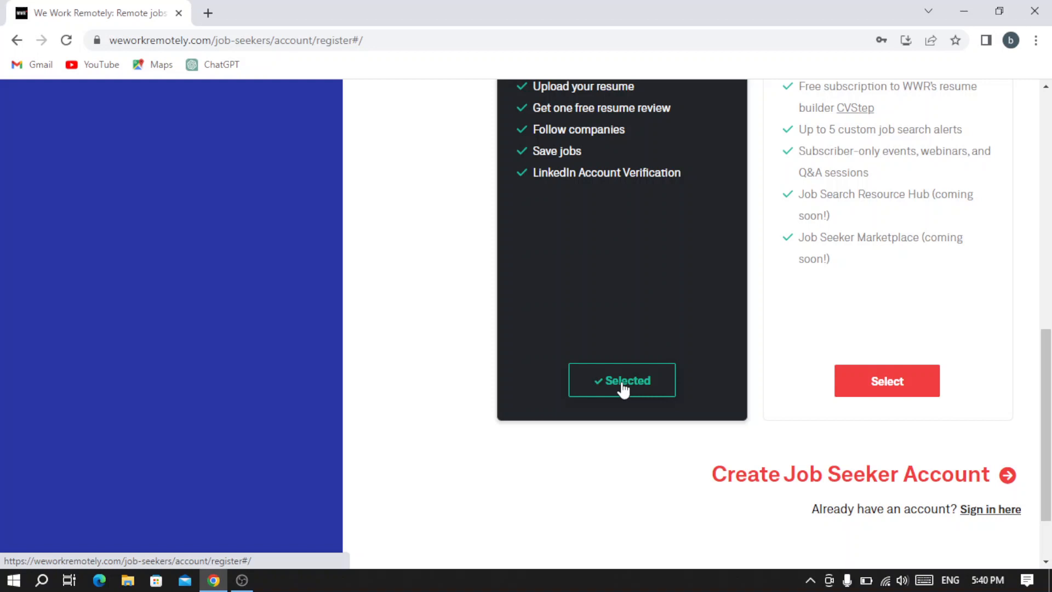
scroll("up", 3)
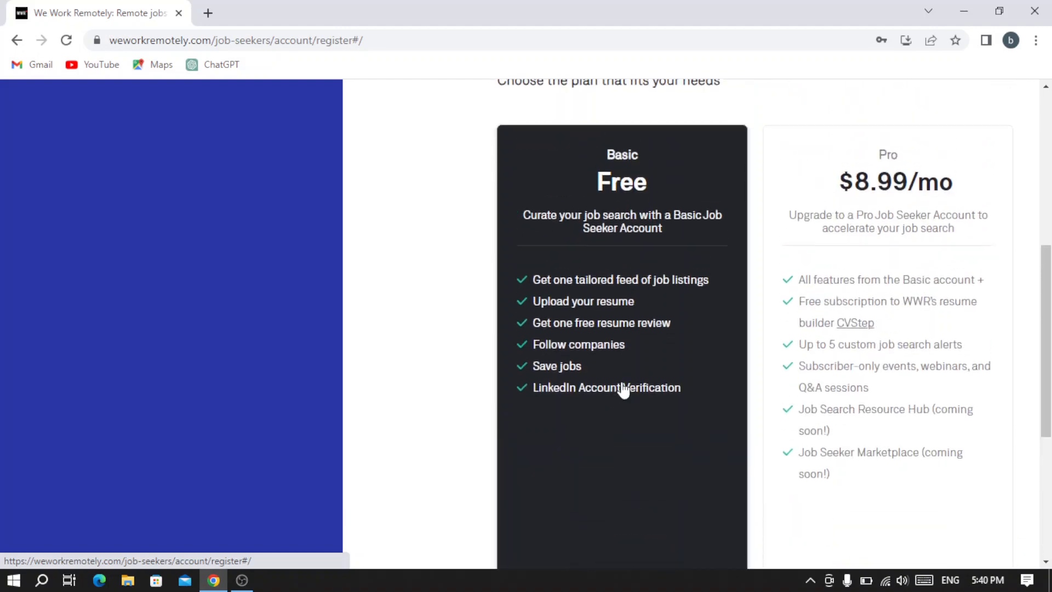
scroll("up", 3)
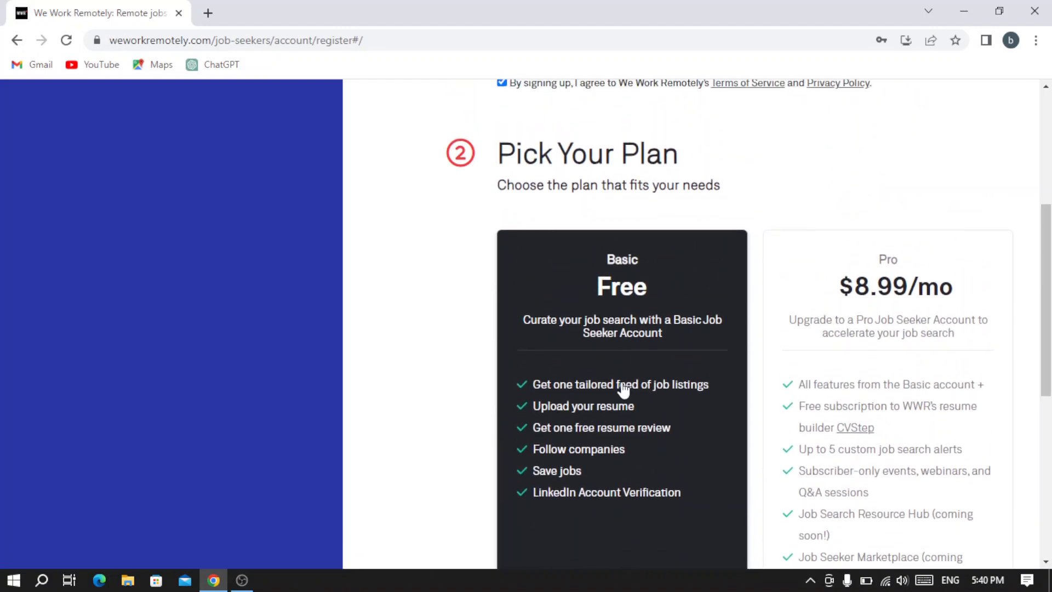
scroll("up", 3)
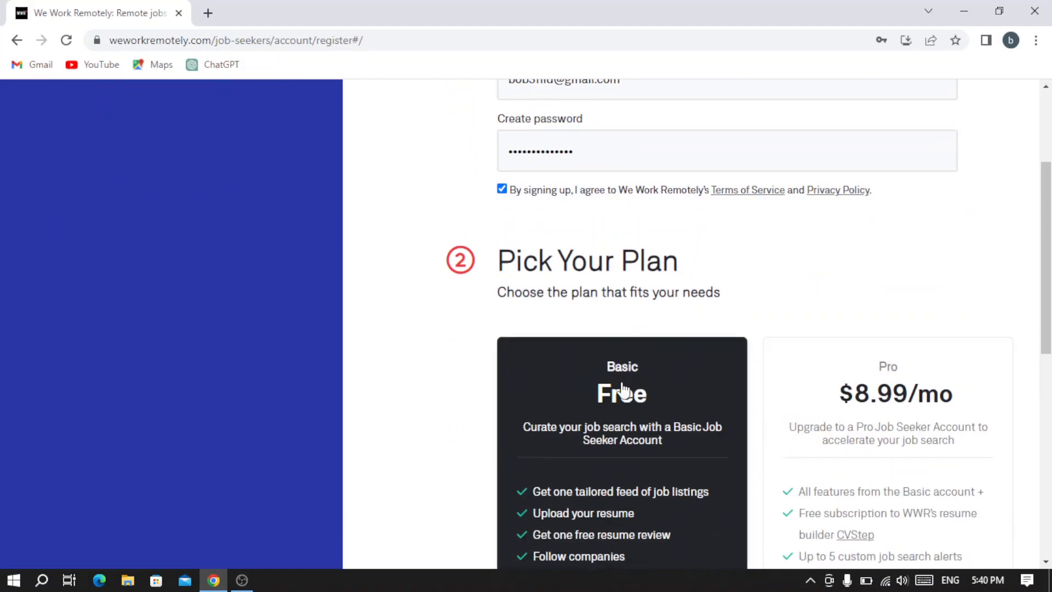
scroll("down", 3)
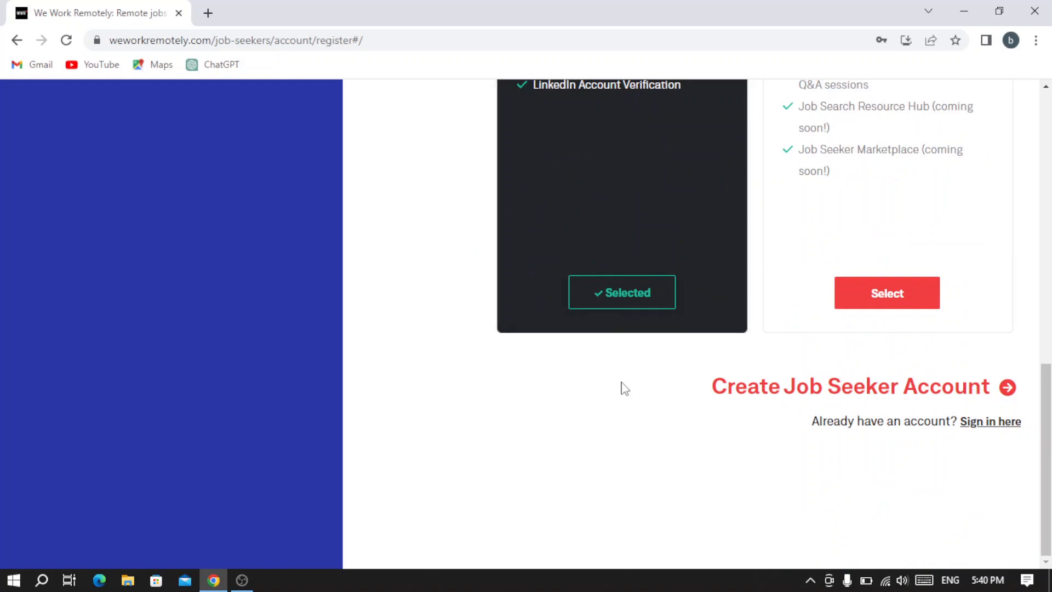
scroll("up", 3)
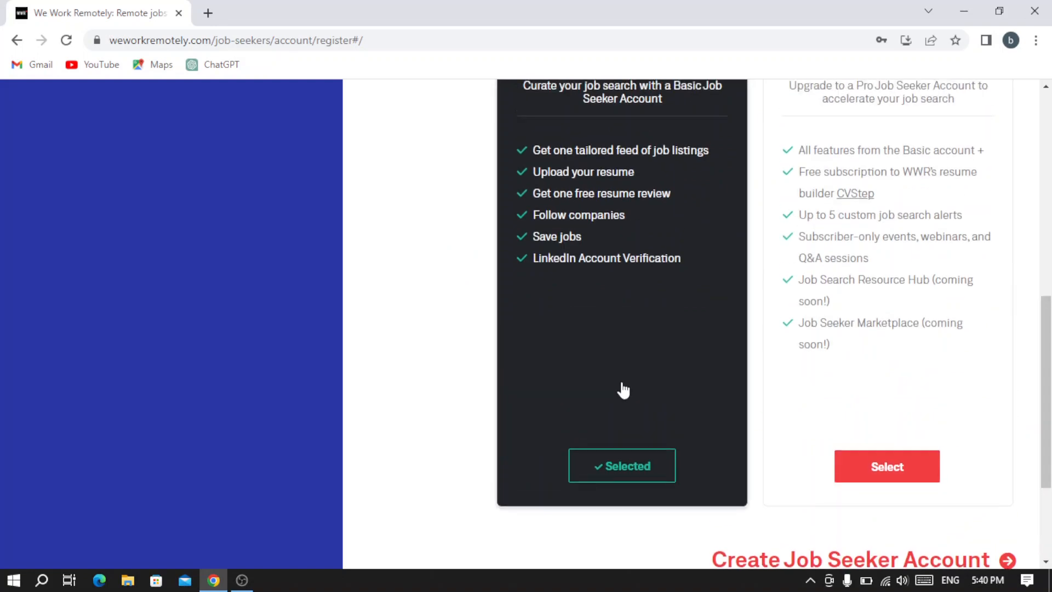
scroll("down", 3)
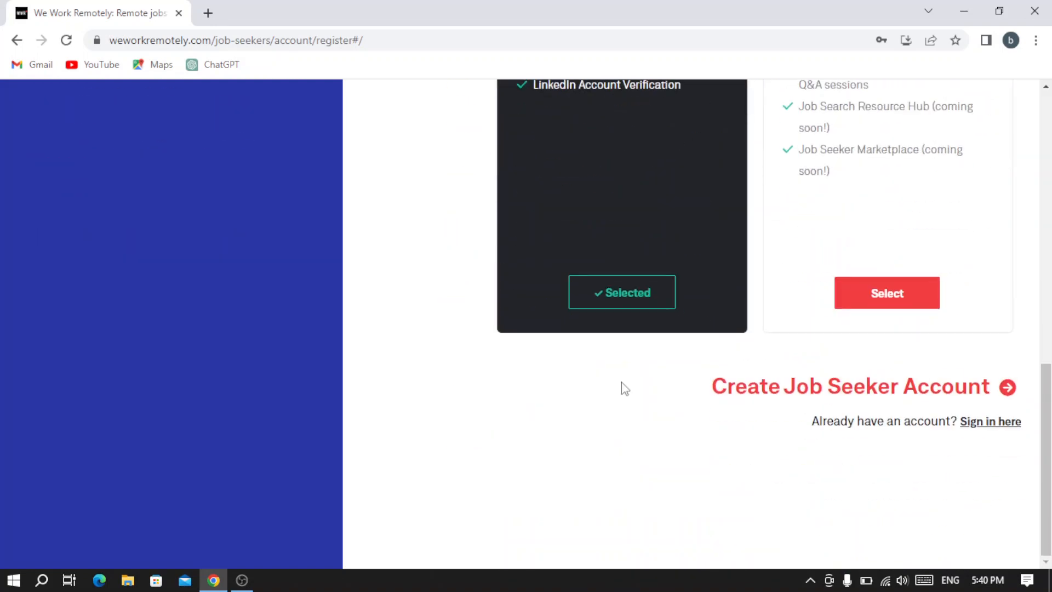
scroll("up", 3)
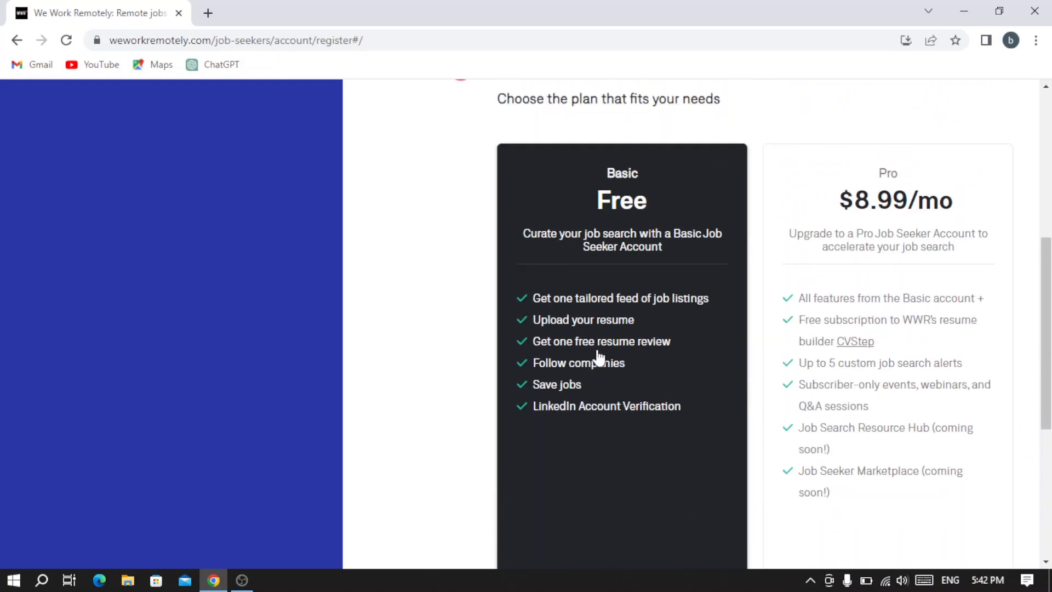
scroll("up", 3)
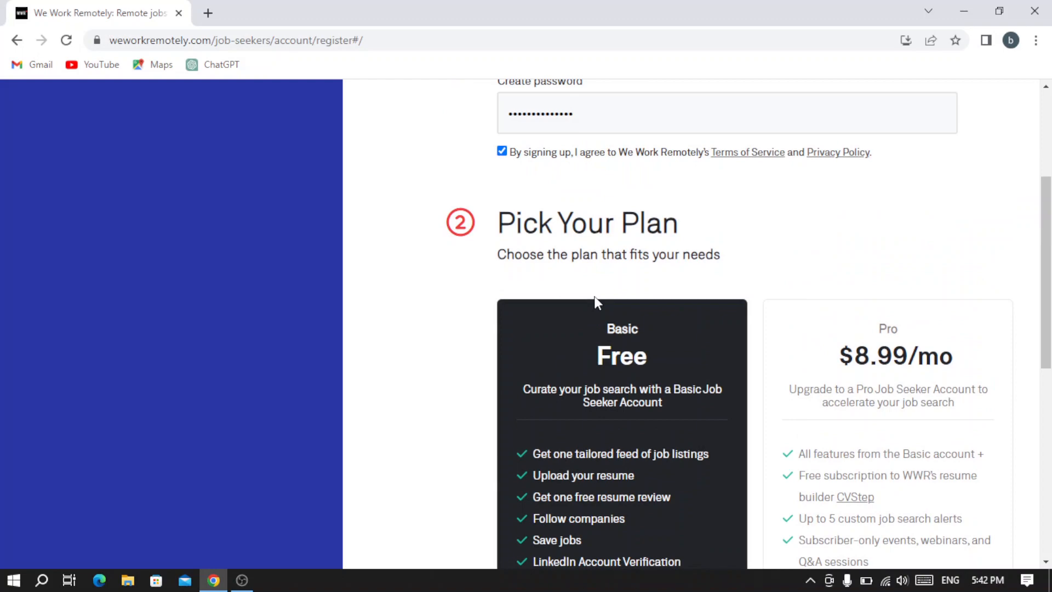
scroll("up", 3)
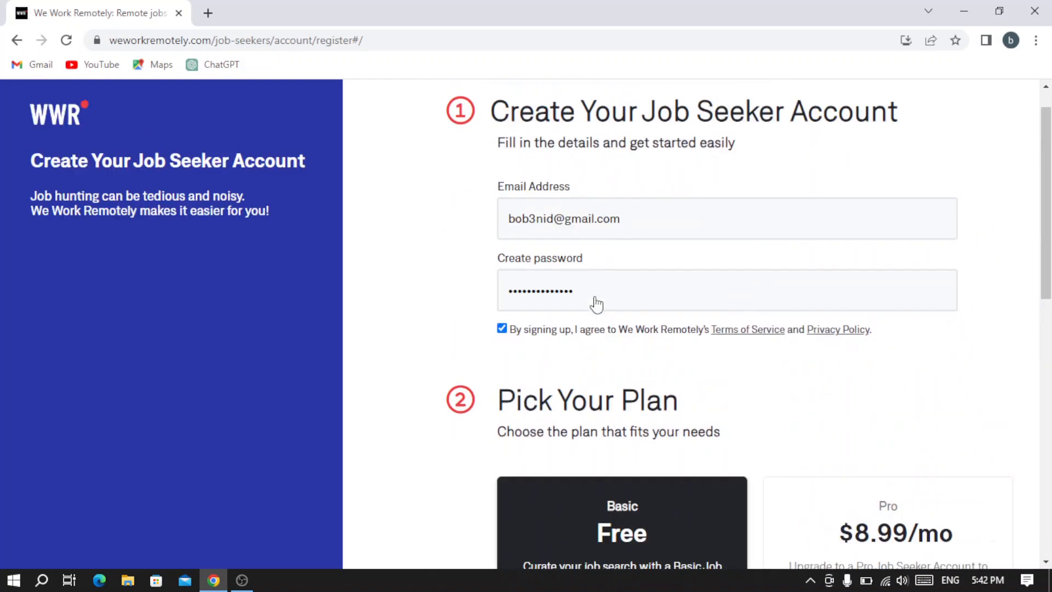
scroll("down", 3)
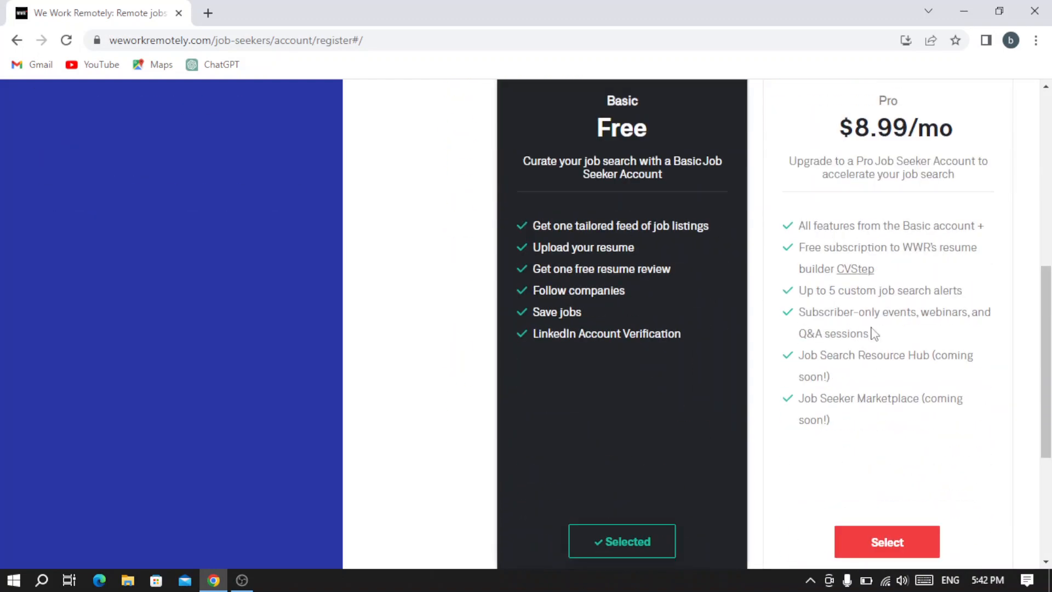
mouse_move(886, 542)
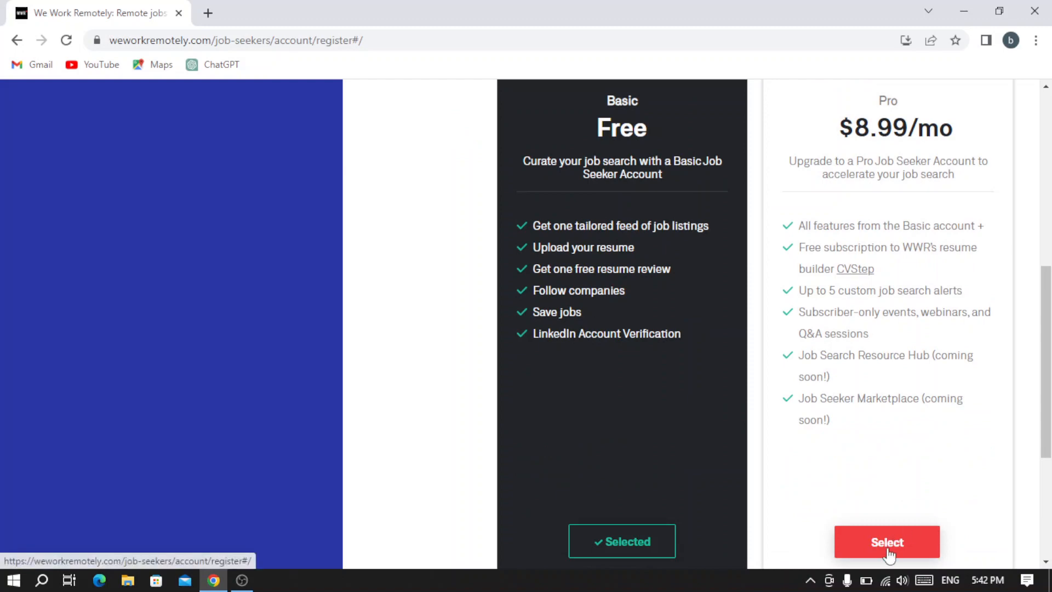
Step: Select the Pro plan and review its quarterly payment section with the $26.97 total
left_click(887, 541)
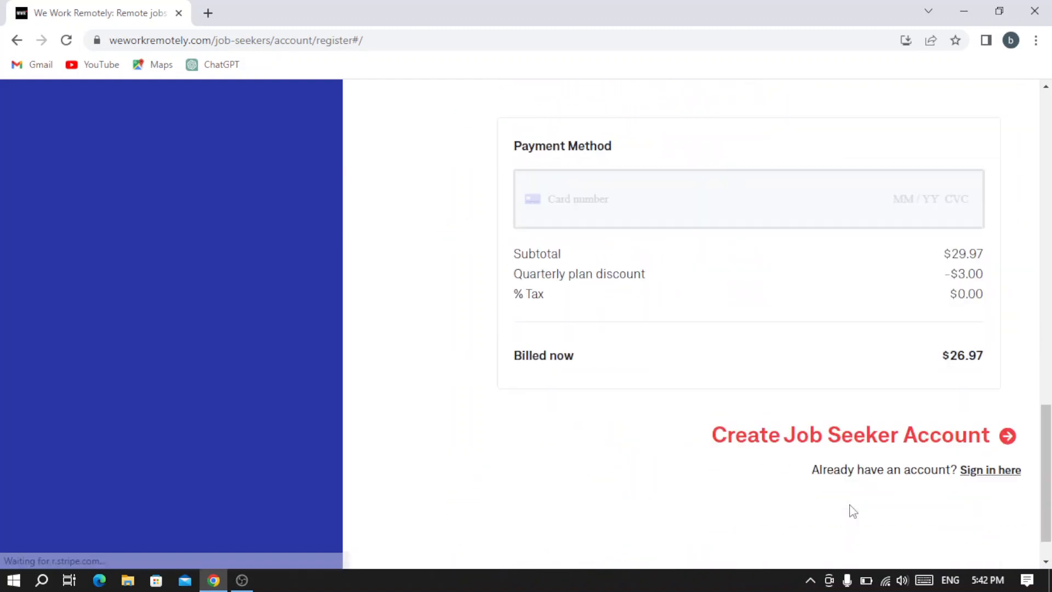
scroll("up", 3)
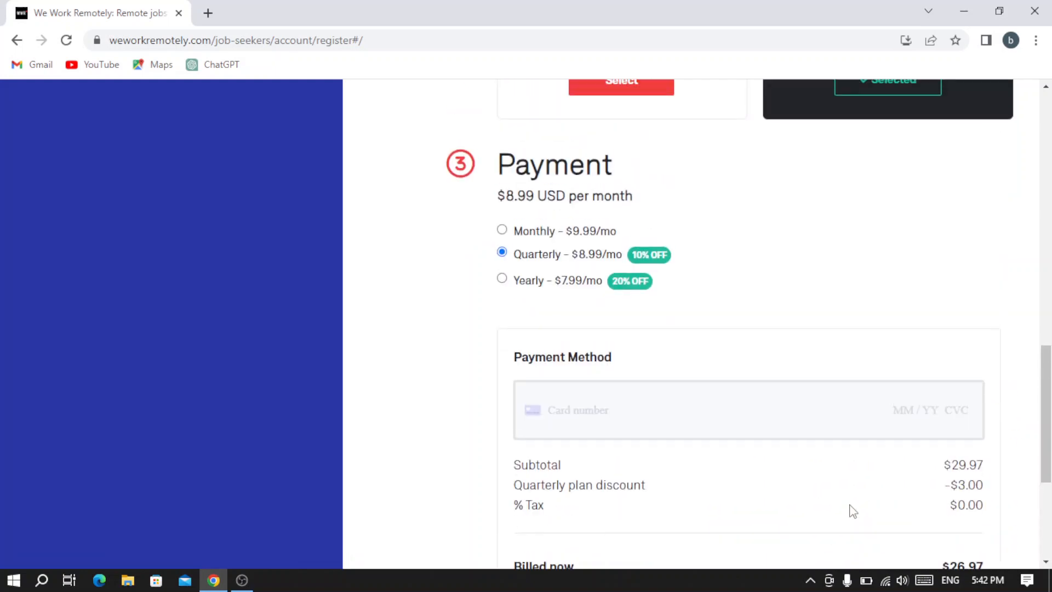
scroll("down", 3)
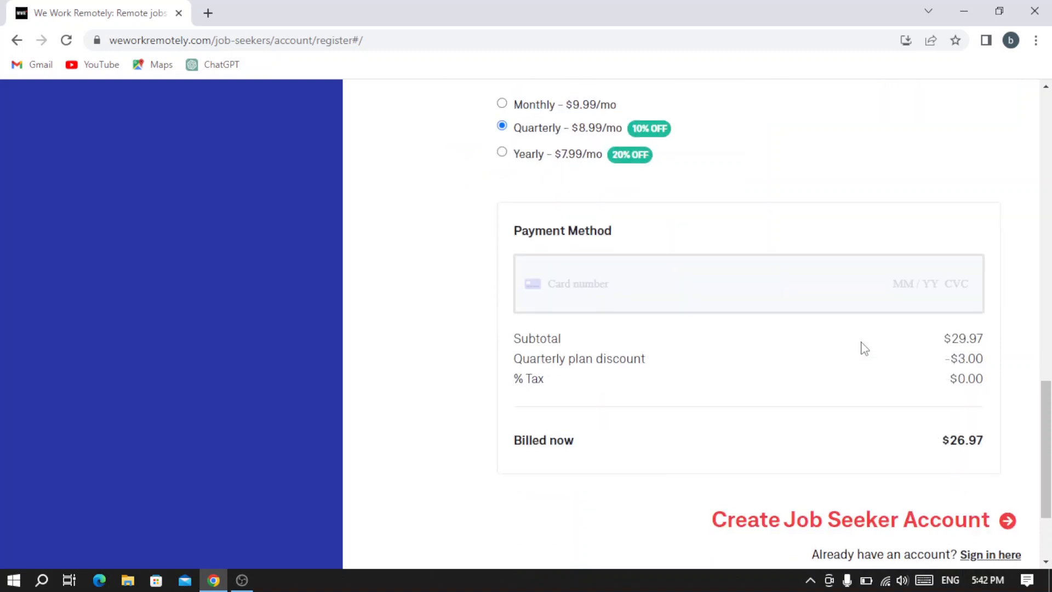
mouse_move(687, 348)
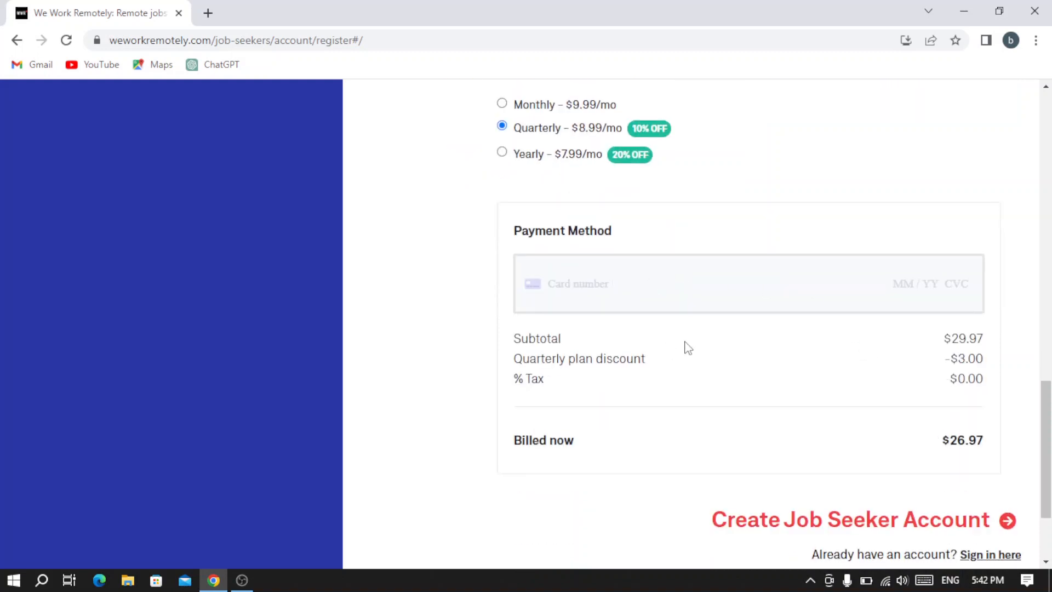
scroll("up", 3)
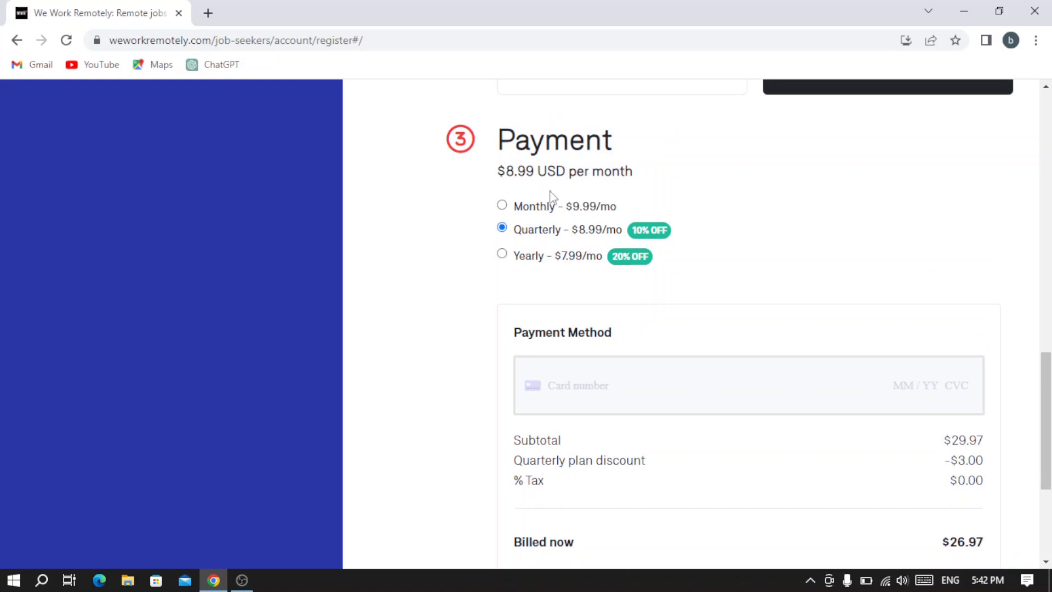
mouse_move(503, 214)
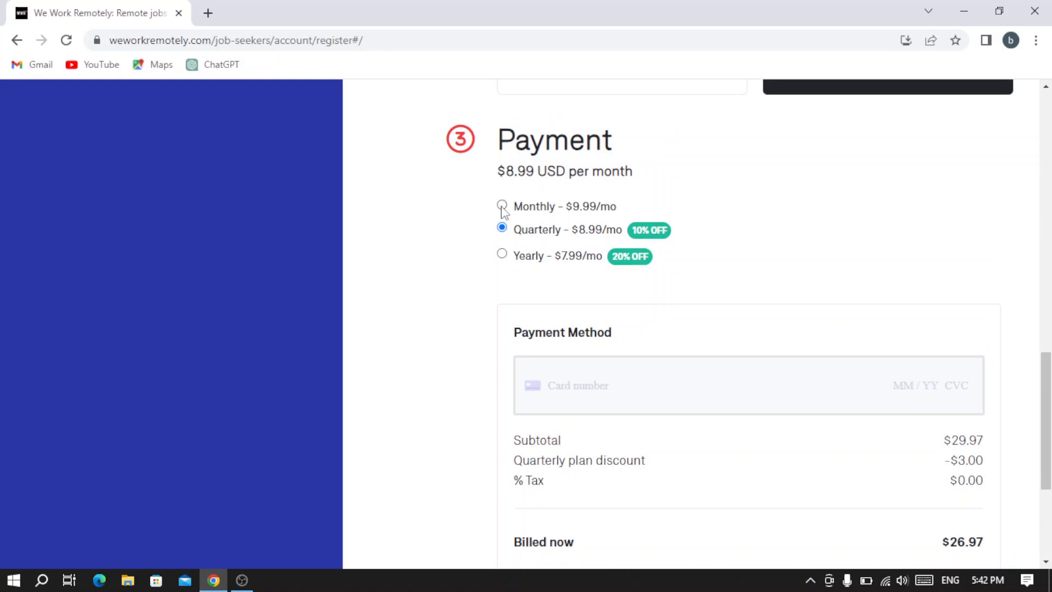
mouse_move(503, 228)
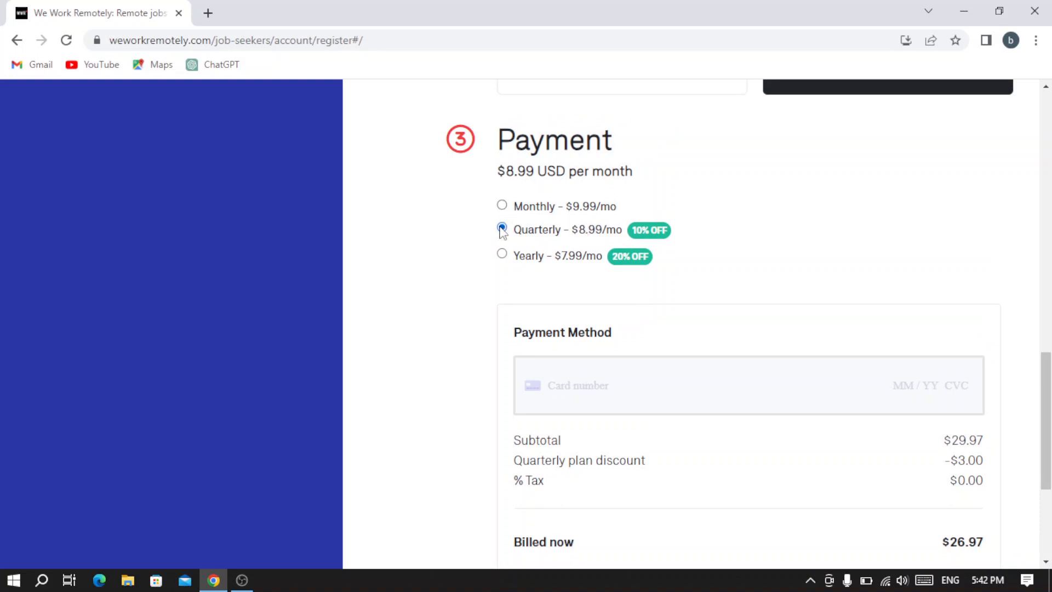
Step: Change options in the registration form's terms and payment area and look them over
left_click(501, 229)
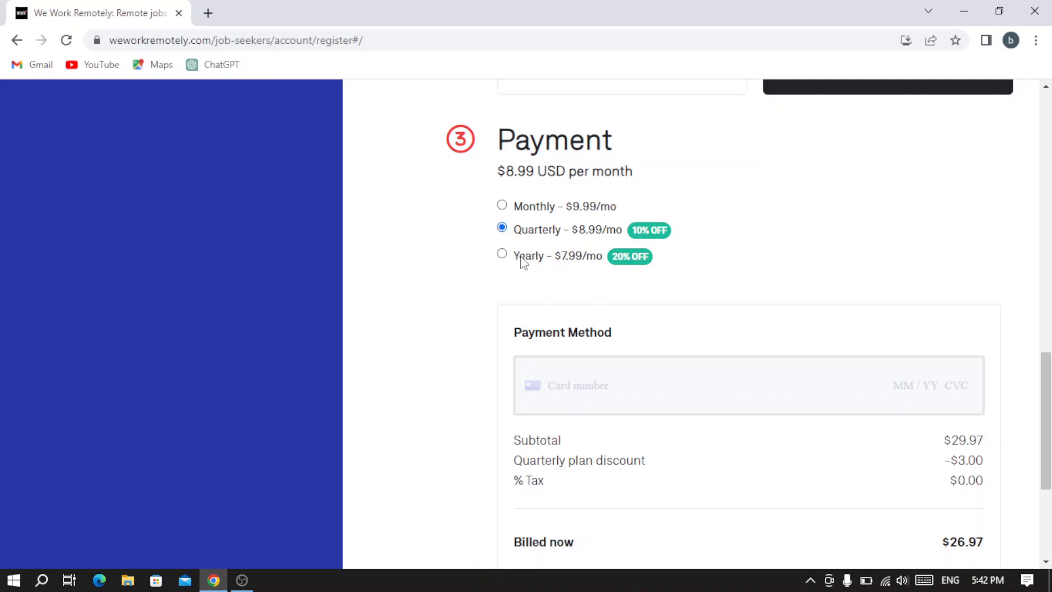
mouse_move(599, 243)
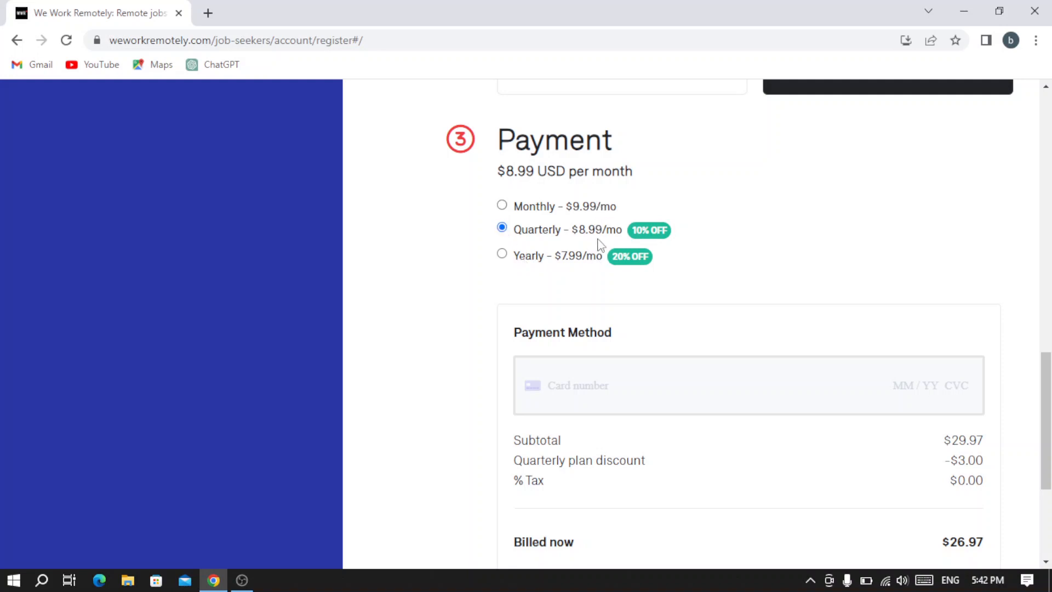
scroll("down", 3)
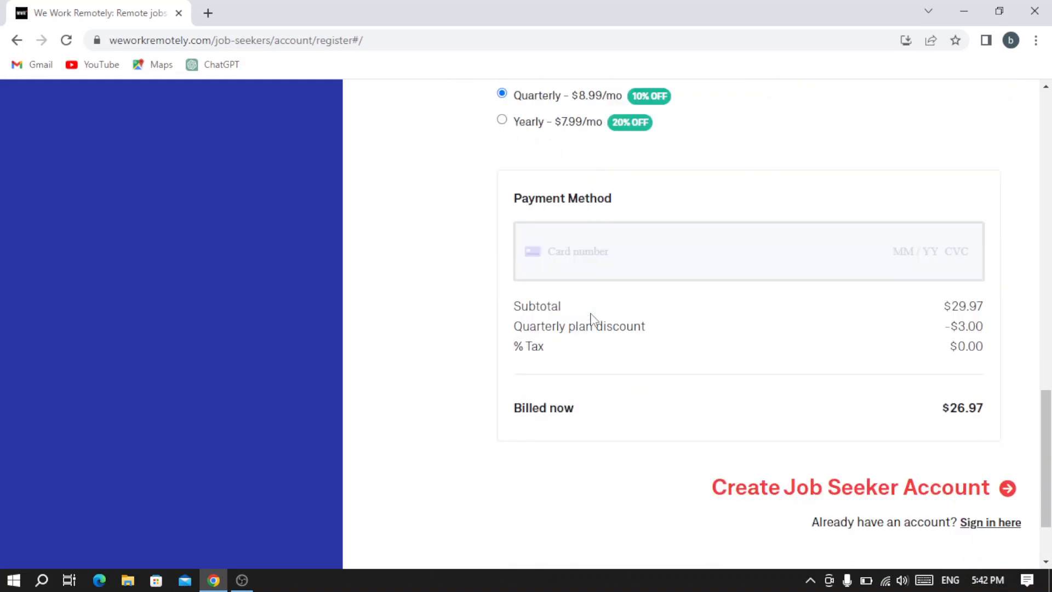
left_click(577, 251)
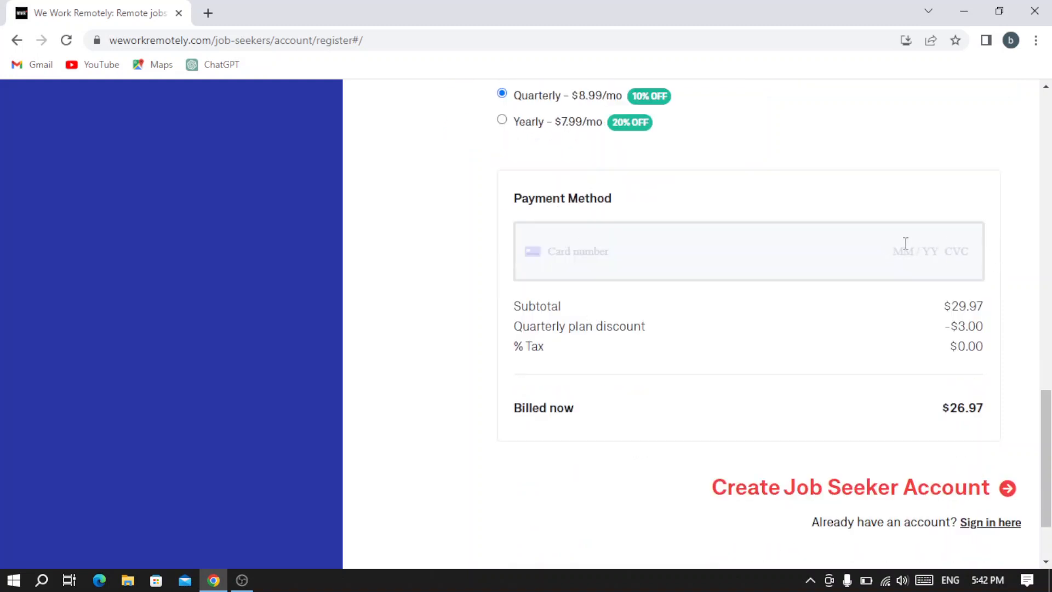
mouse_move(815, 307)
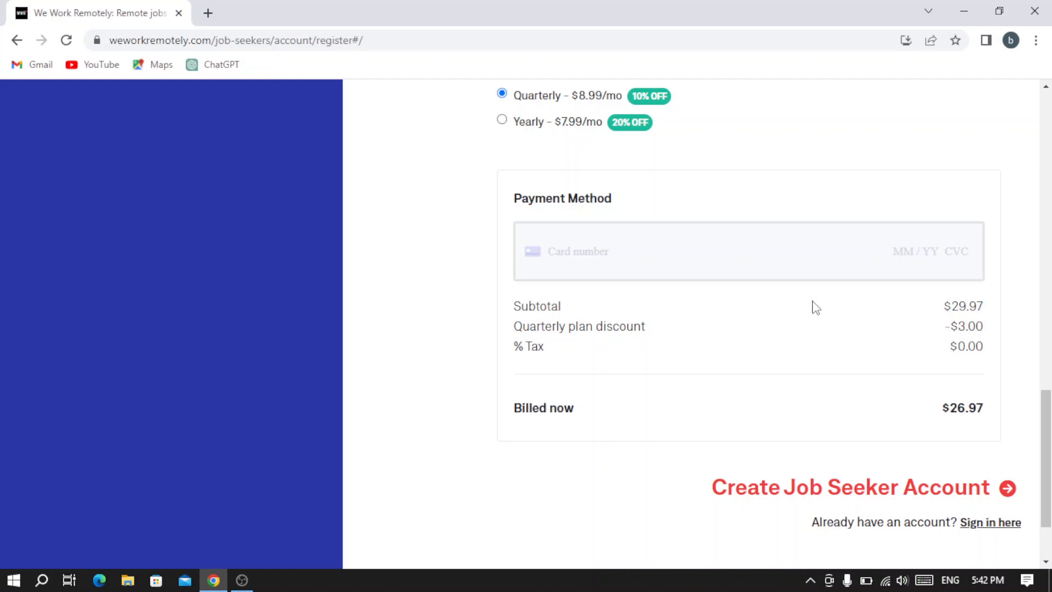
scroll("down", 3)
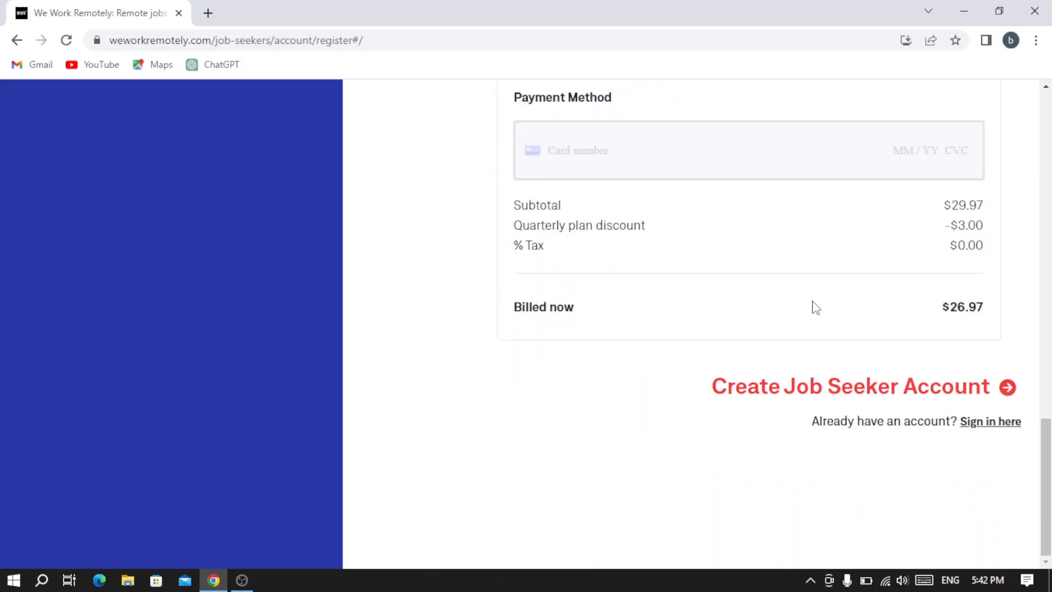
scroll("up", 3)
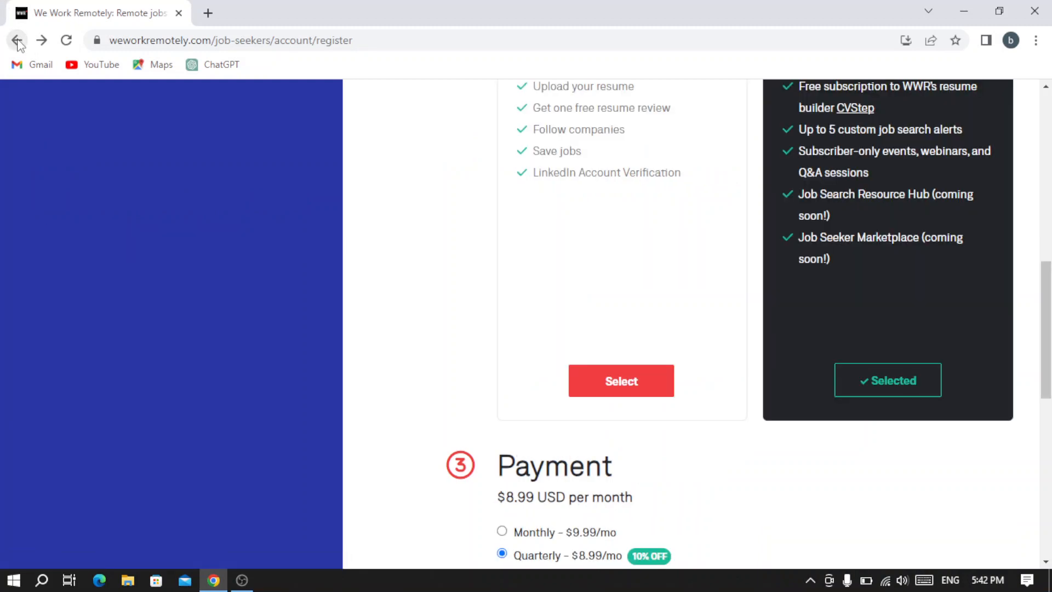
Step: Abandon the sign-up via browser Back and land on the We Work Remotely homepage
left_click(16, 40)
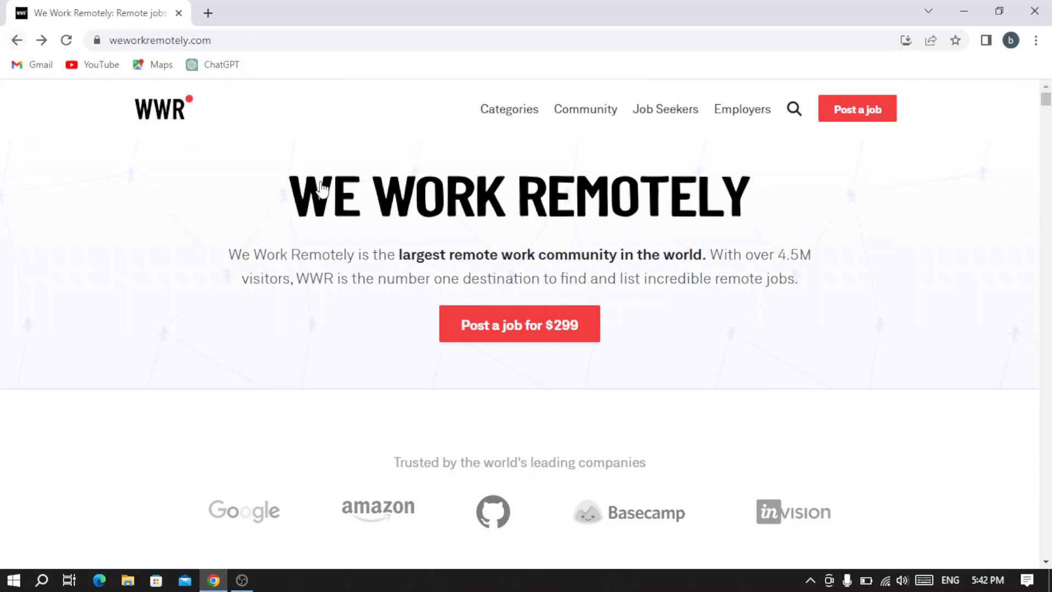
mouse_move(597, 228)
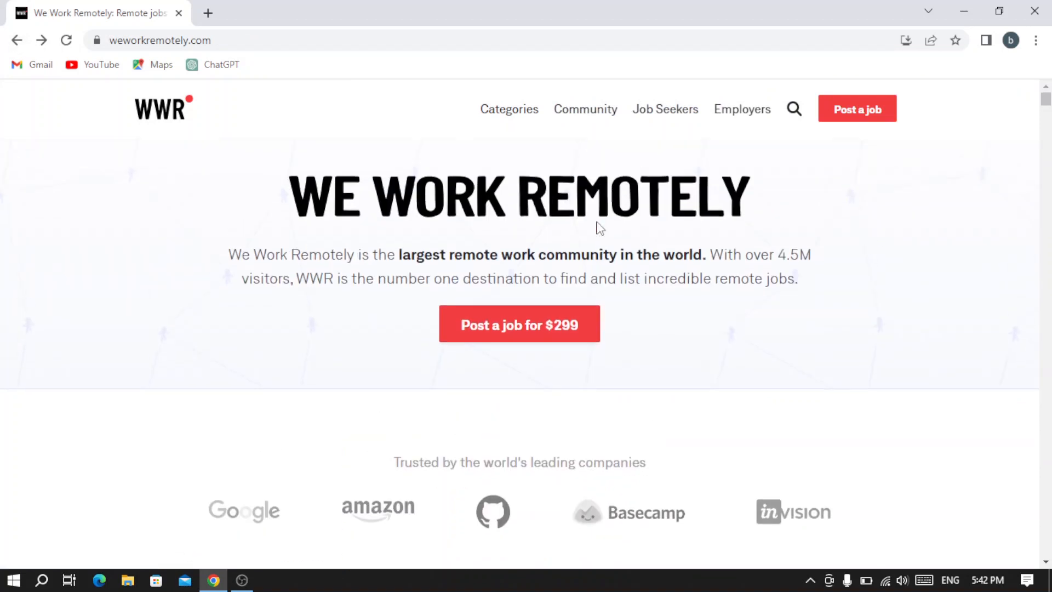
scroll("down", 3)
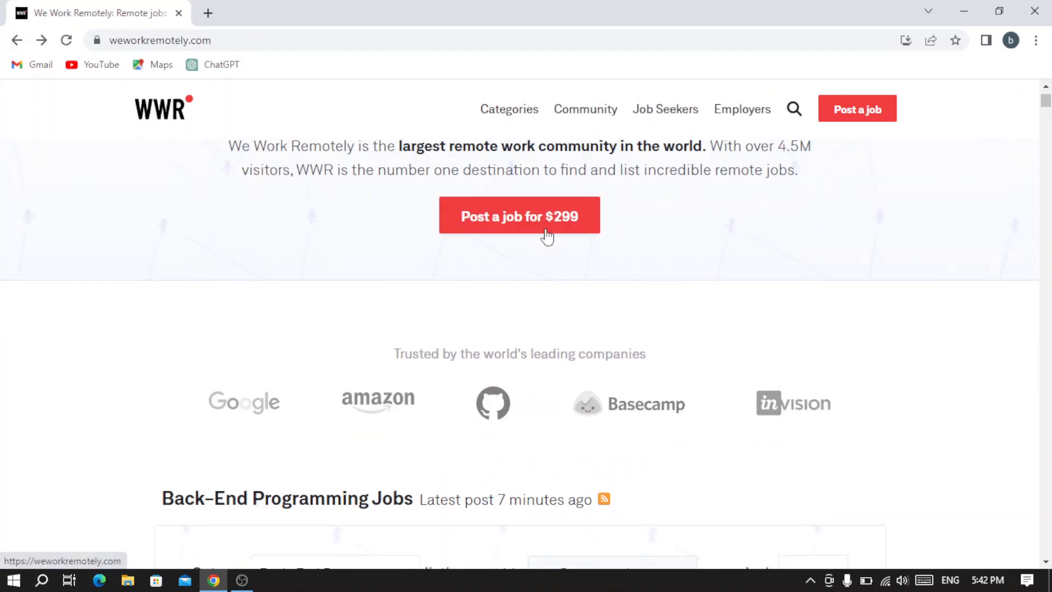
Step: Start a new job post from the homepage's 'Post a job for $299' button
scroll("up", 3)
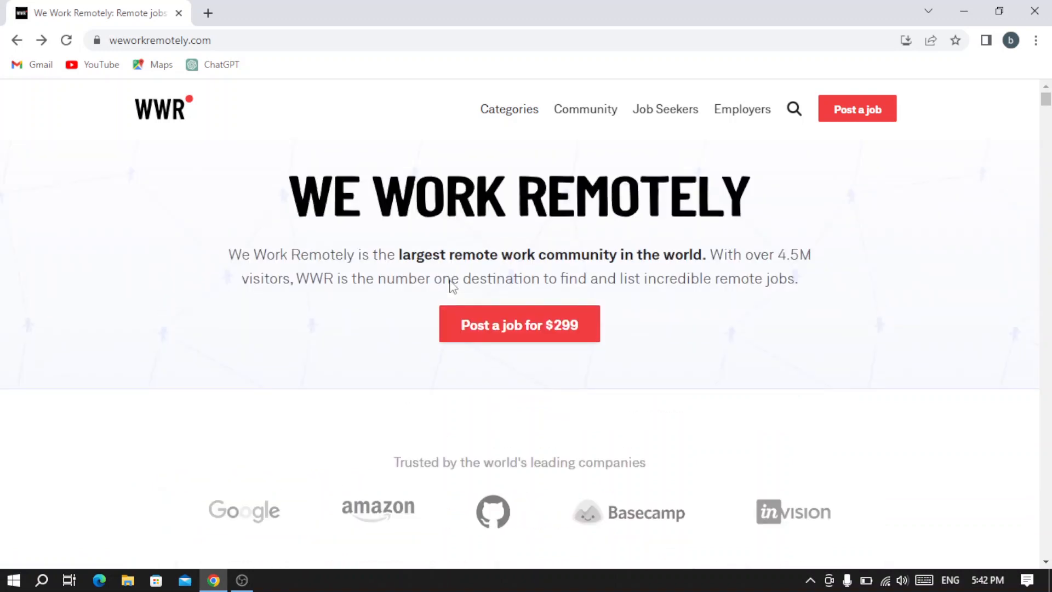
mouse_move(526, 339)
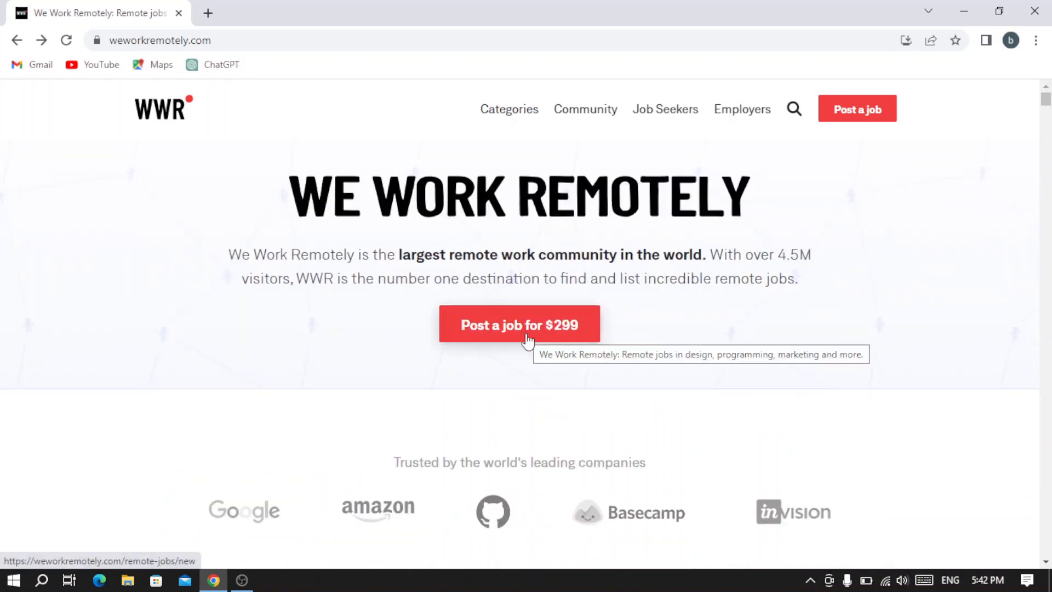
left_click(518, 324)
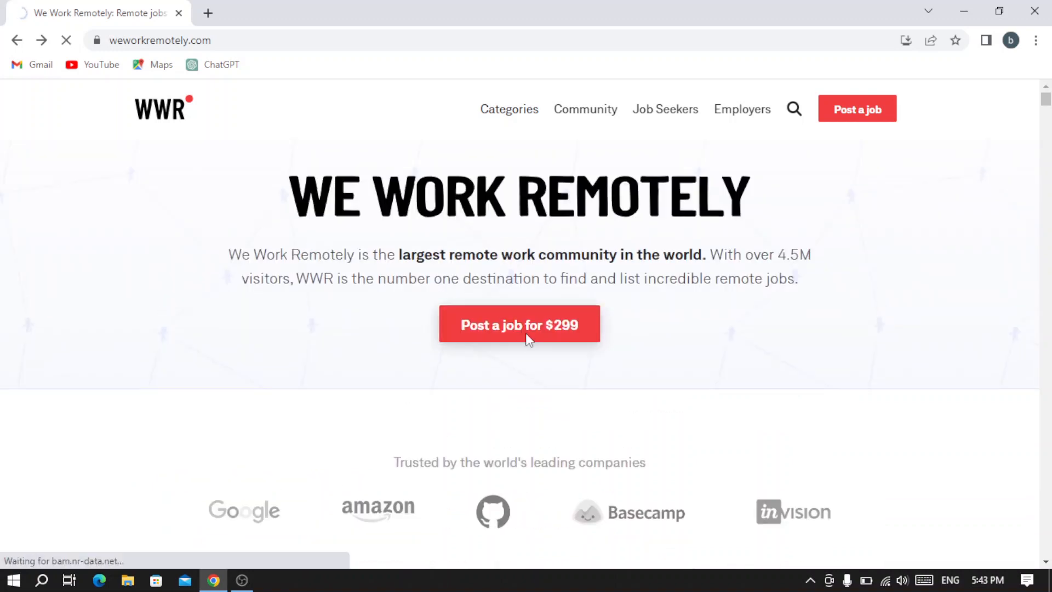
left_click(518, 324)
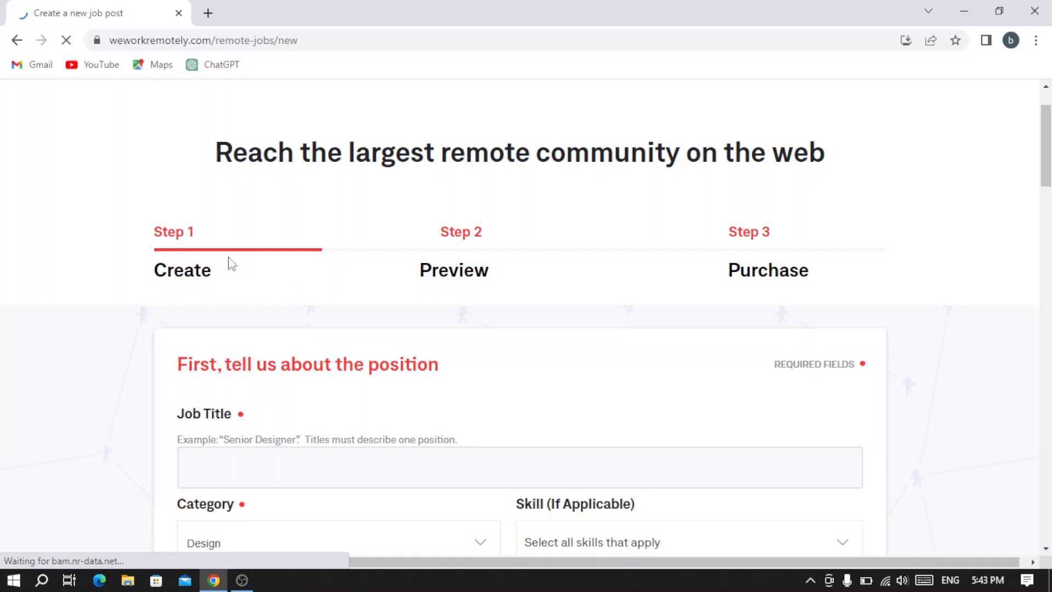
Step: Set the job post's category to Product
scroll("down", 3)
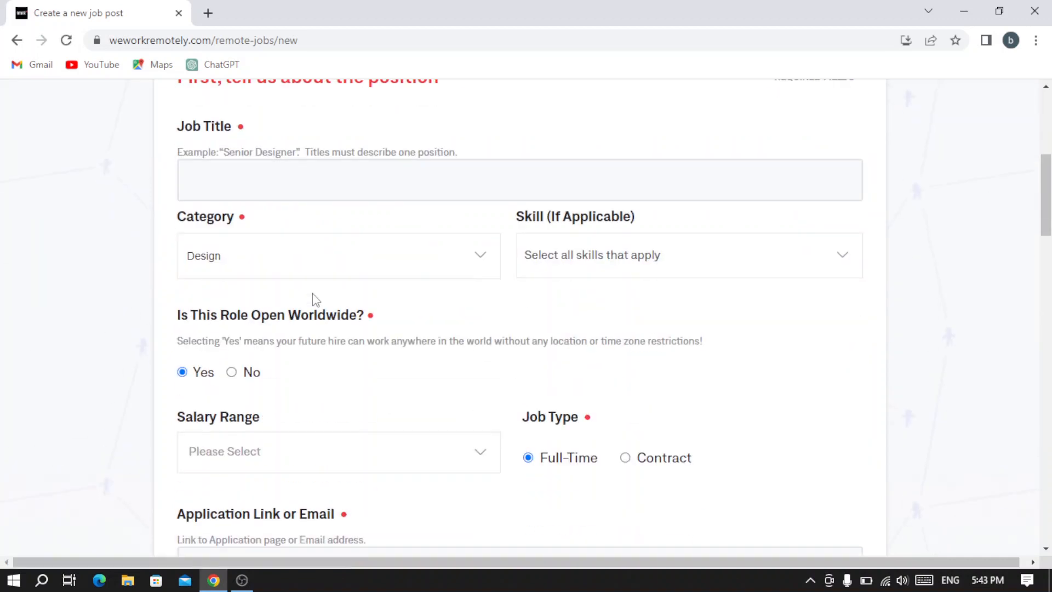
scroll("up", 3)
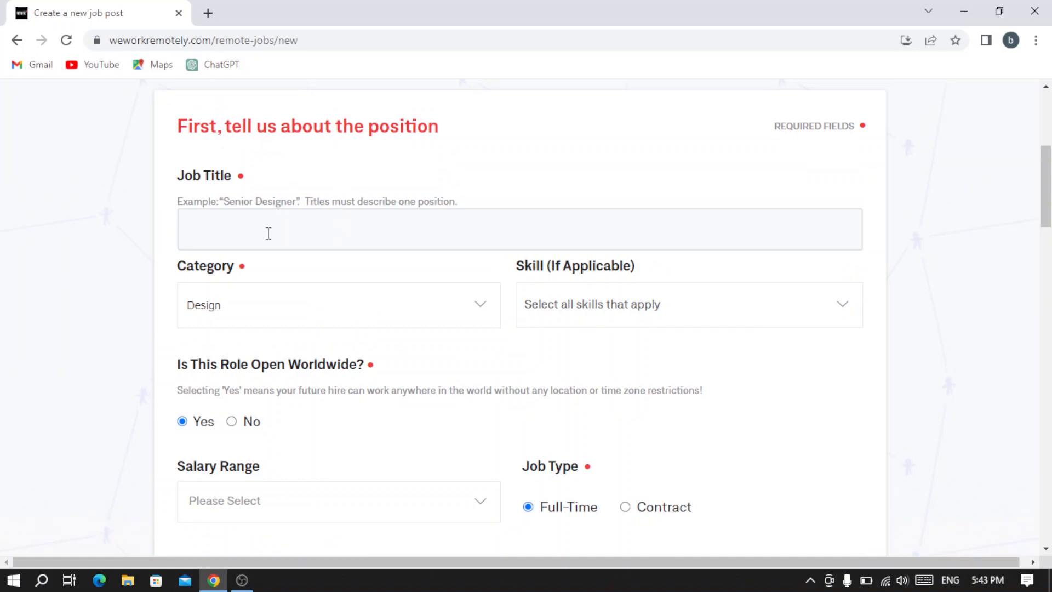
scroll("down", 3)
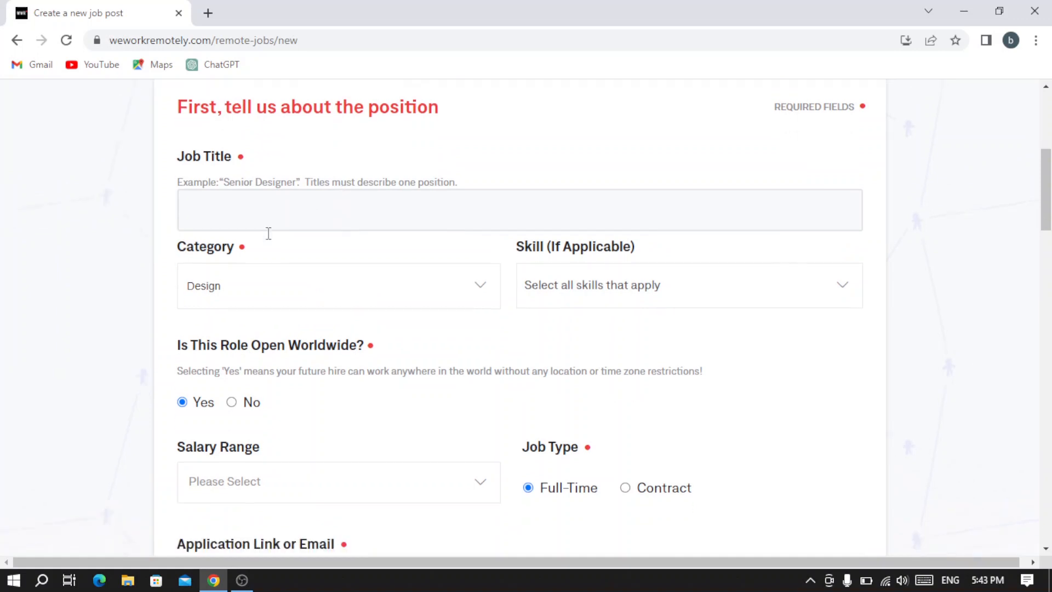
left_click(337, 285)
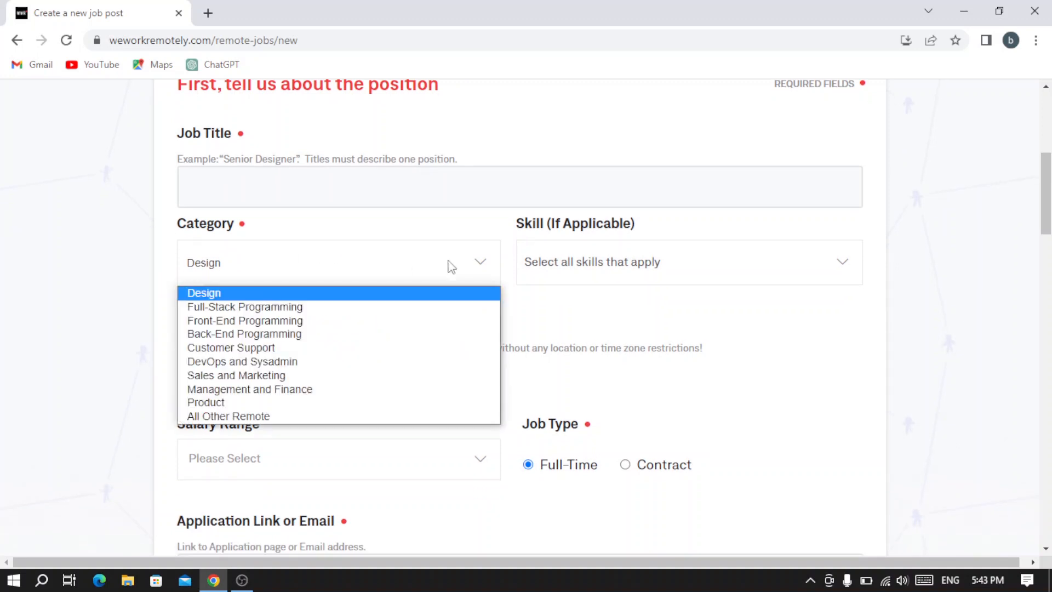
mouse_move(366, 389)
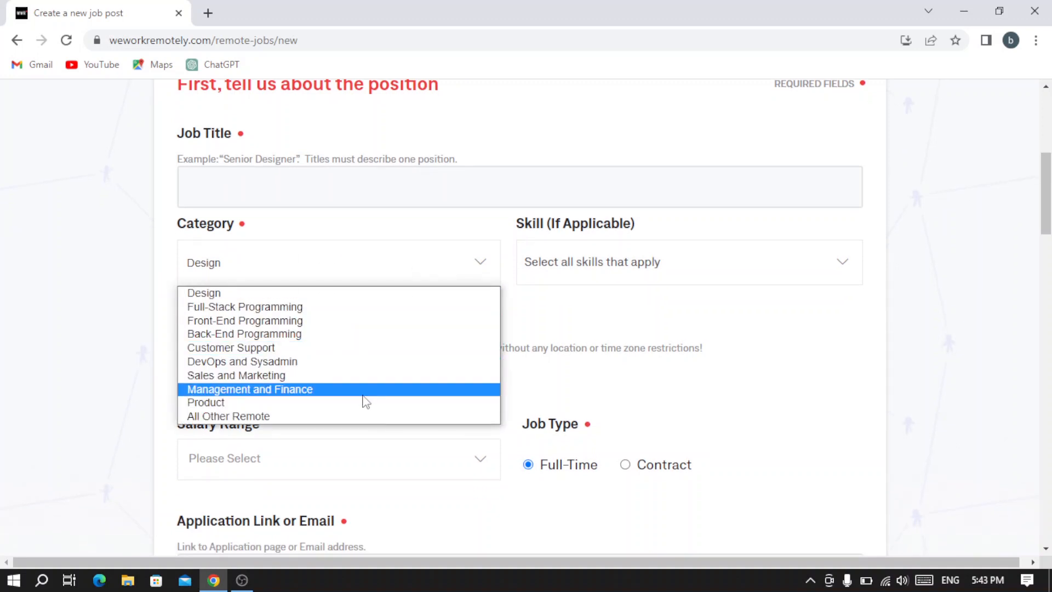
left_click(205, 402)
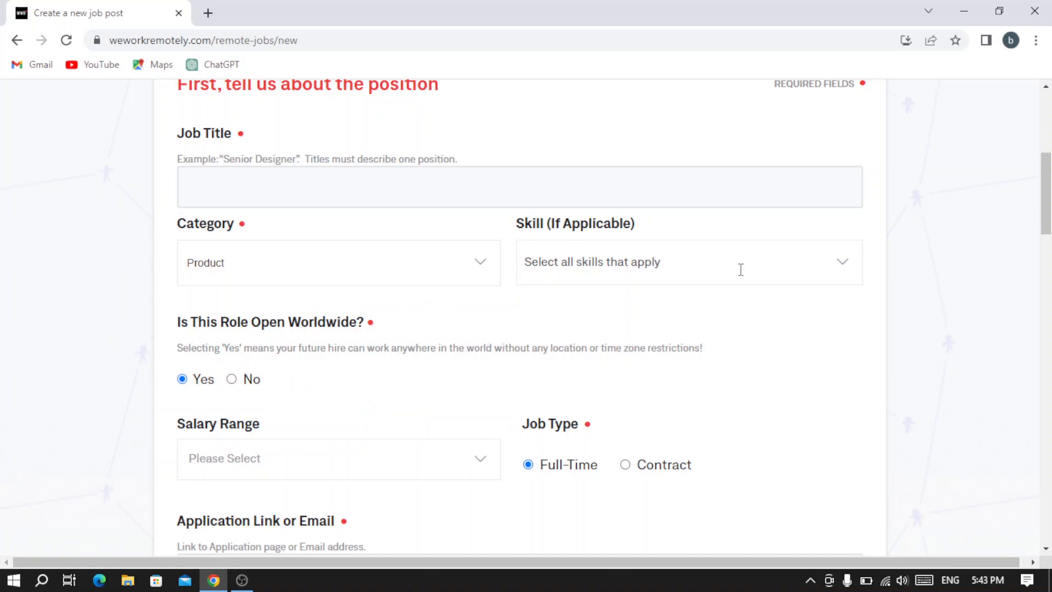
Step: Add Adobe Creative Suite as a required skill
left_click(683, 261)
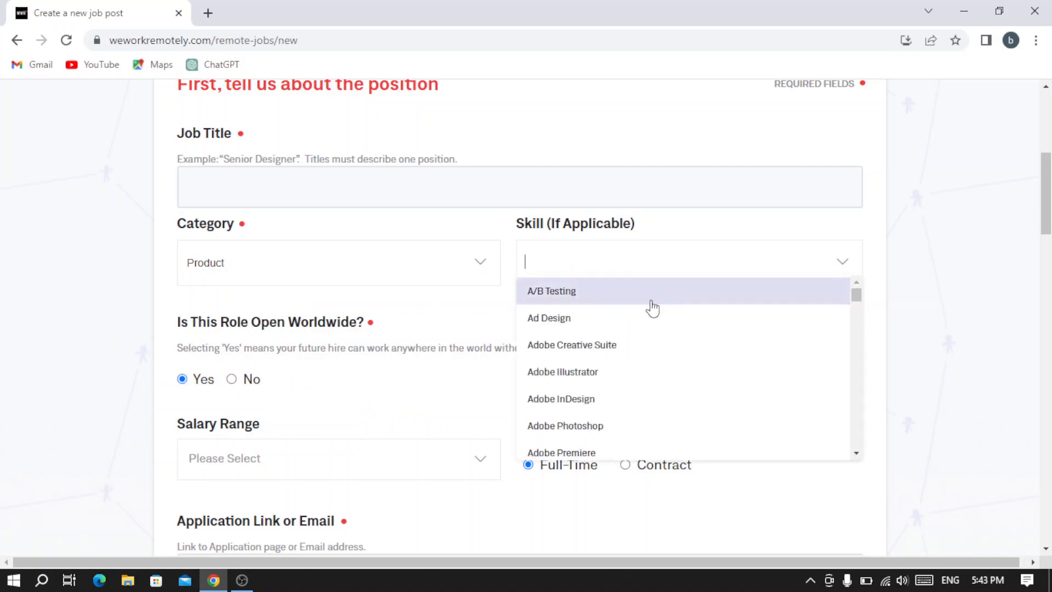
mouse_move(665, 352)
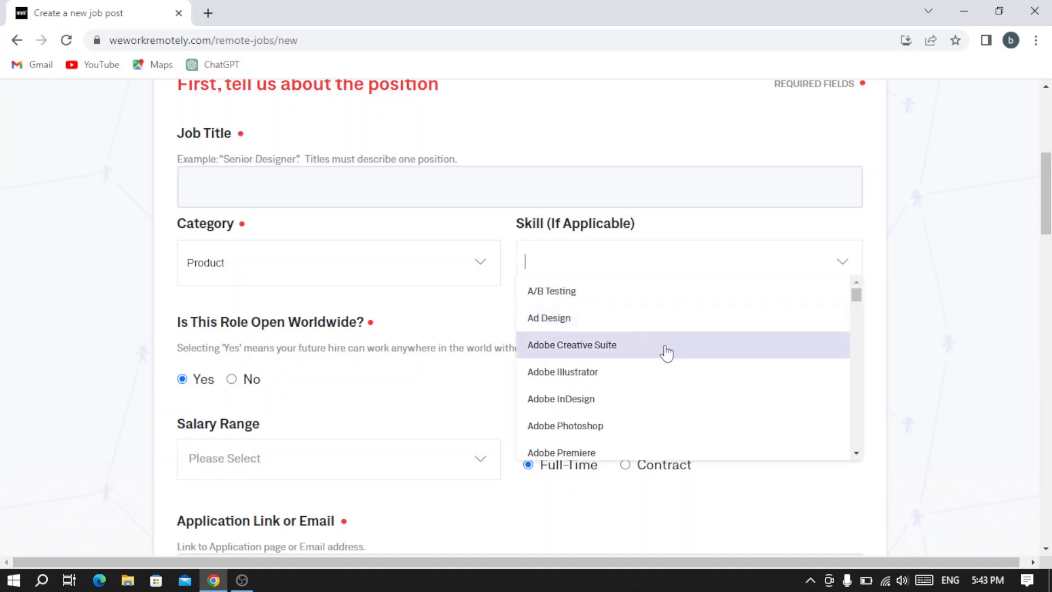
left_click(572, 344)
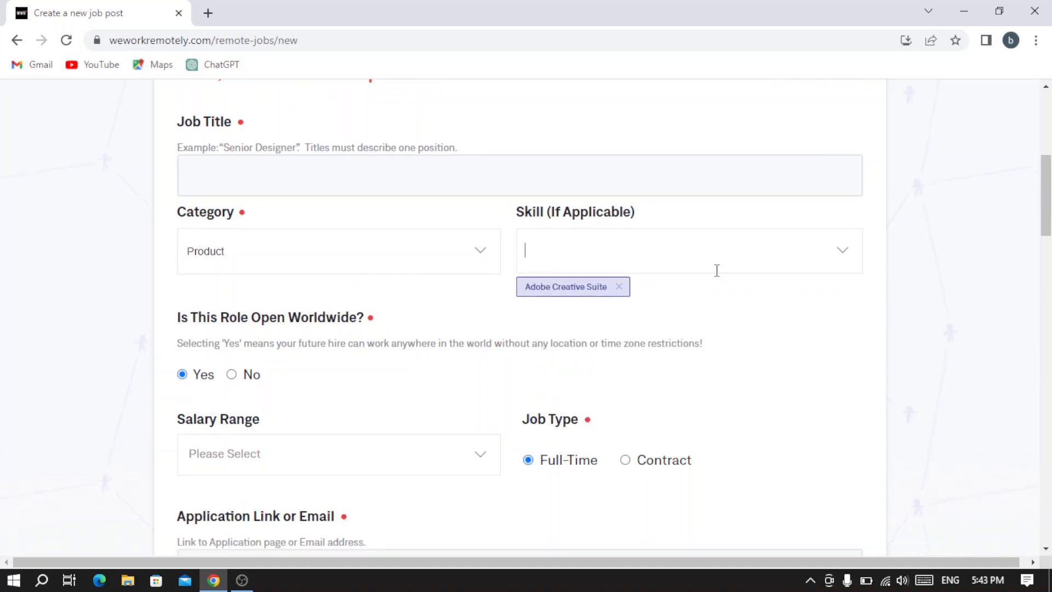
mouse_move(745, 262)
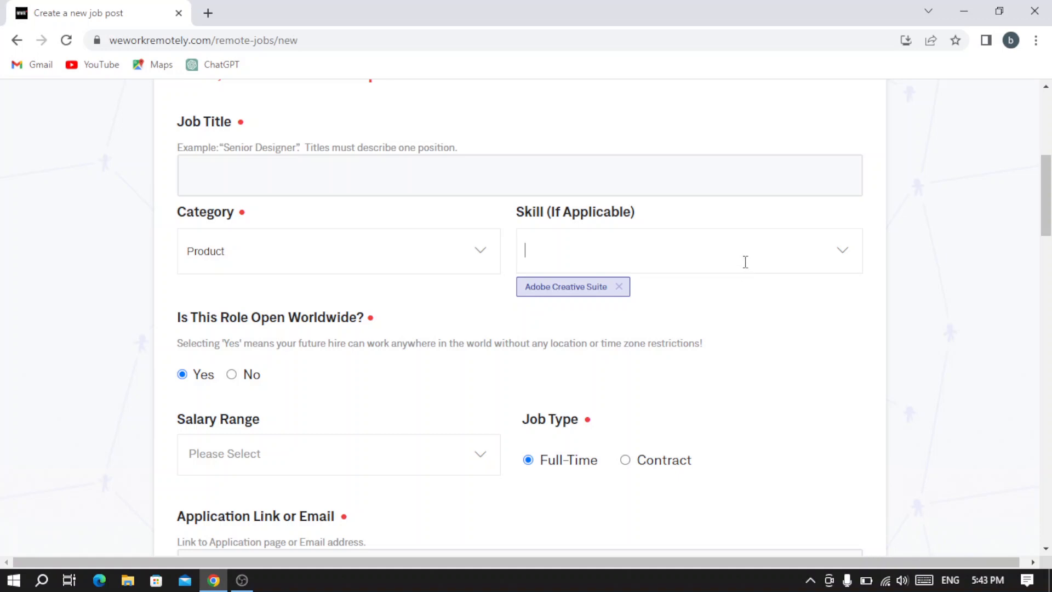
Step: Toggle the Worldwide setting to No and back to Yes, keeping the role open worldwide
scroll("down", 3)
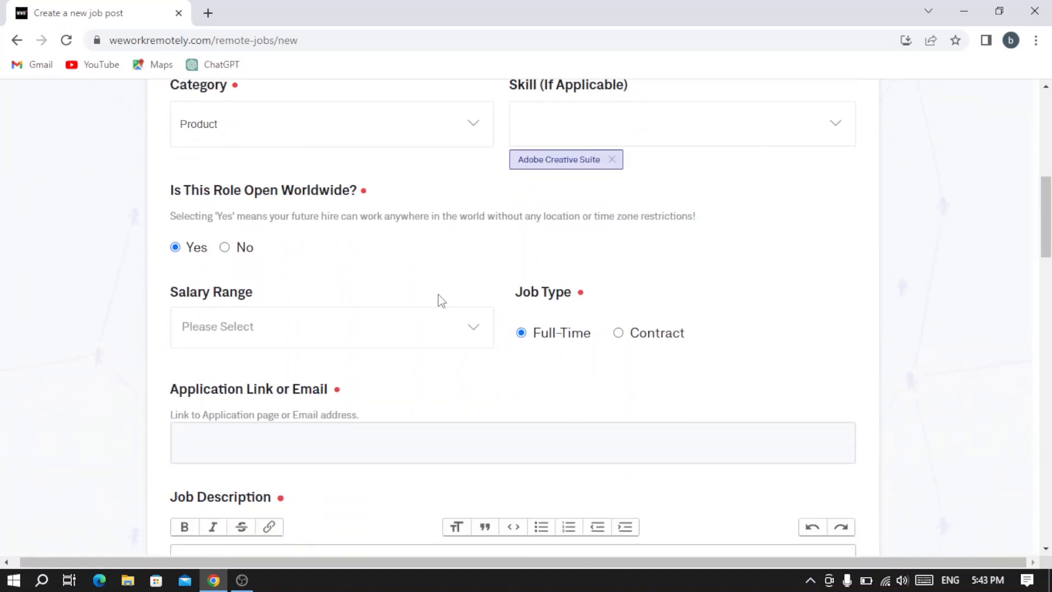
mouse_move(205, 187)
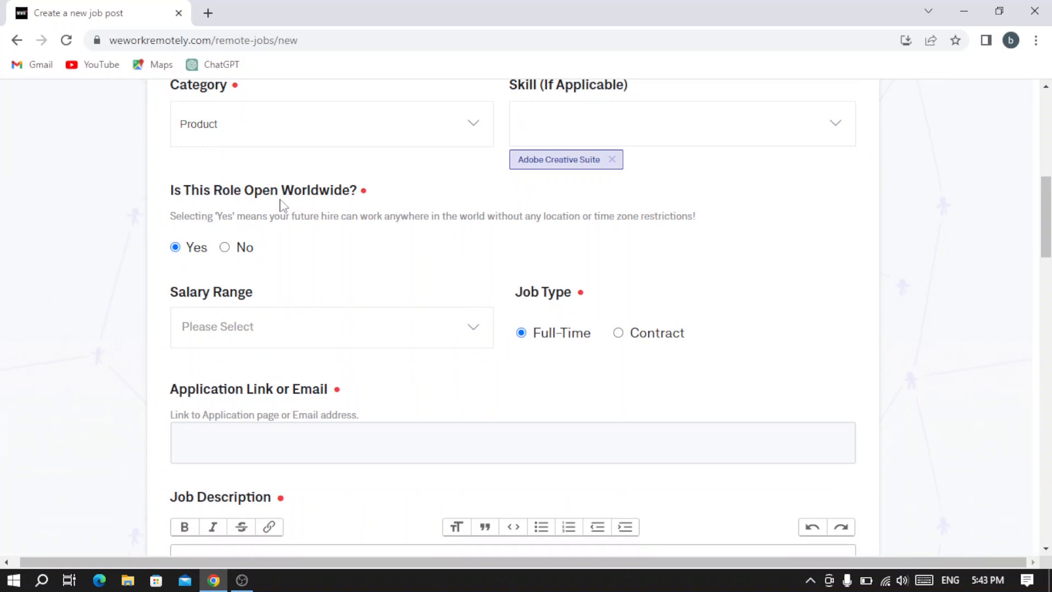
mouse_move(267, 233)
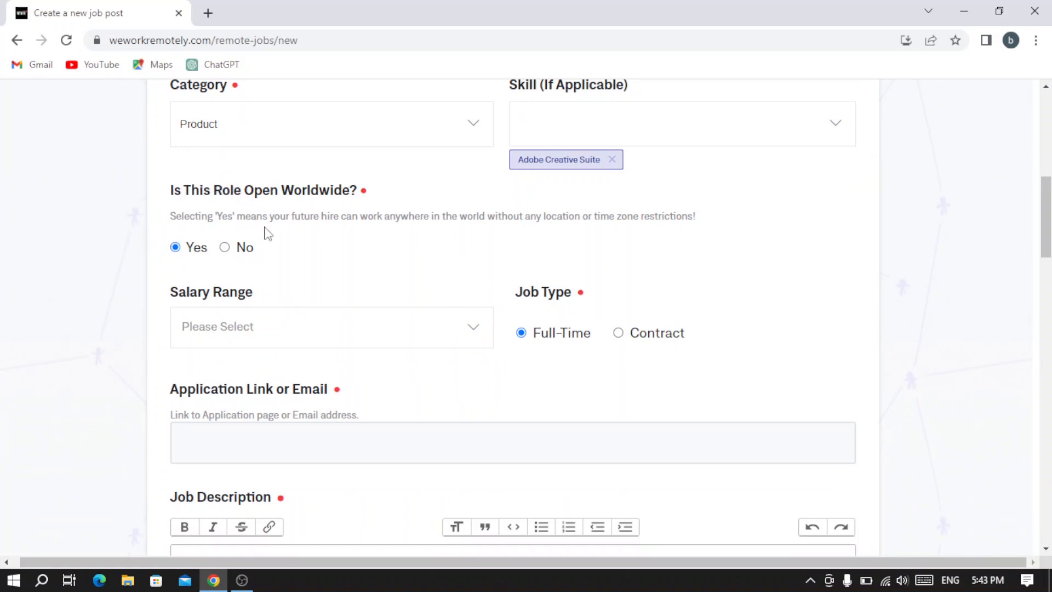
left_click(225, 246)
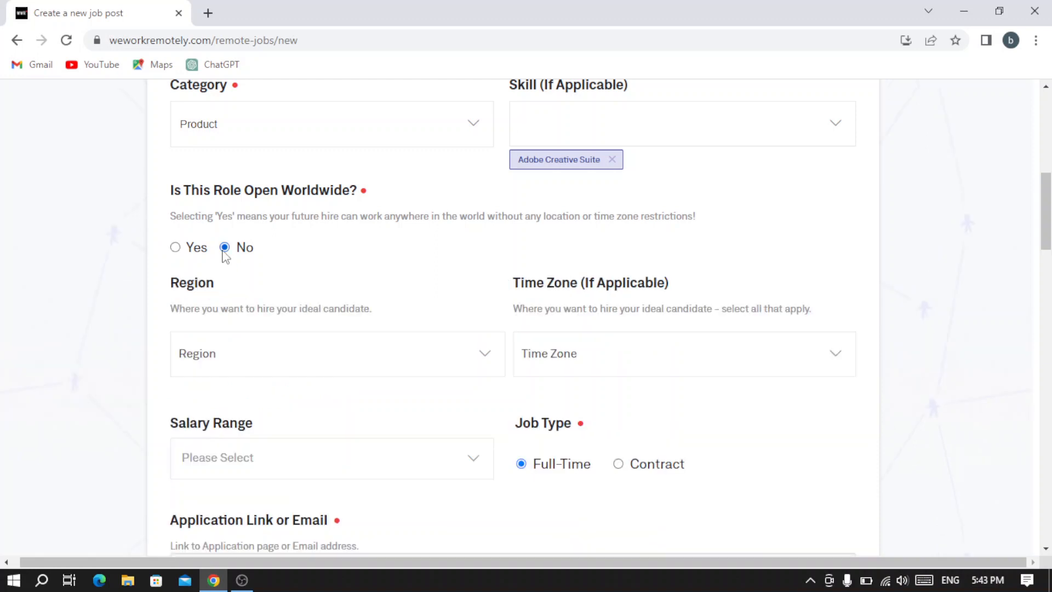
mouse_move(260, 293)
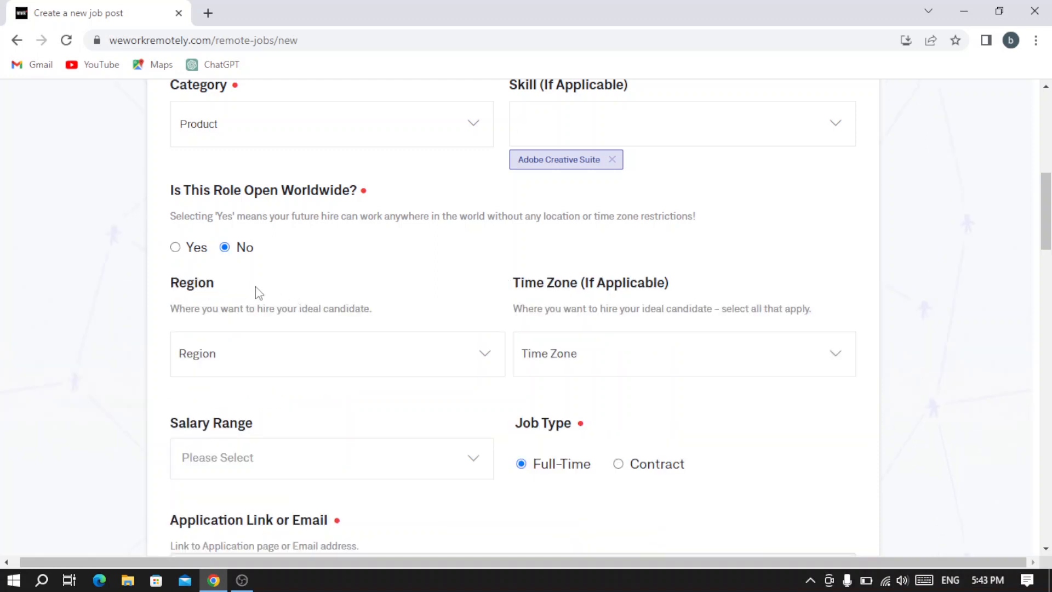
mouse_move(292, 270)
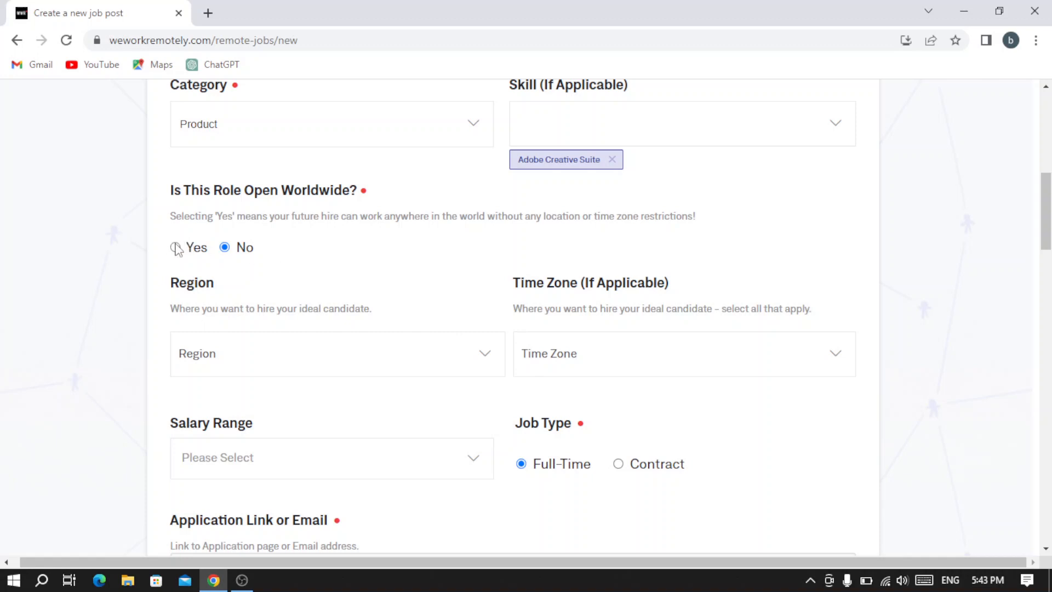
left_click(174, 246)
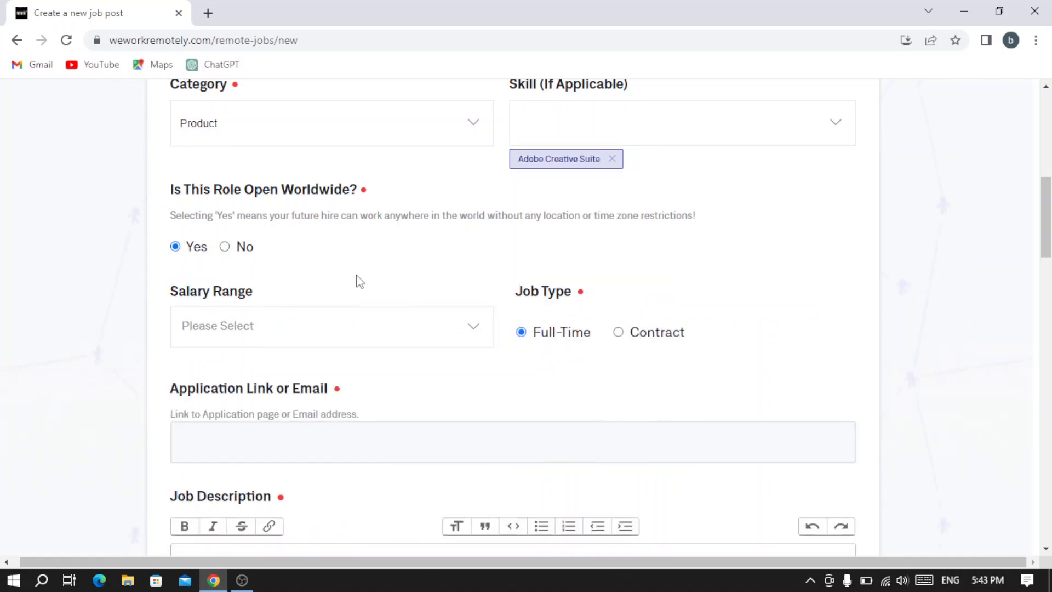
Step: Choose the $25,000 - $48,999 USD salary range for the post
left_click(331, 326)
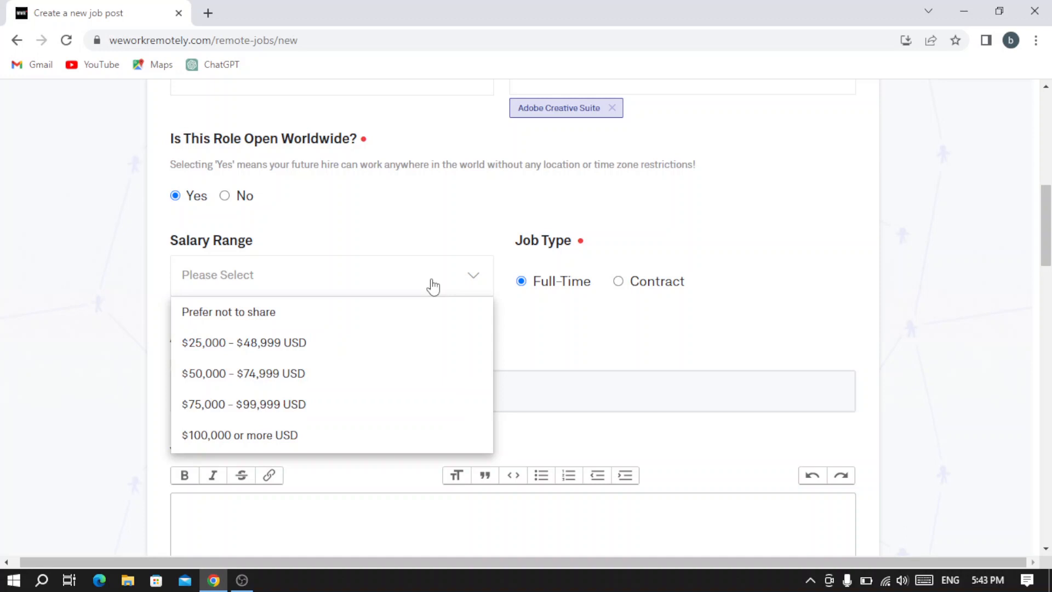
mouse_move(334, 342)
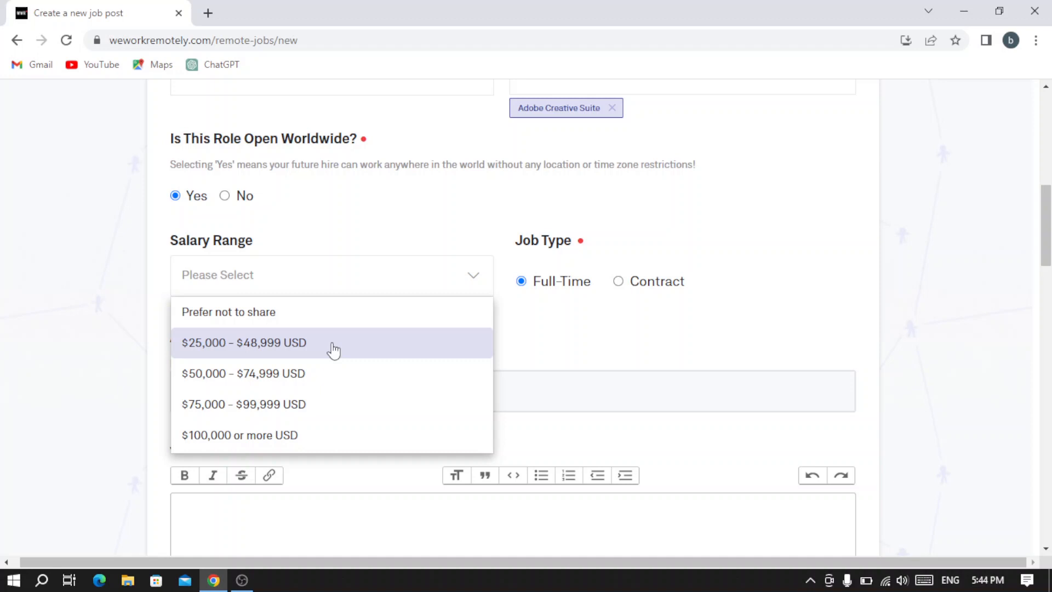
left_click(243, 342)
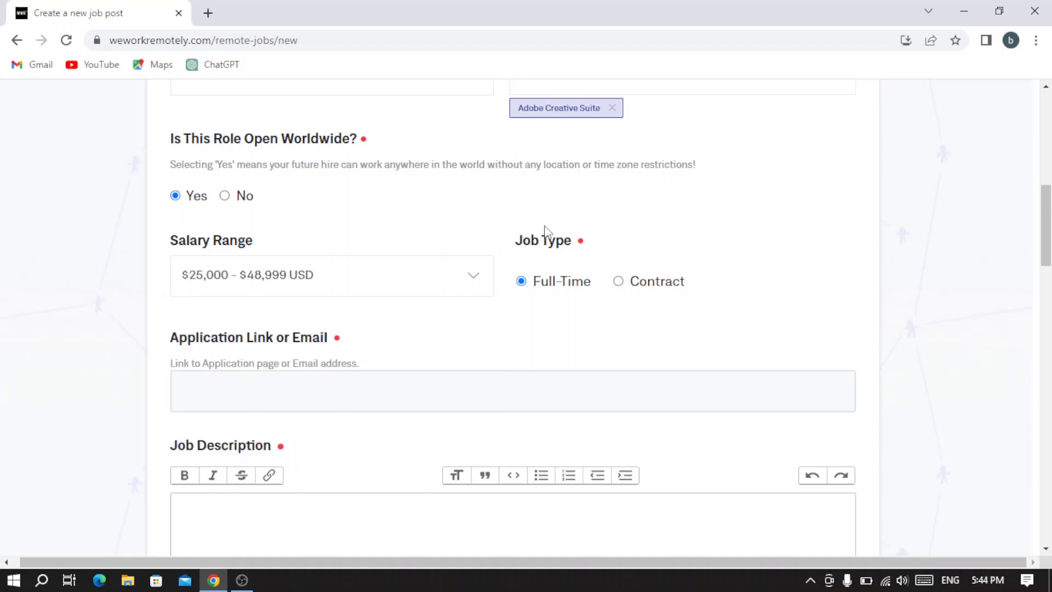
mouse_move(617, 282)
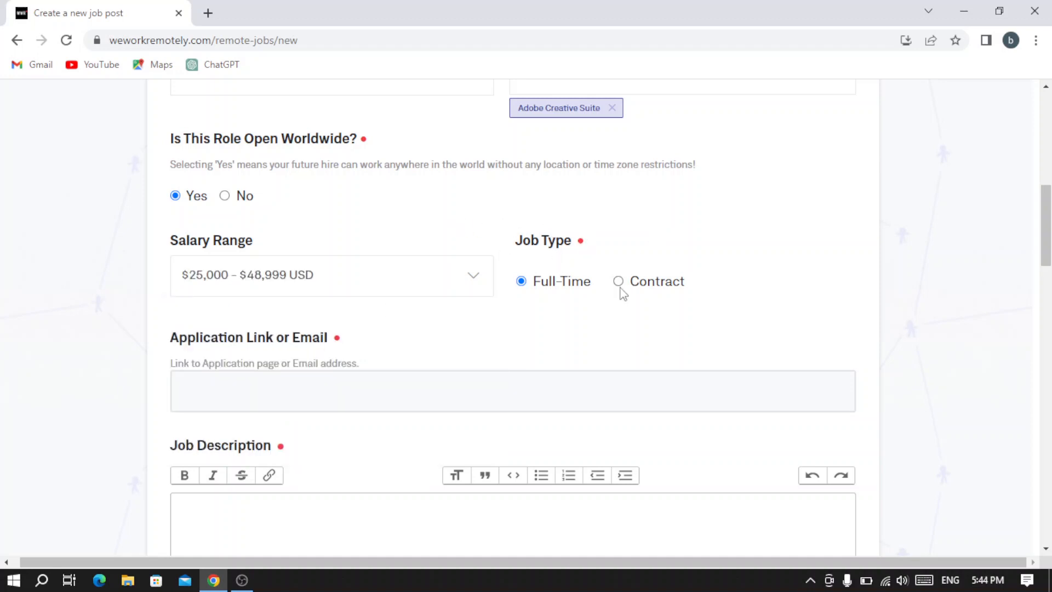
scroll("down", 3)
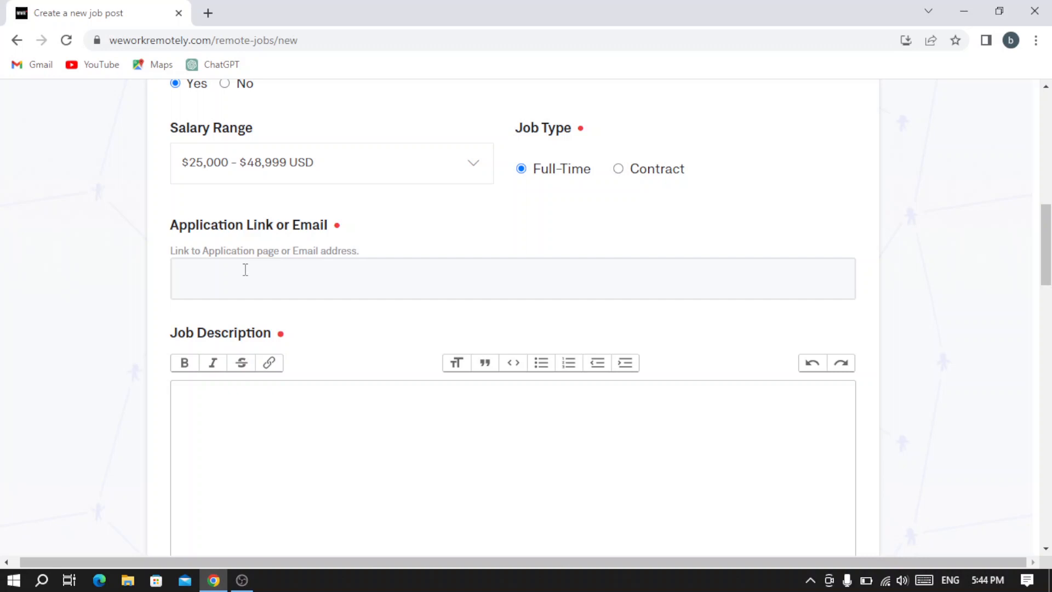
scroll("down", 3)
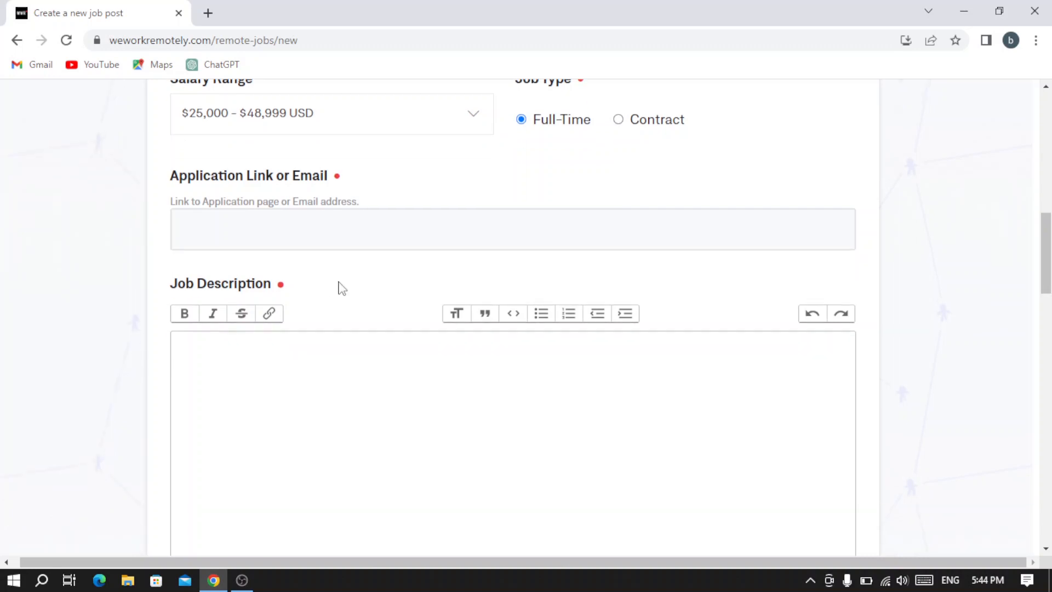
scroll("down", 3)
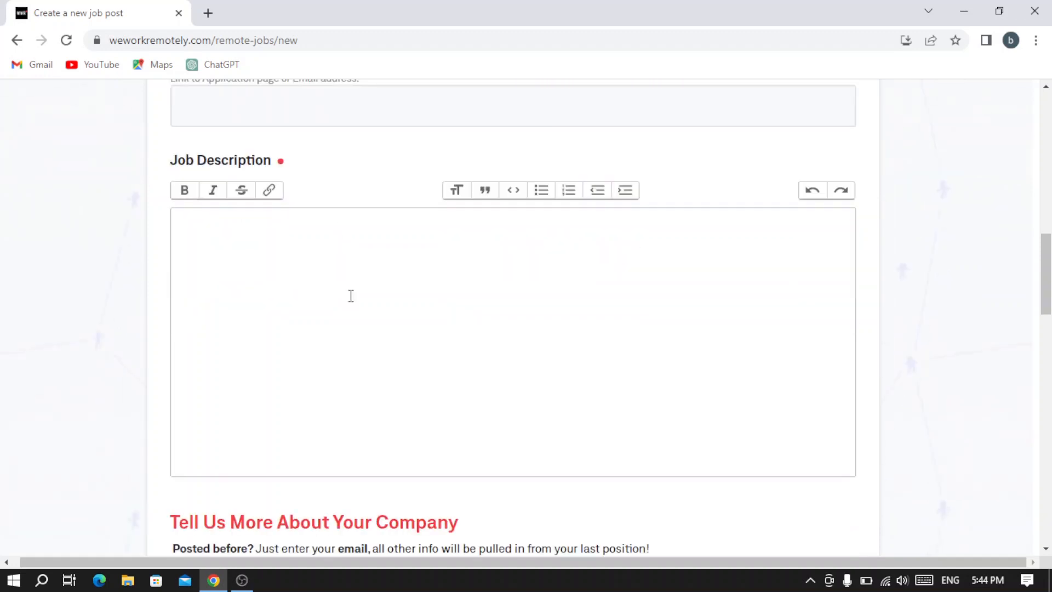
mouse_move(281, 265)
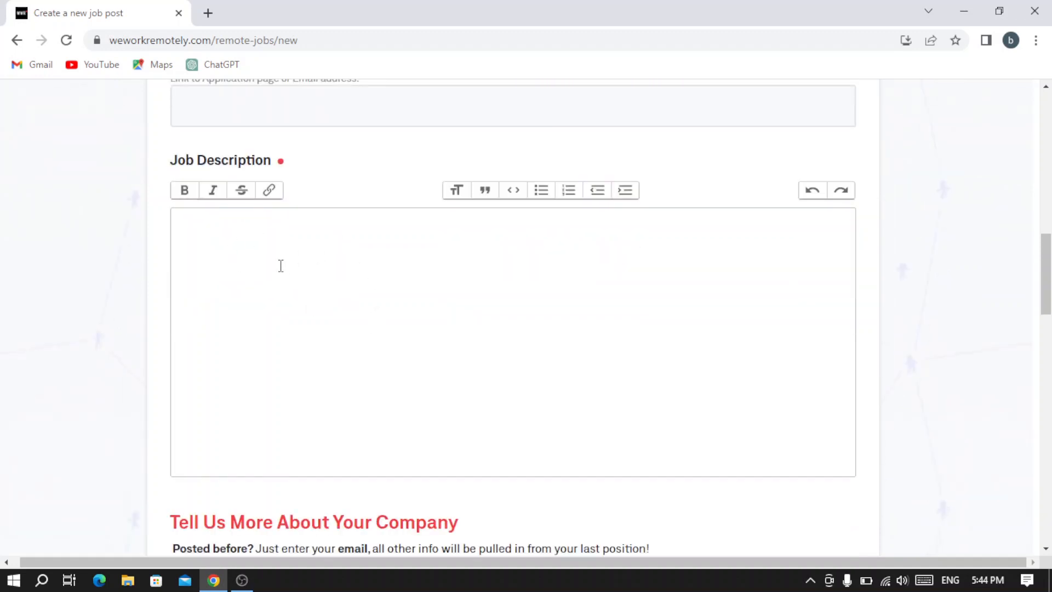
scroll("down", 3)
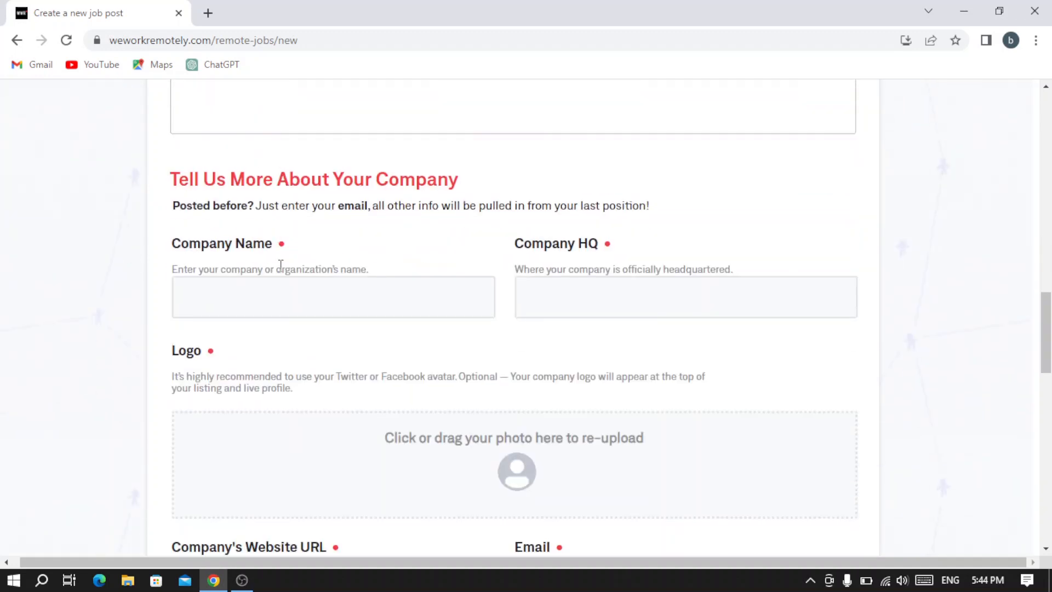
mouse_move(344, 256)
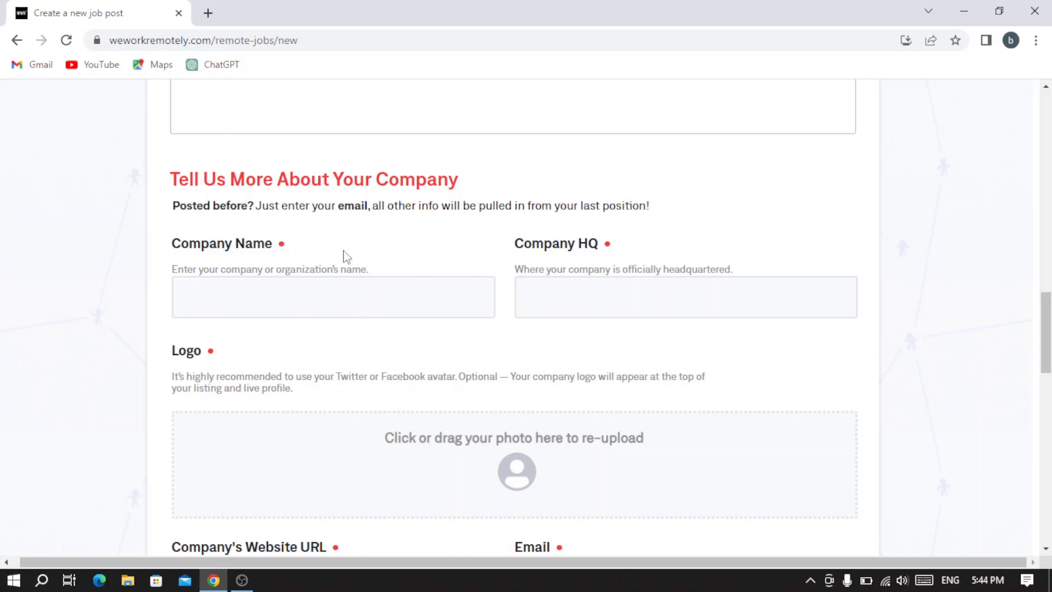
mouse_move(422, 347)
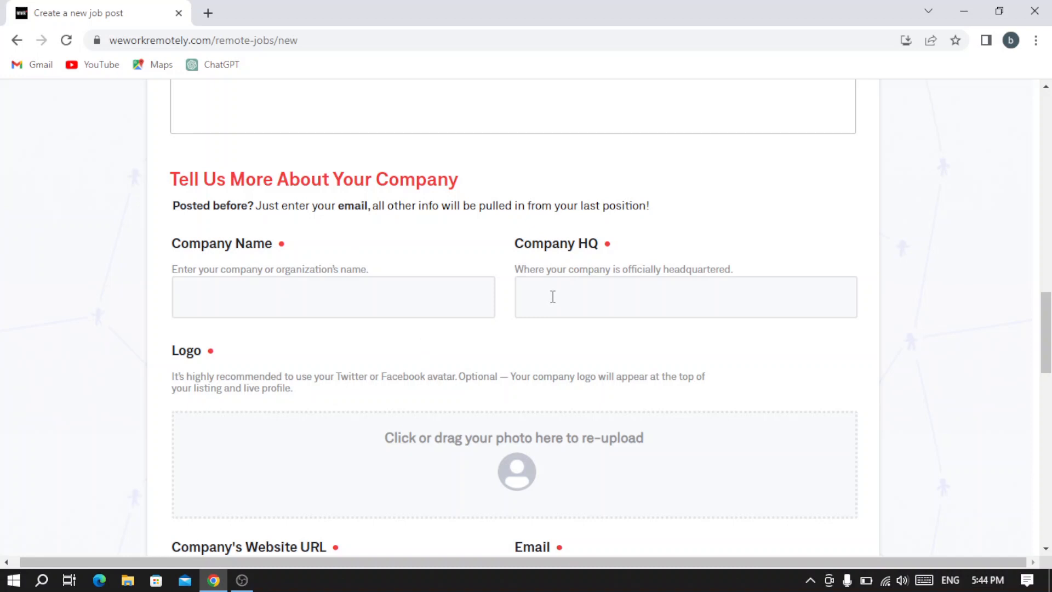
scroll("down", 3)
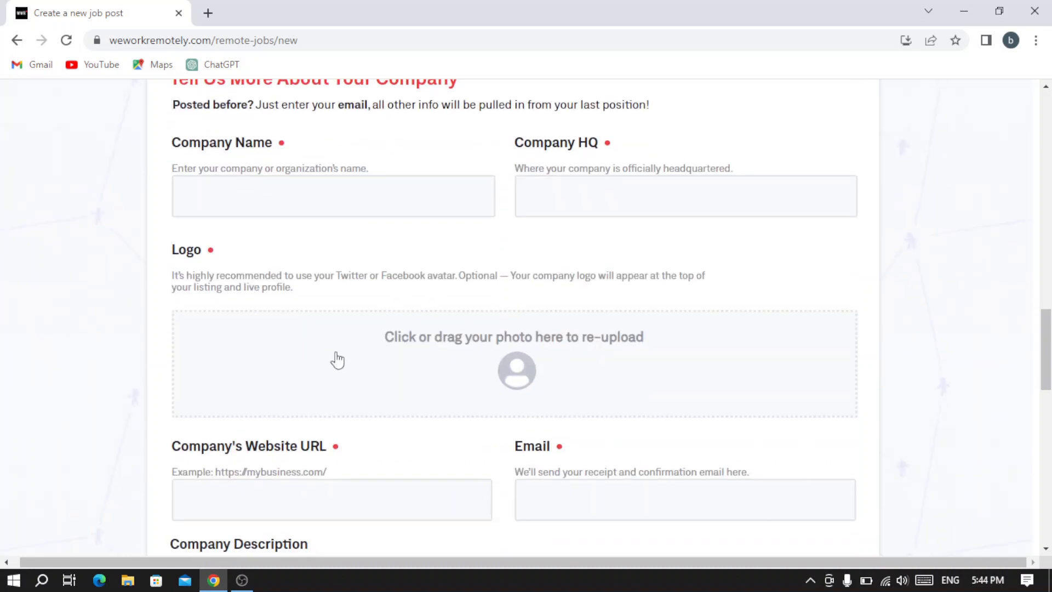
scroll("down", 3)
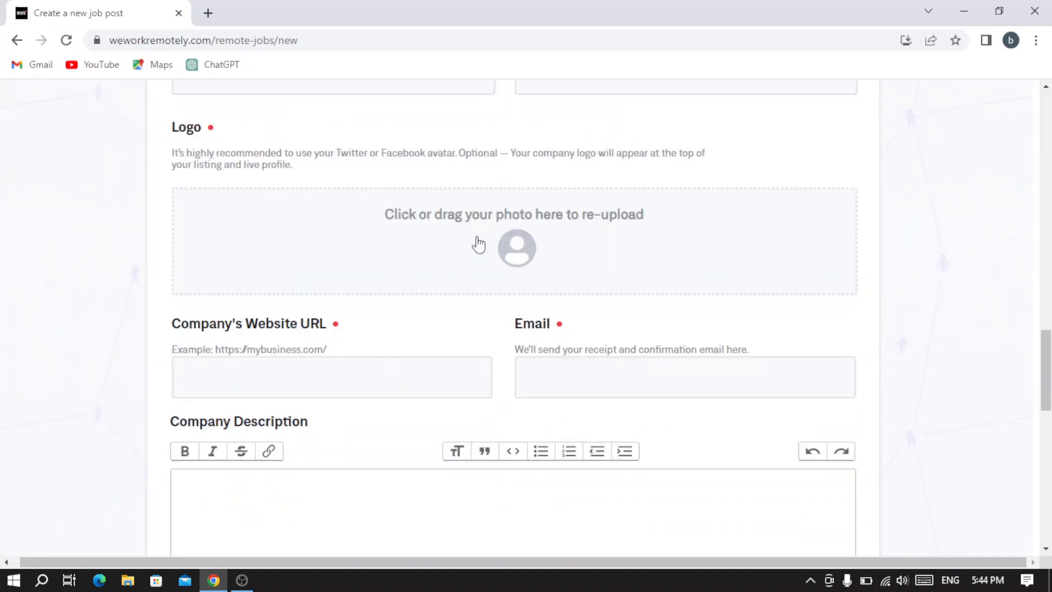
mouse_move(117, 485)
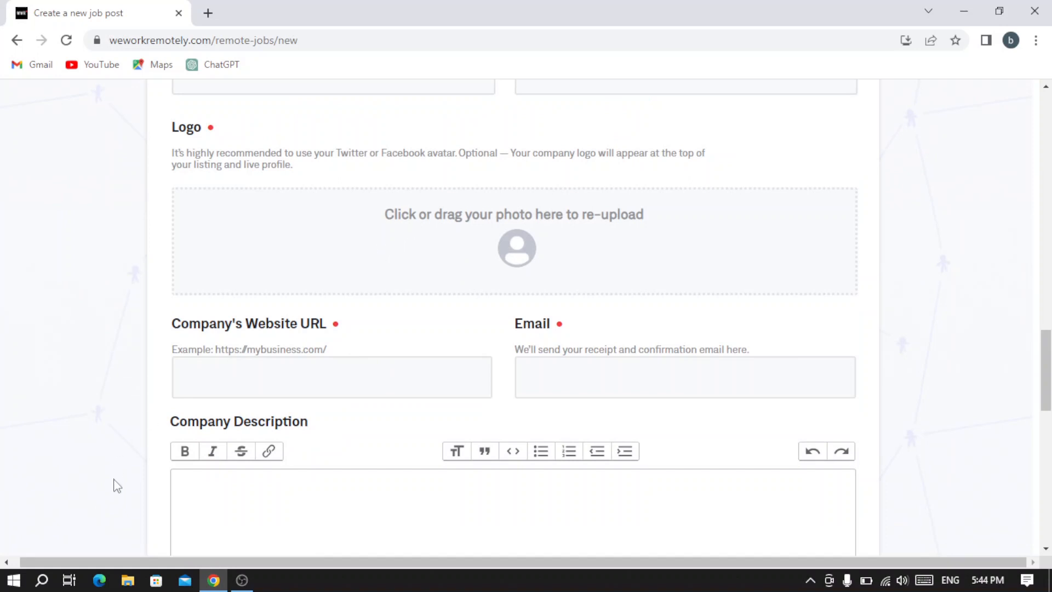
mouse_move(536, 279)
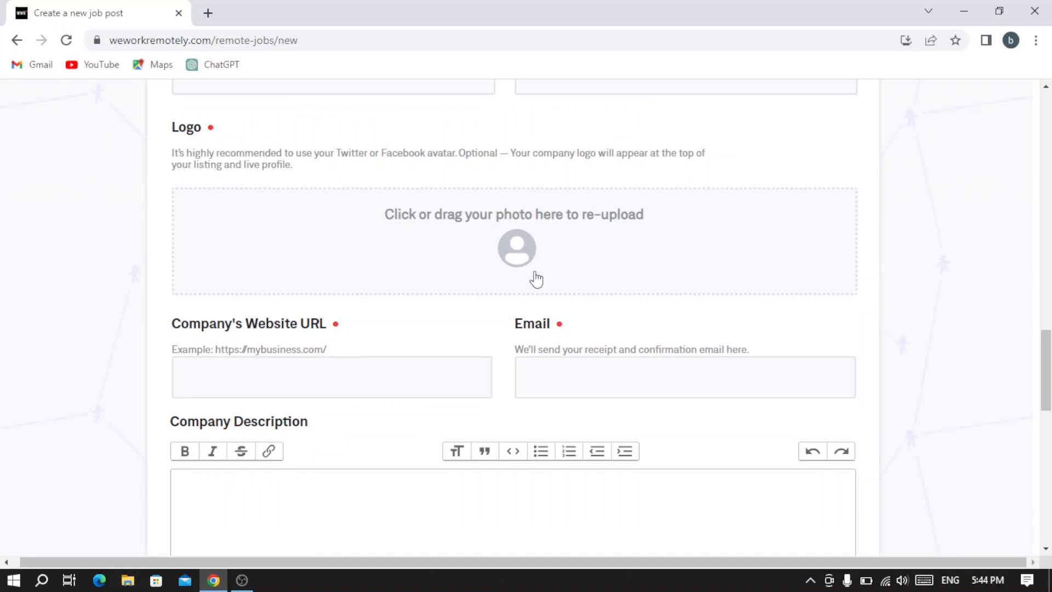
scroll("down", 3)
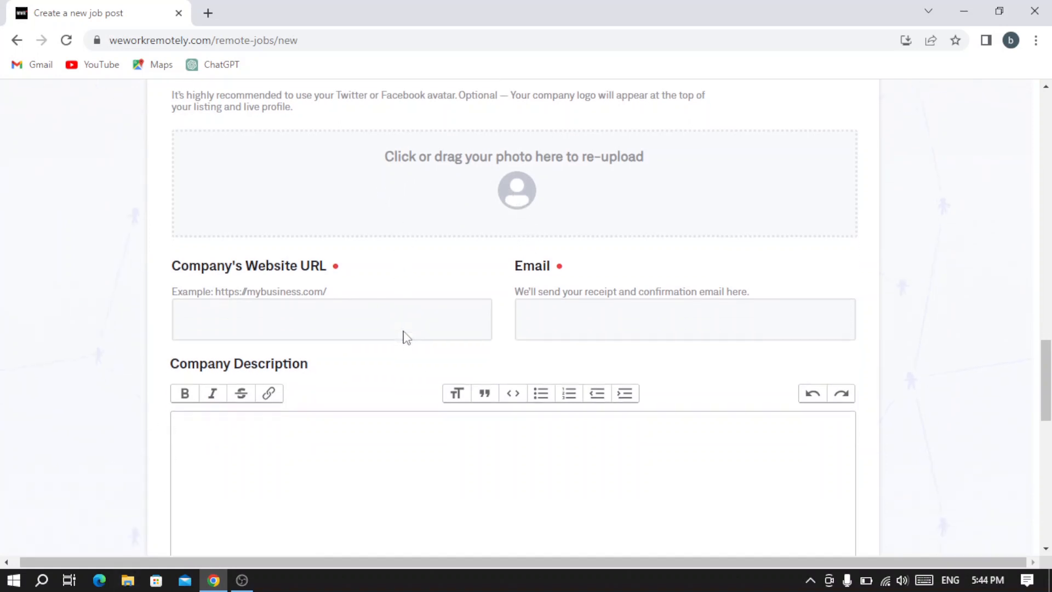
scroll("down", 3)
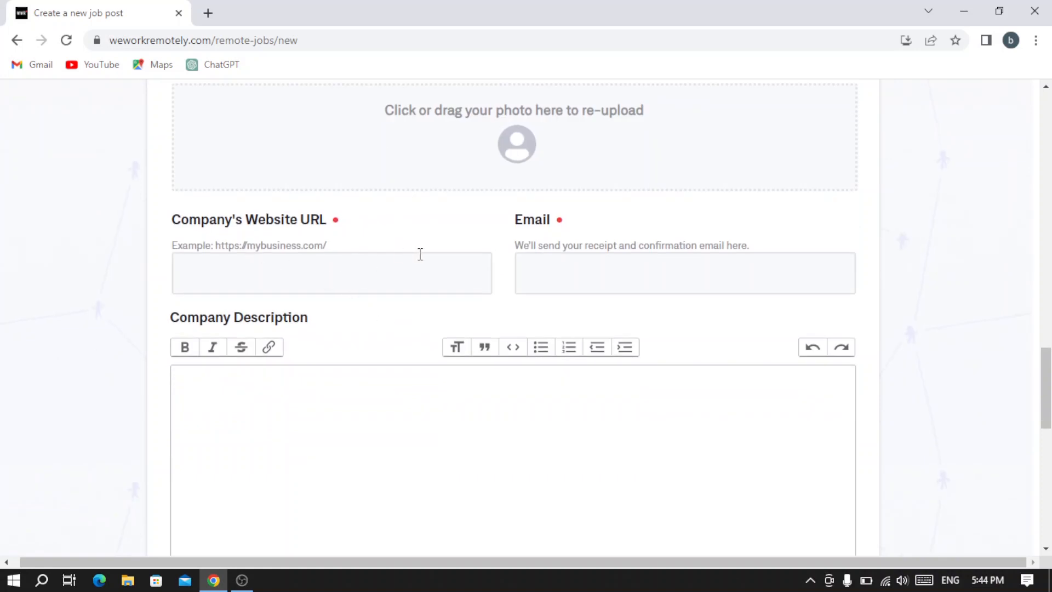
scroll("down", 3)
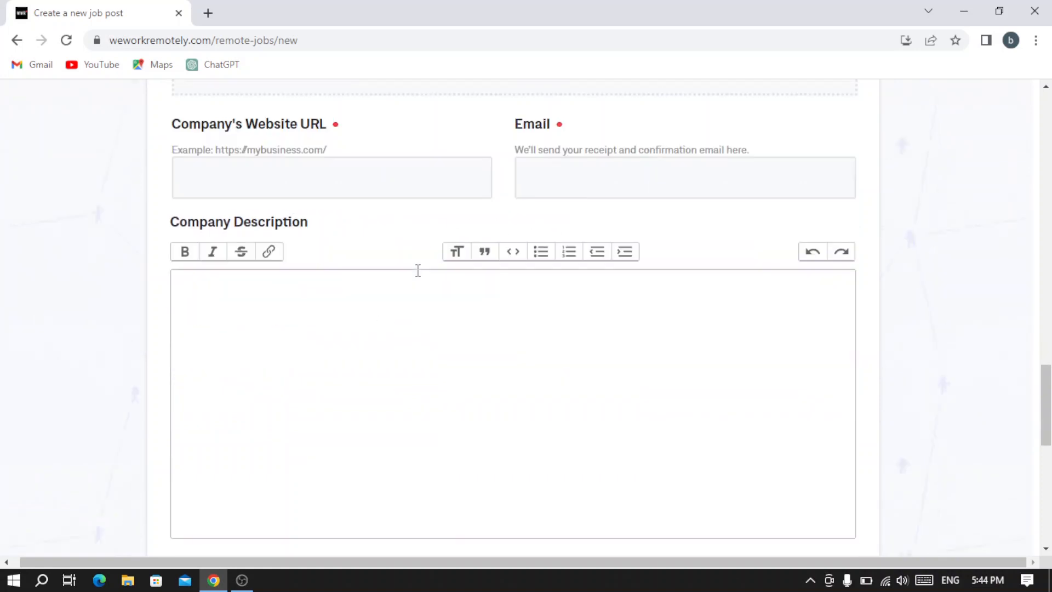
scroll("down", 3)
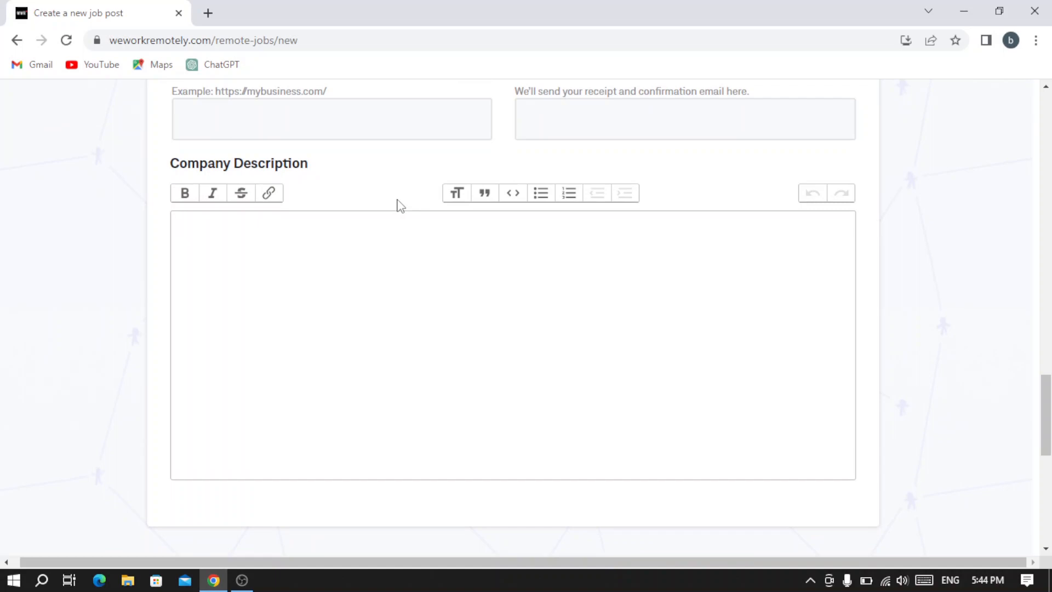
scroll("down", 3)
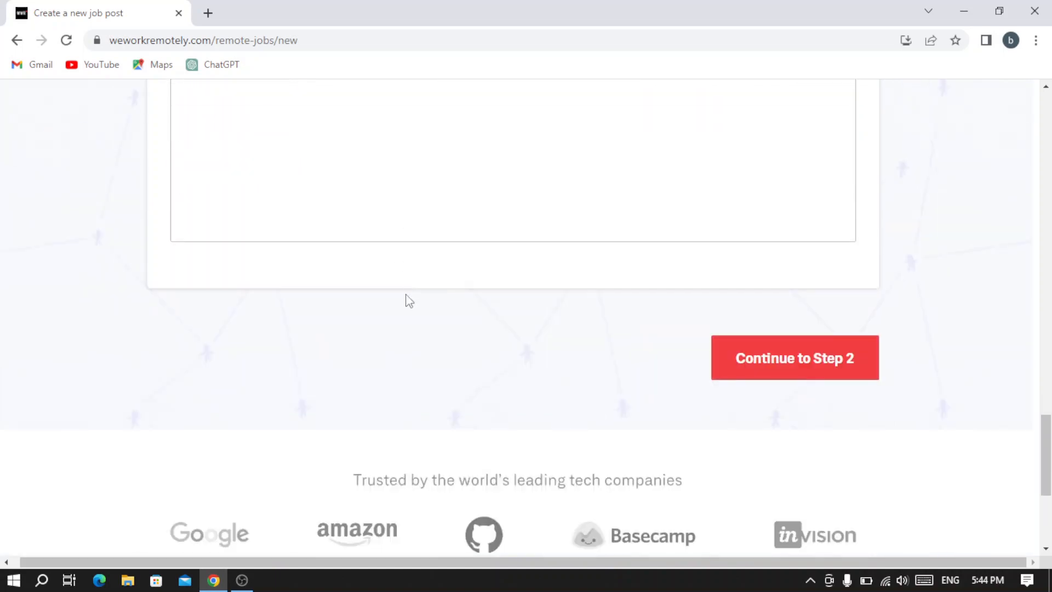
scroll("up", 3)
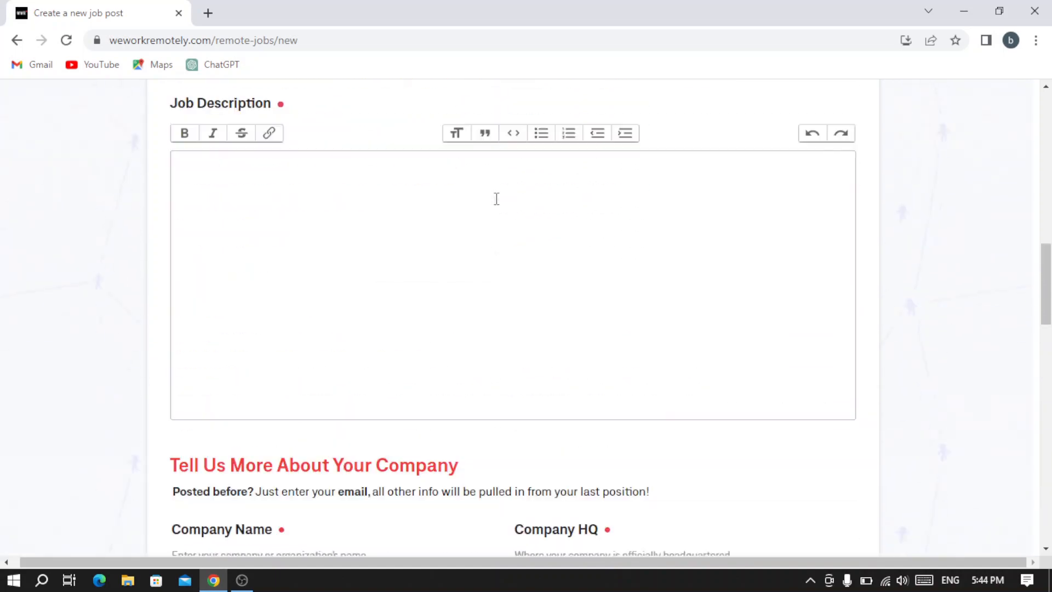
scroll("up", 3)
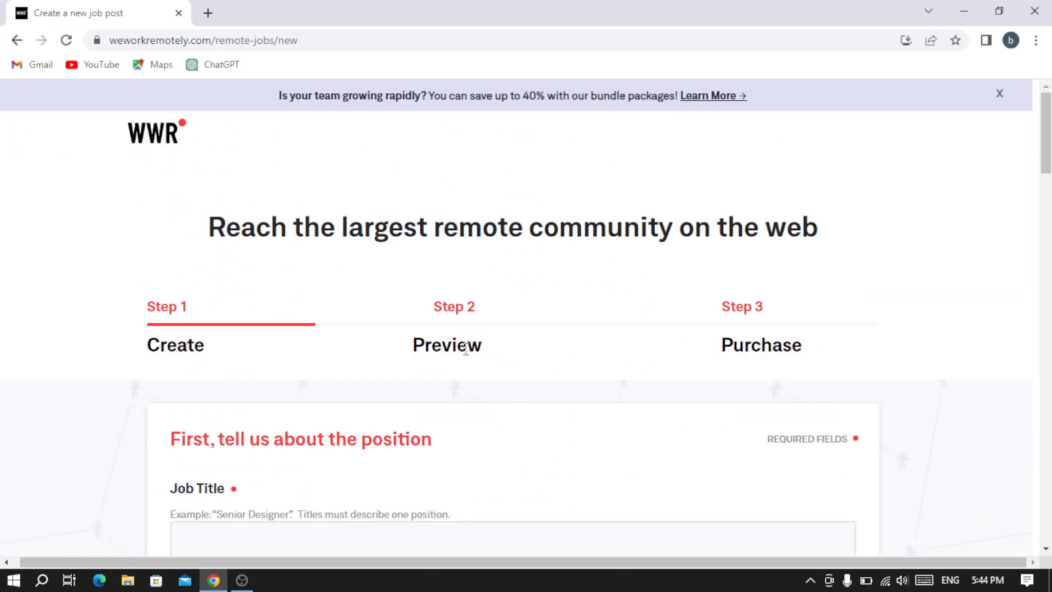
mouse_move(759, 299)
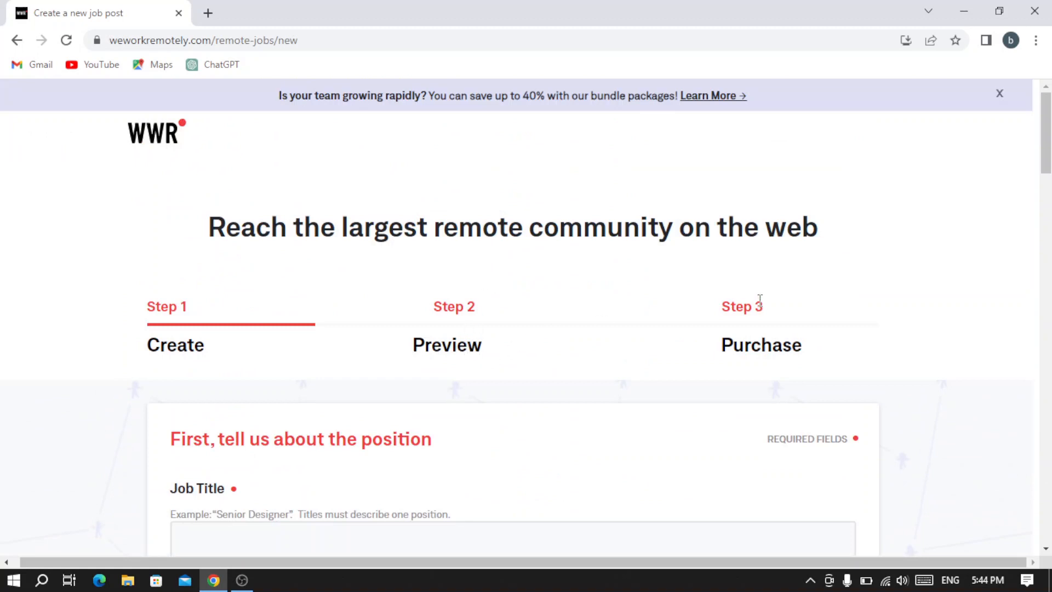
mouse_move(778, 337)
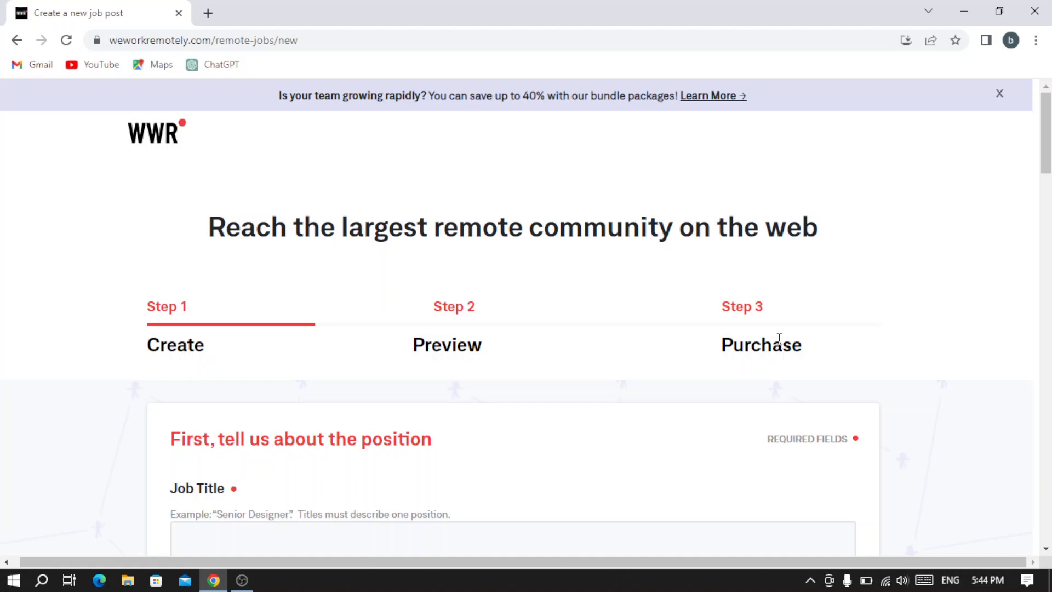
mouse_move(539, 312)
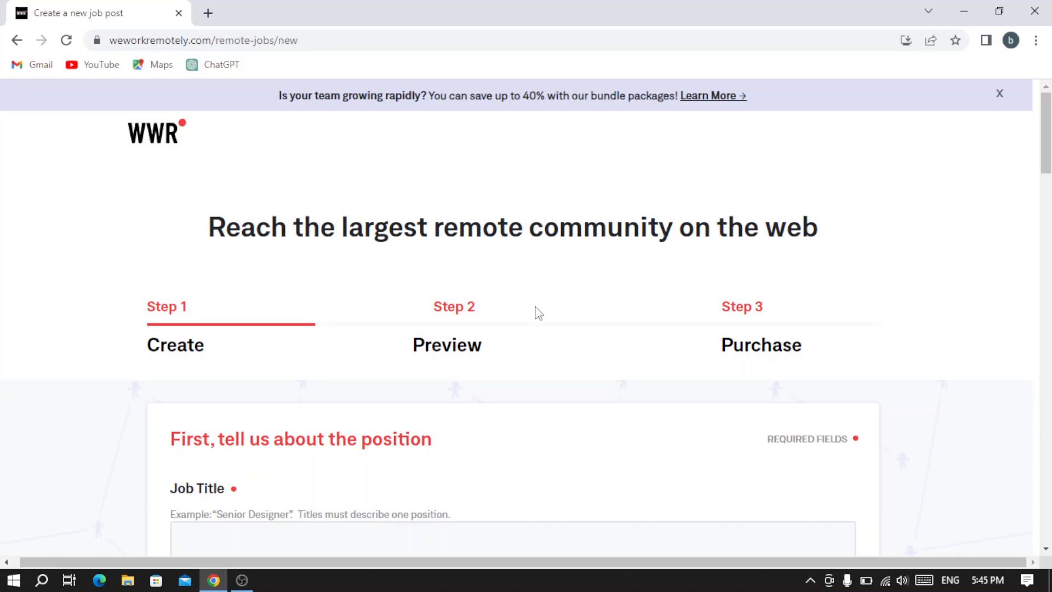
mouse_move(732, 222)
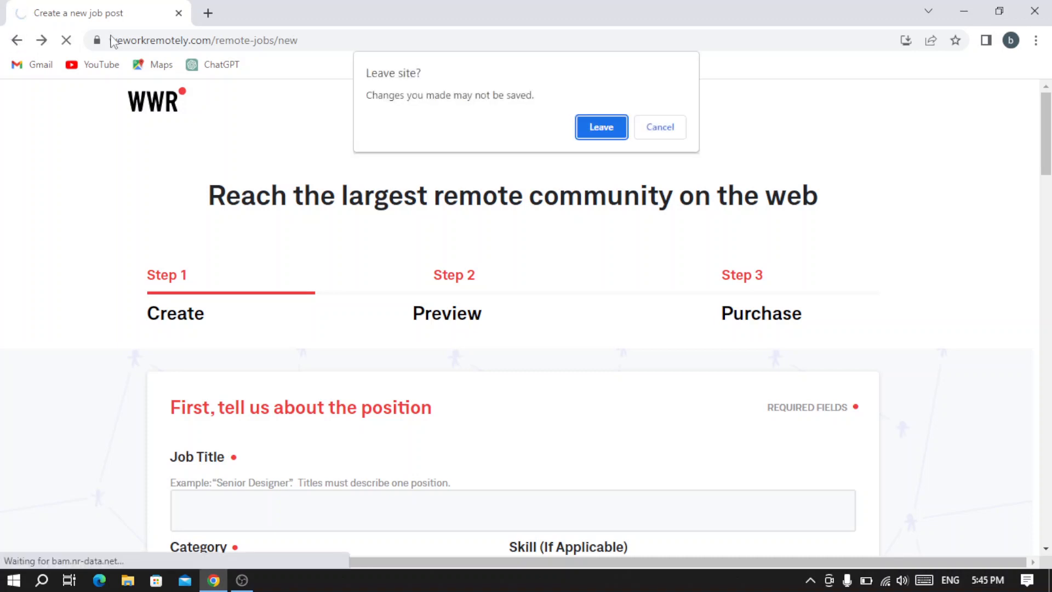
Step: Confirm leaving the unsaved job post and pick the Sticker Mule Software Engineer (Backend) listing
left_click(600, 127)
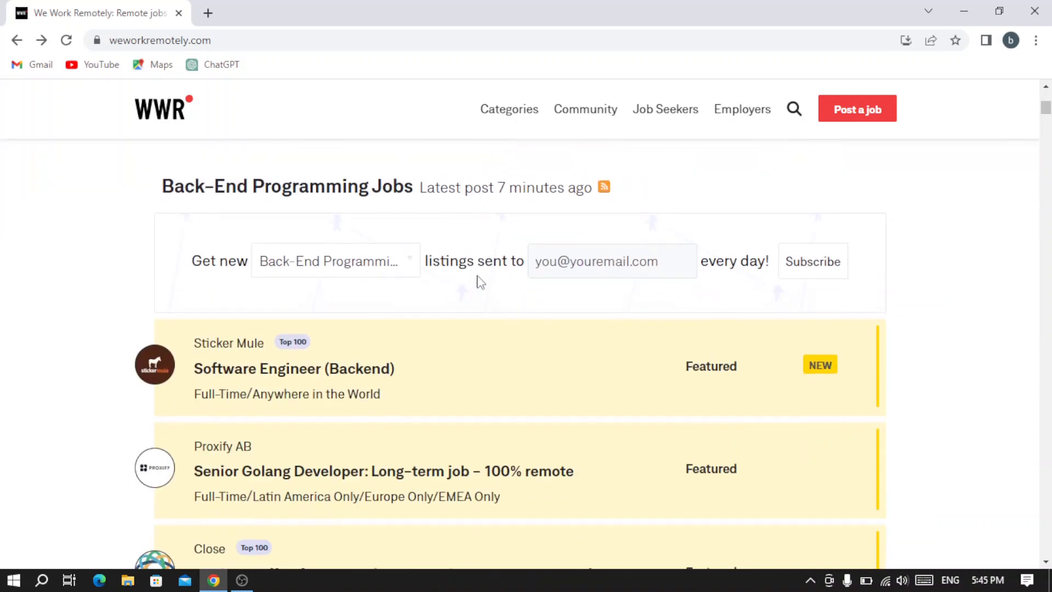
scroll("down", 3)
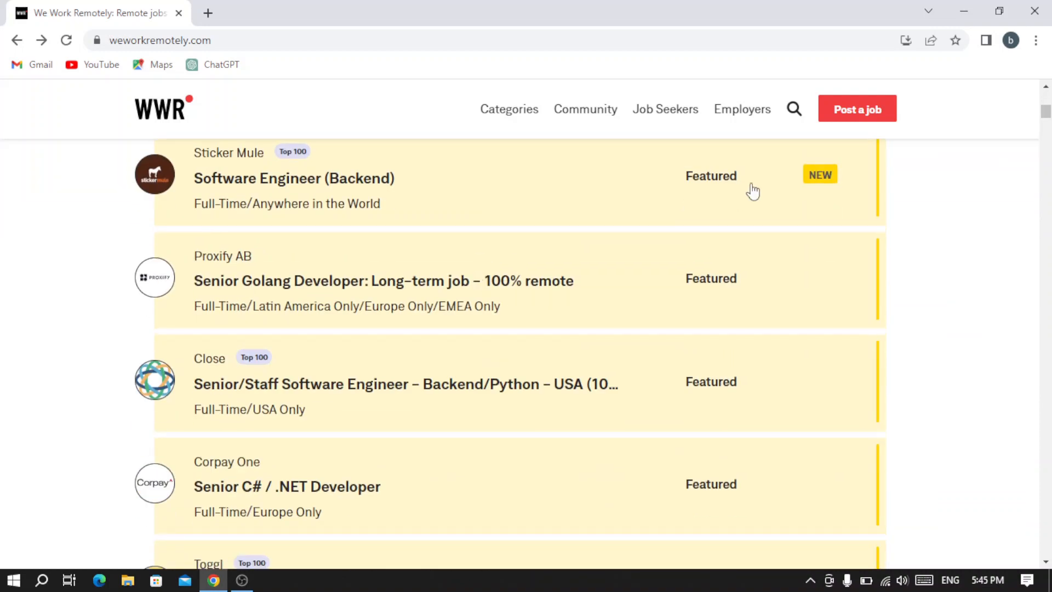
scroll("up", 3)
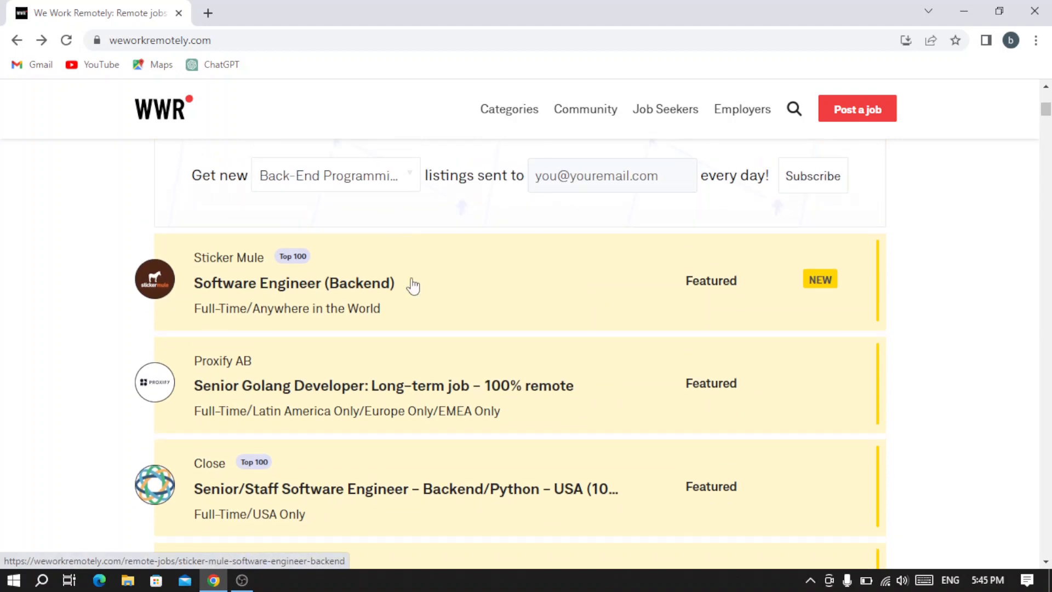
left_click(294, 282)
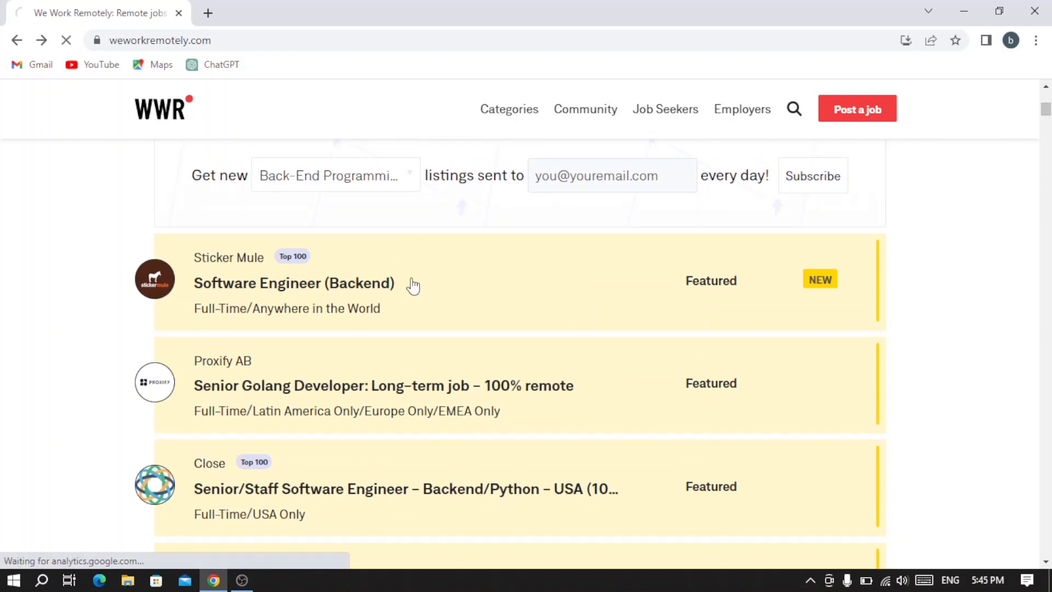
left_click(294, 283)
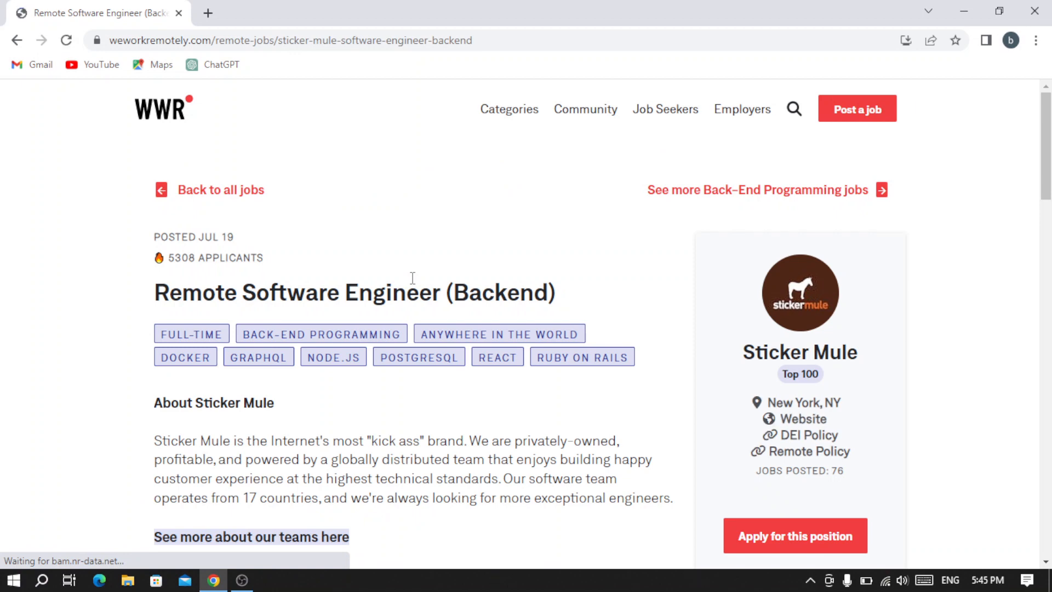
scroll("down", 3)
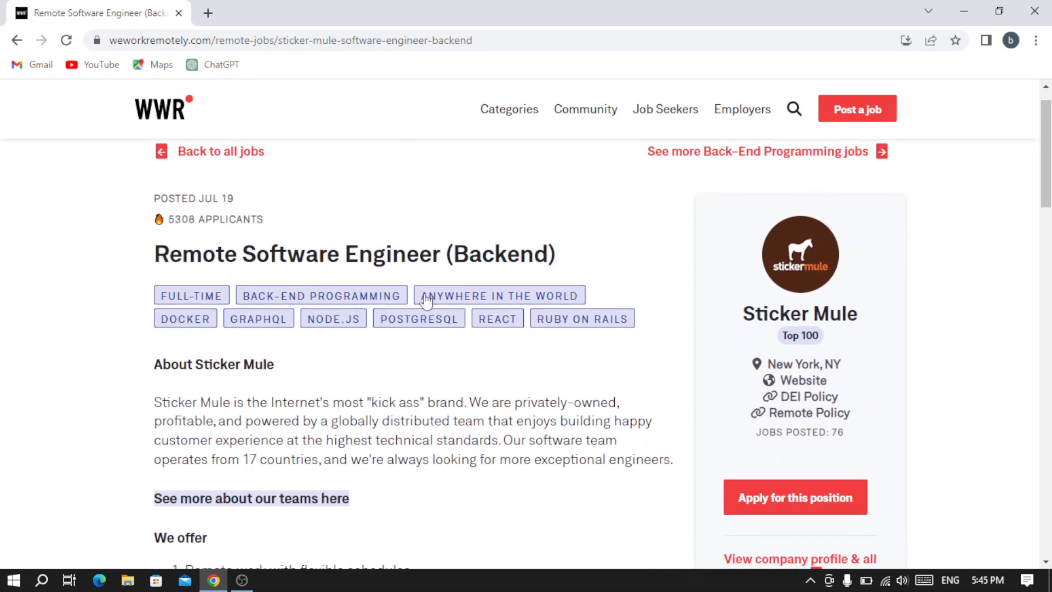
scroll("down", 3)
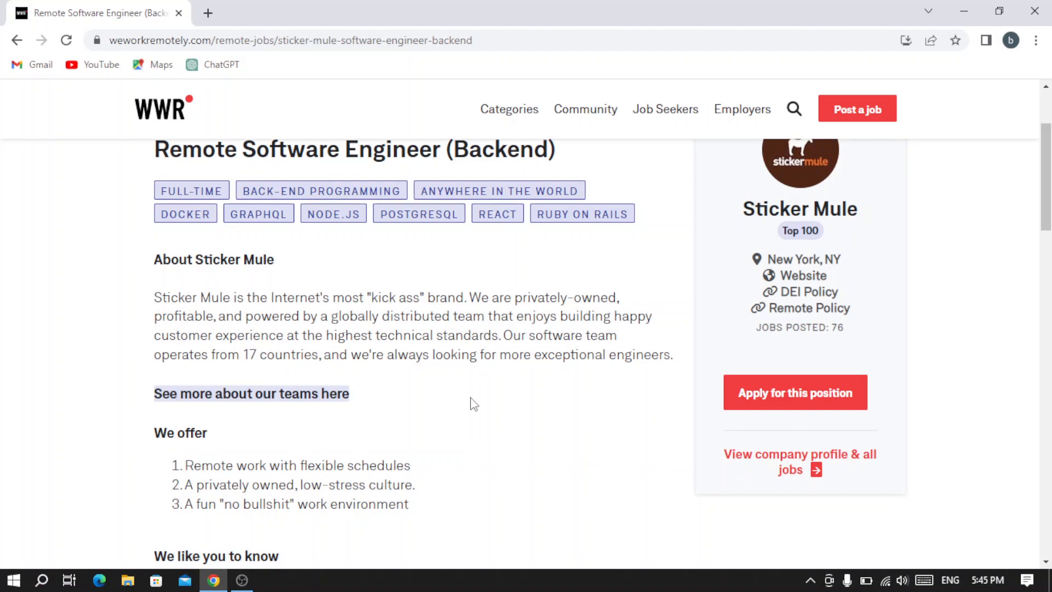
mouse_move(579, 413)
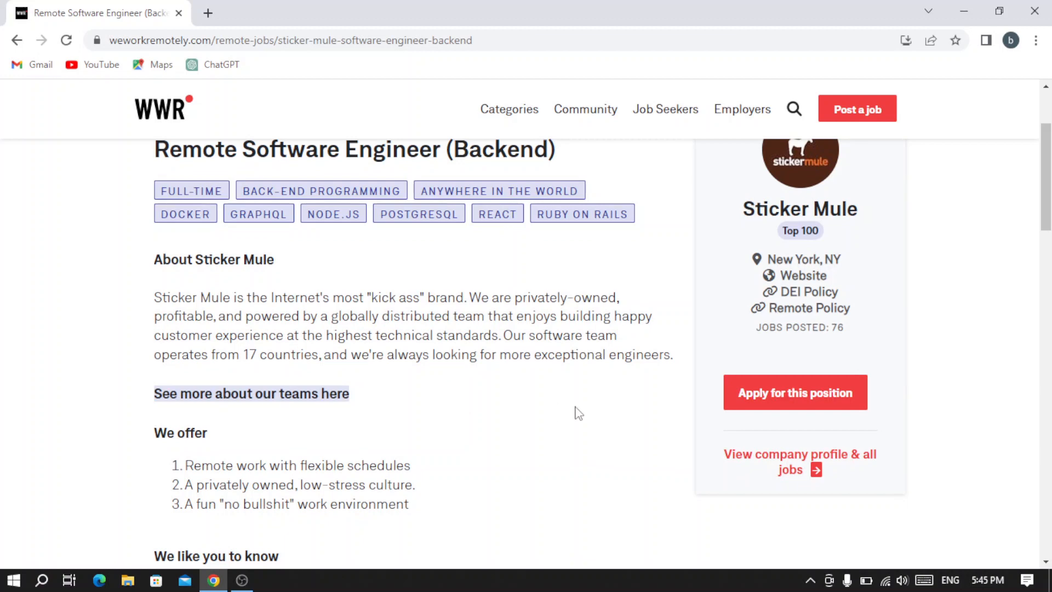
scroll("down", 3)
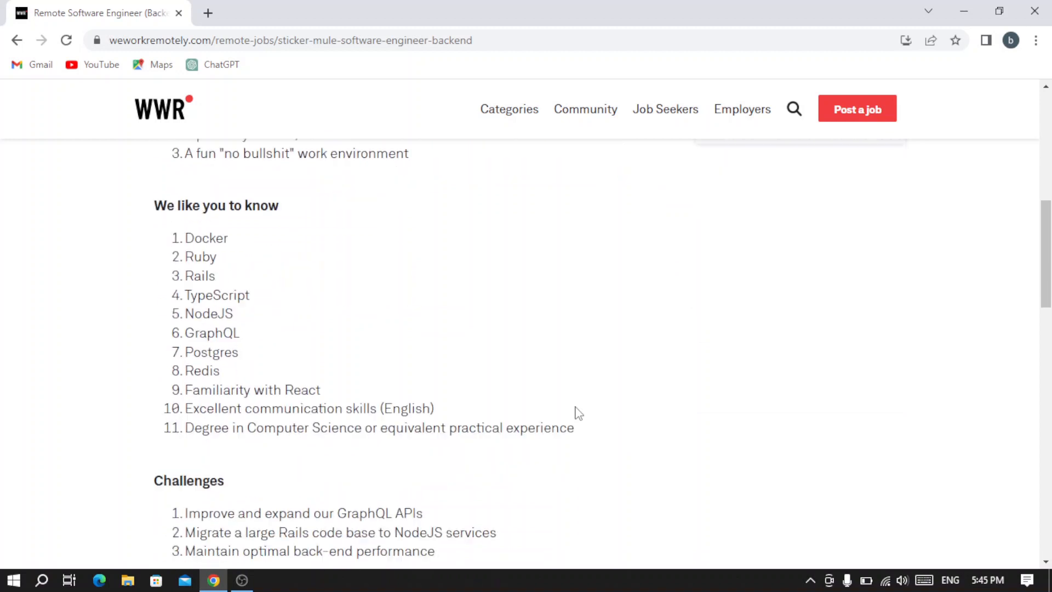
scroll("down", 3)
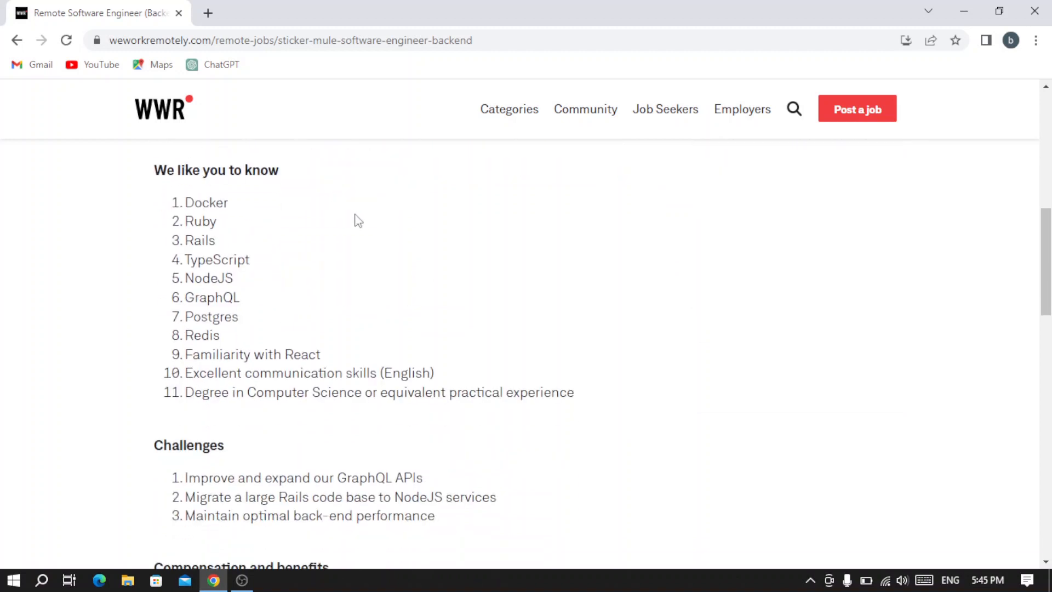
scroll("down", 3)
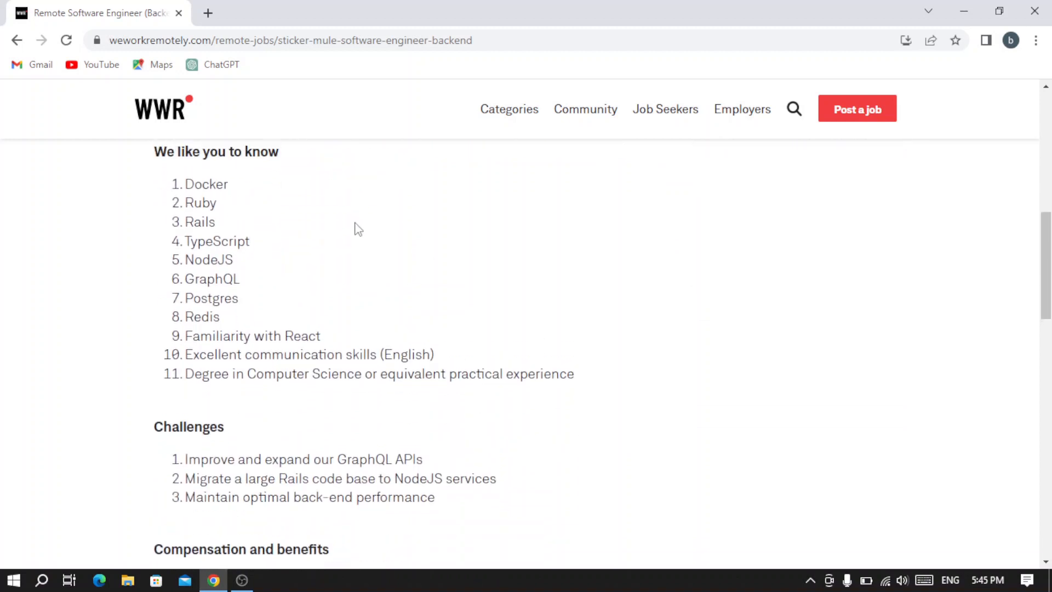
mouse_move(379, 297)
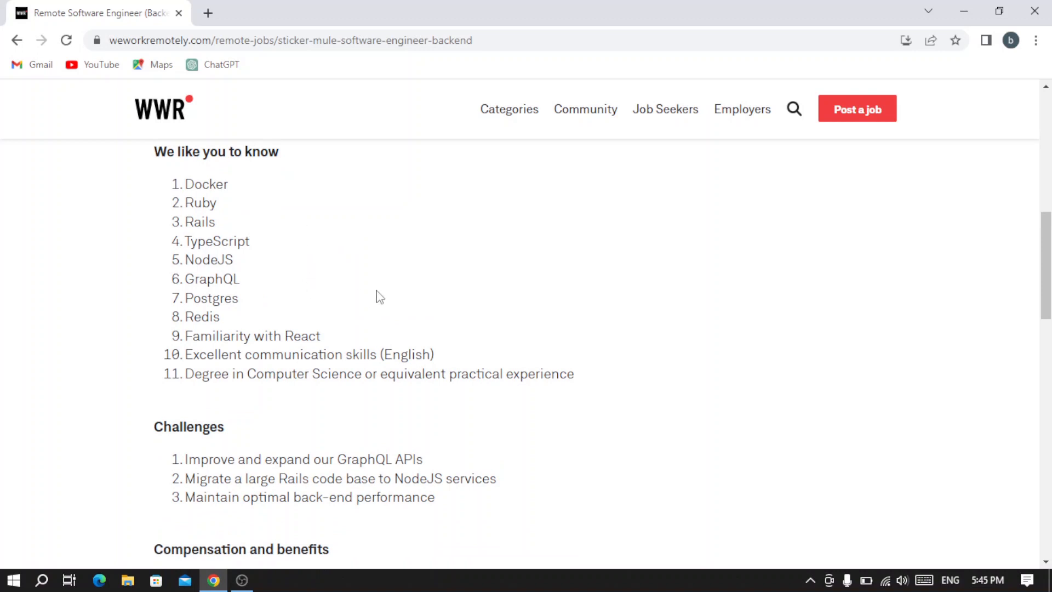
scroll("down", 3)
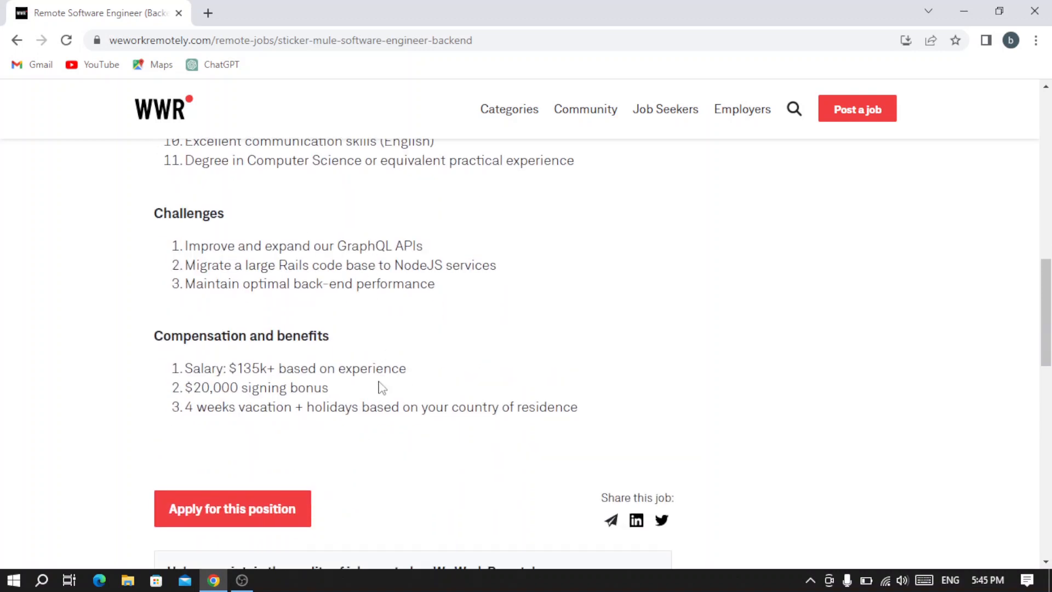
scroll("down", 3)
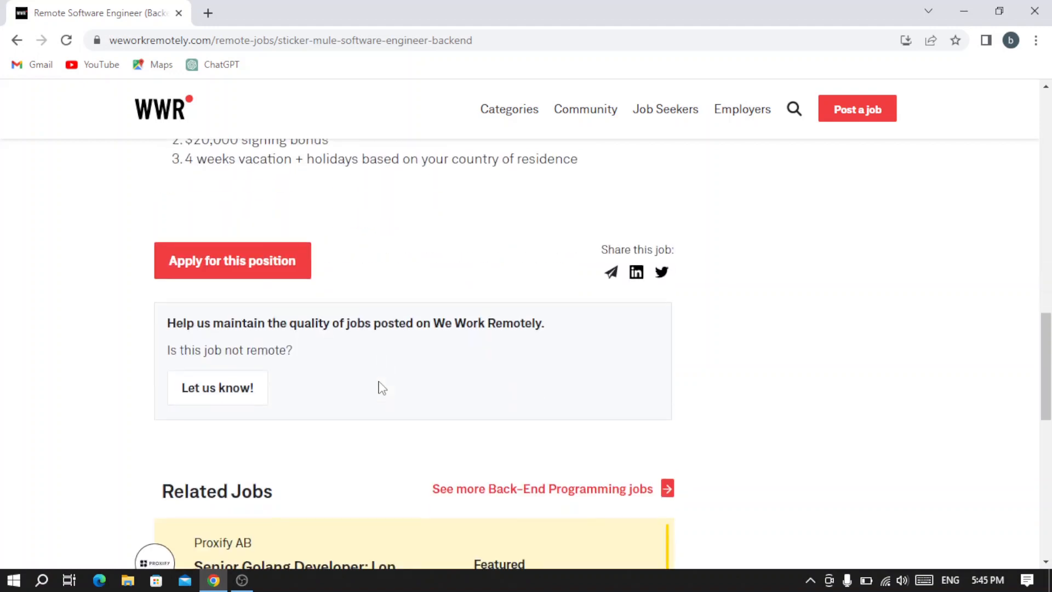
scroll("down", 3)
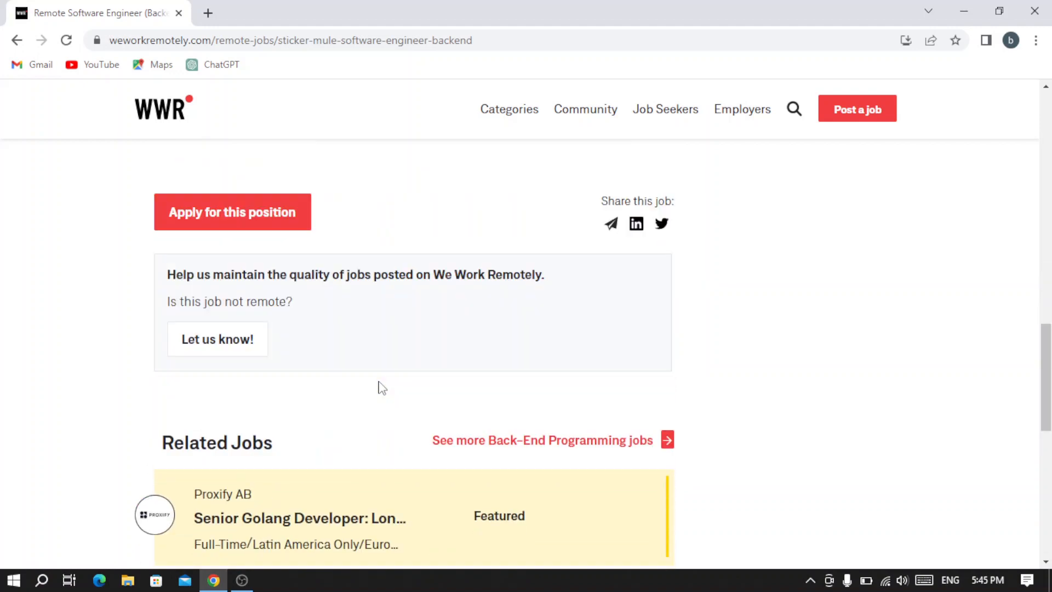
scroll("up", 3)
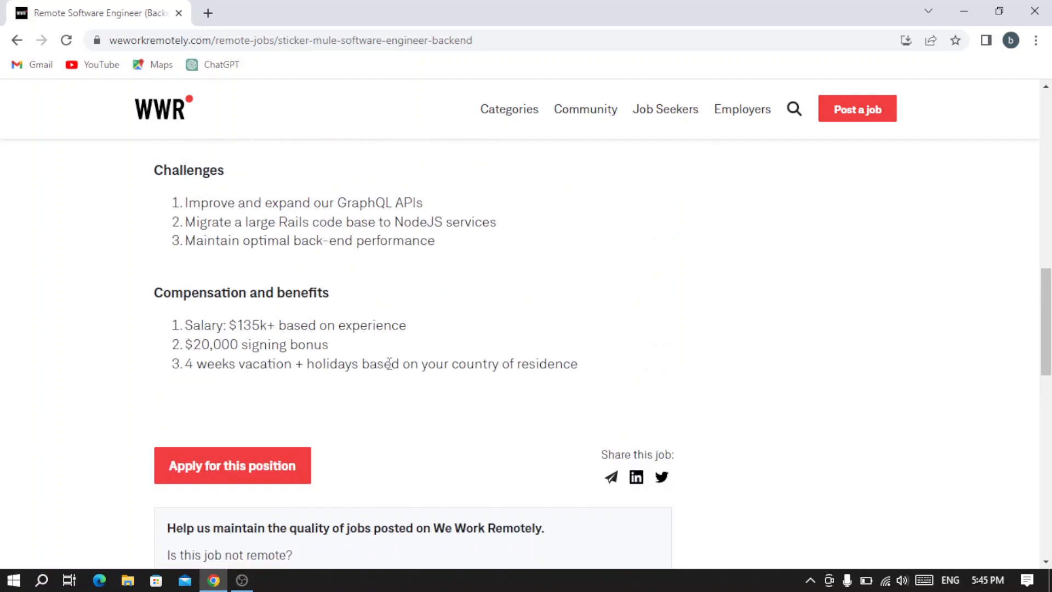
scroll("up", 3)
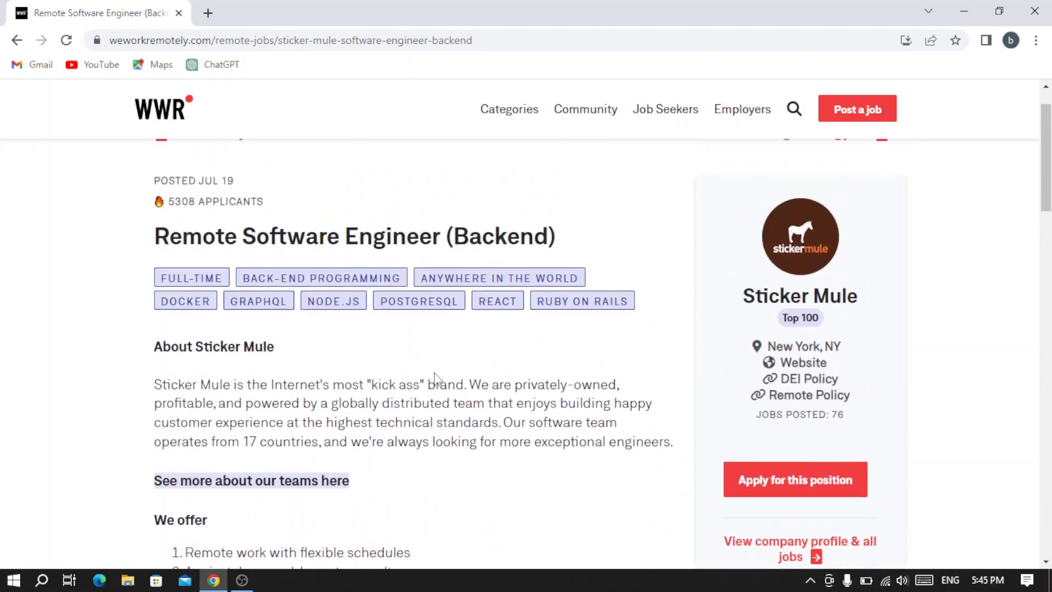
scroll("down", 3)
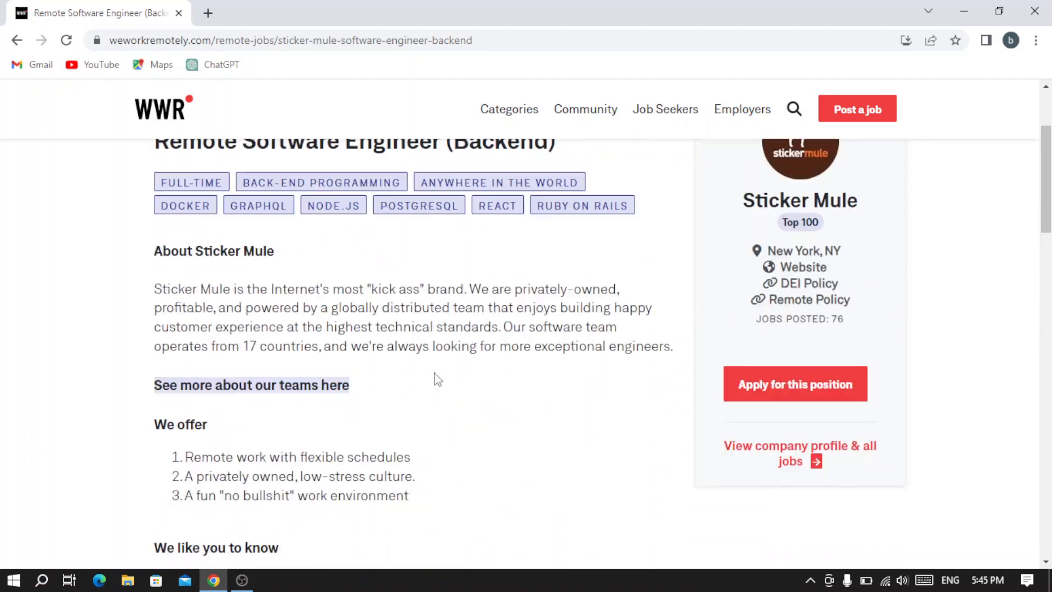
scroll("down", 3)
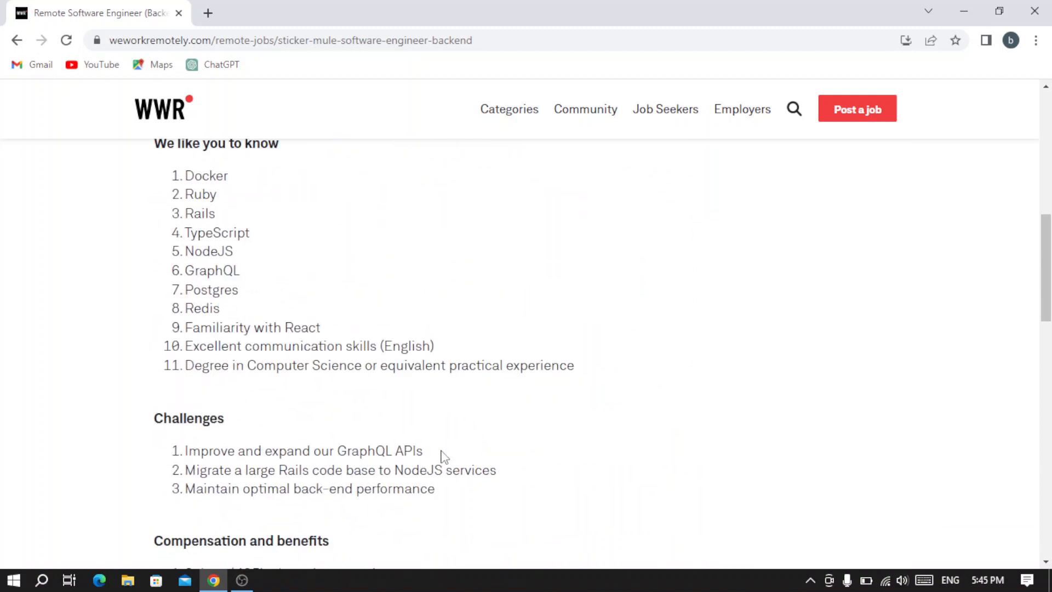
scroll("down", 3)
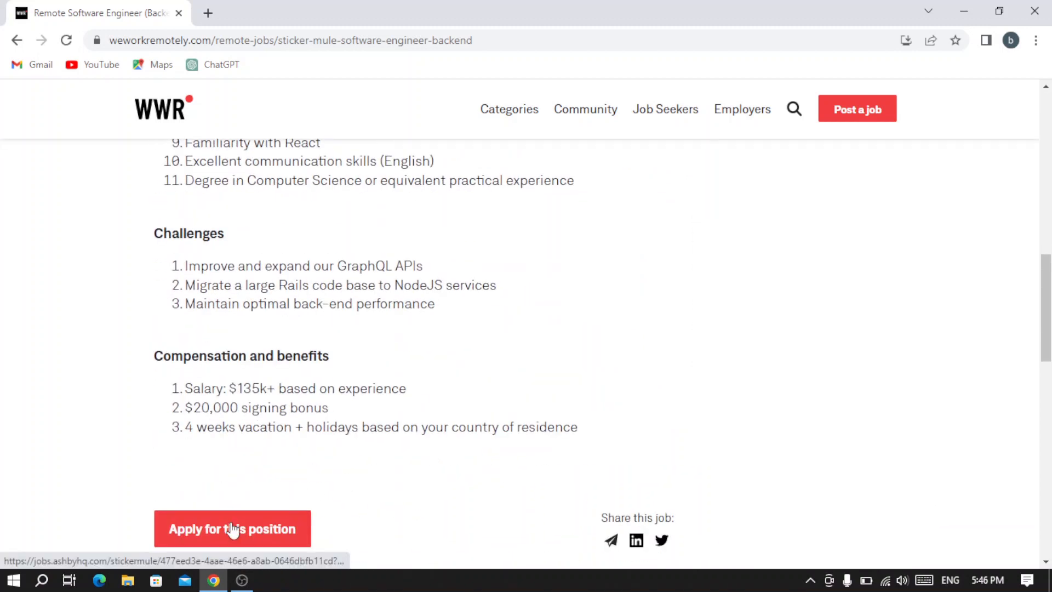
Step: Follow 'Apply for this position' to Sticker Mule's Ashby posting and read its overview to compensation
left_click(232, 528)
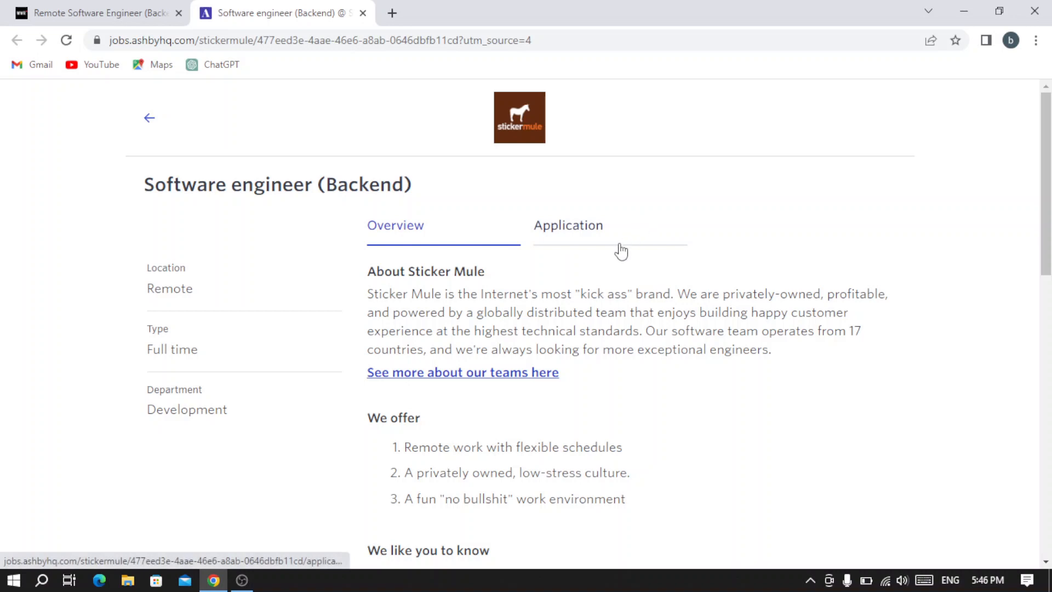
scroll("down", 3)
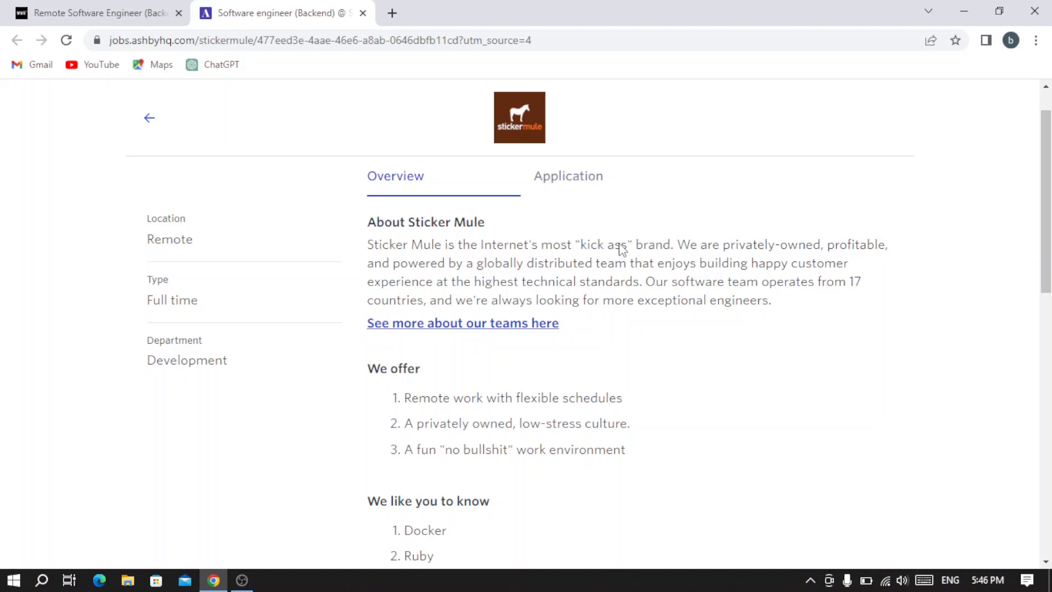
scroll("down", 3)
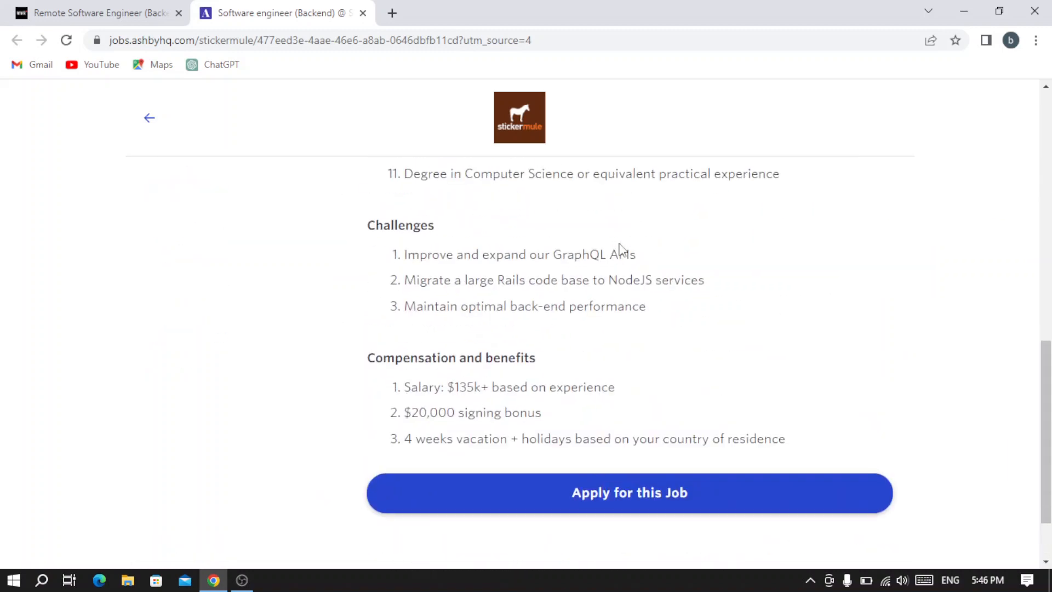
scroll("up", 3)
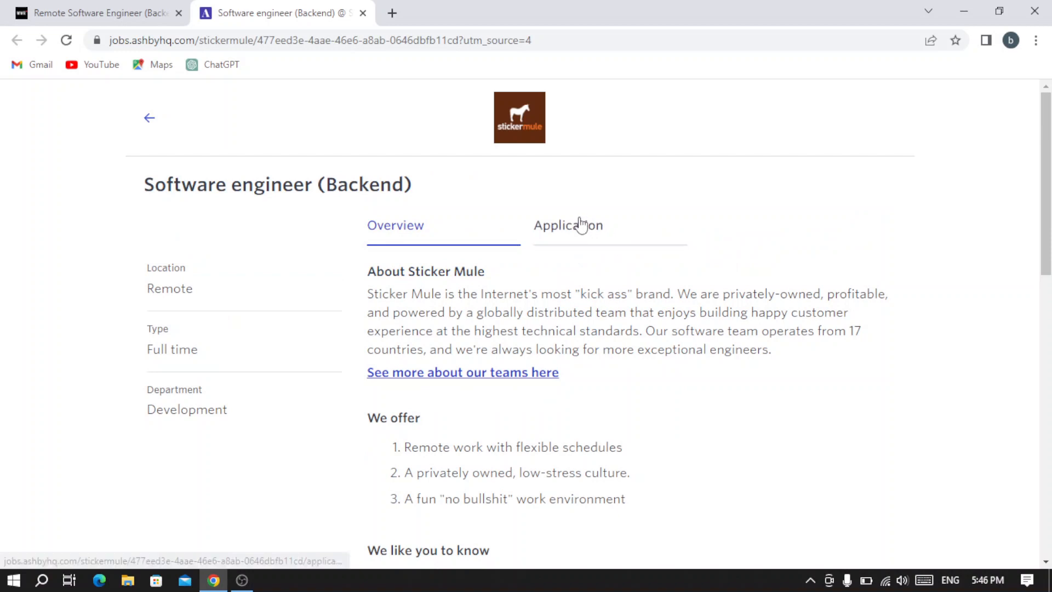
Step: Switch to the Ashby Application form and read through its resume and first question fields
left_click(568, 224)
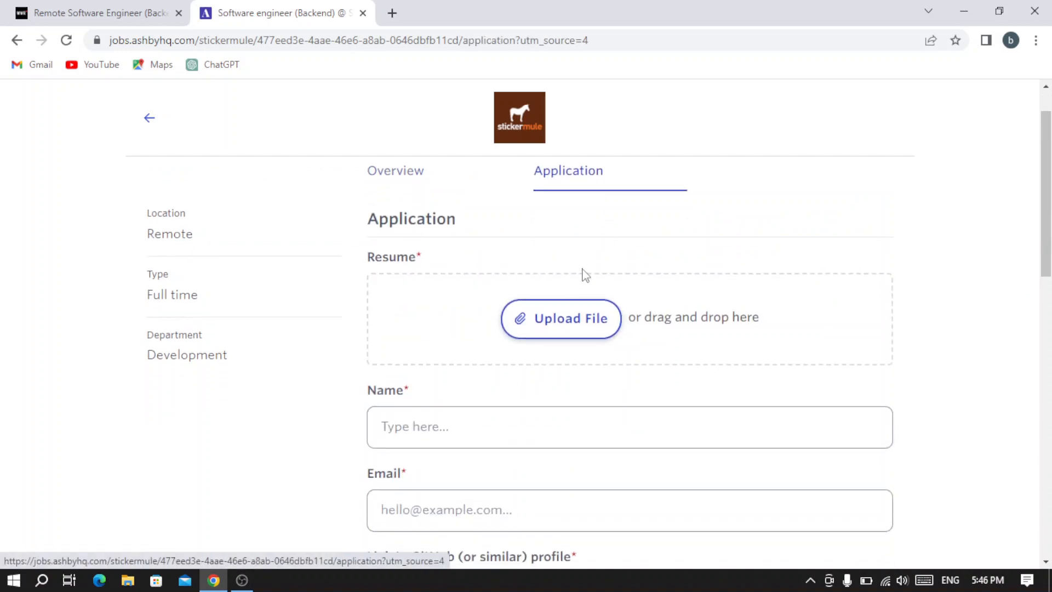
scroll("down", 3)
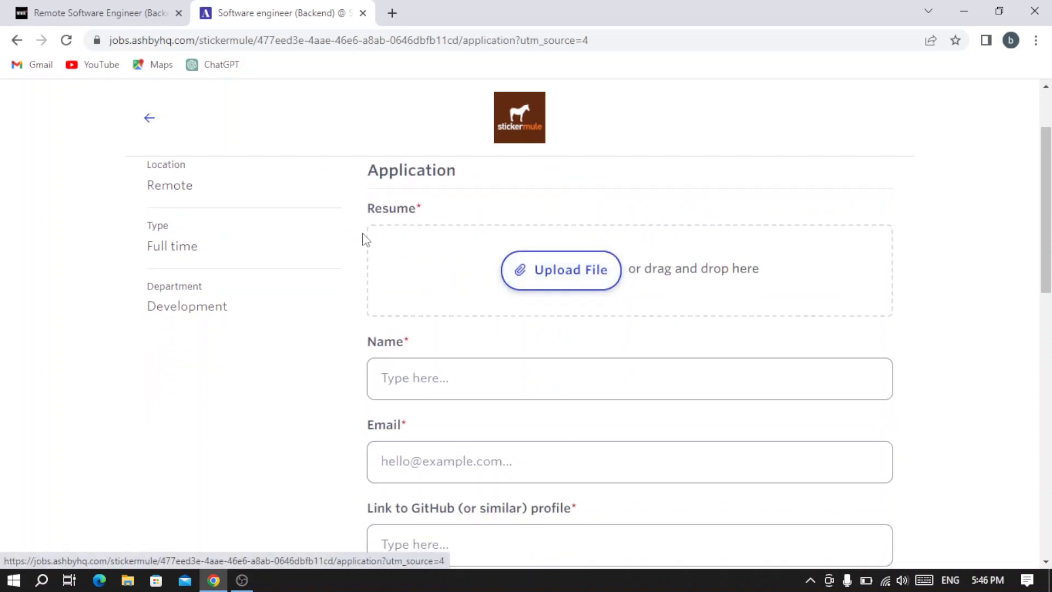
mouse_move(484, 253)
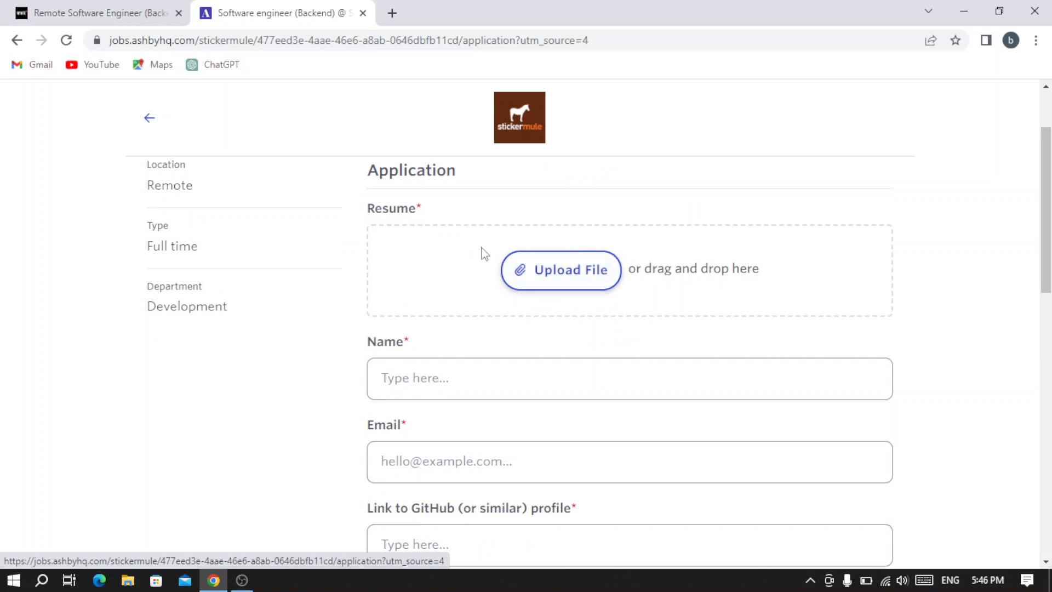
scroll("down", 3)
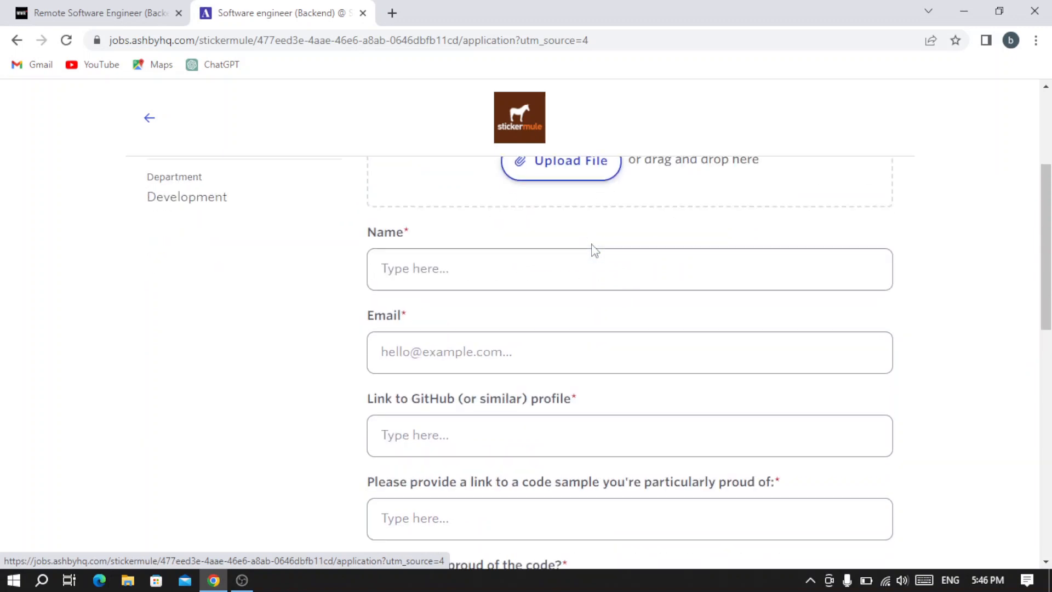
scroll("down", 3)
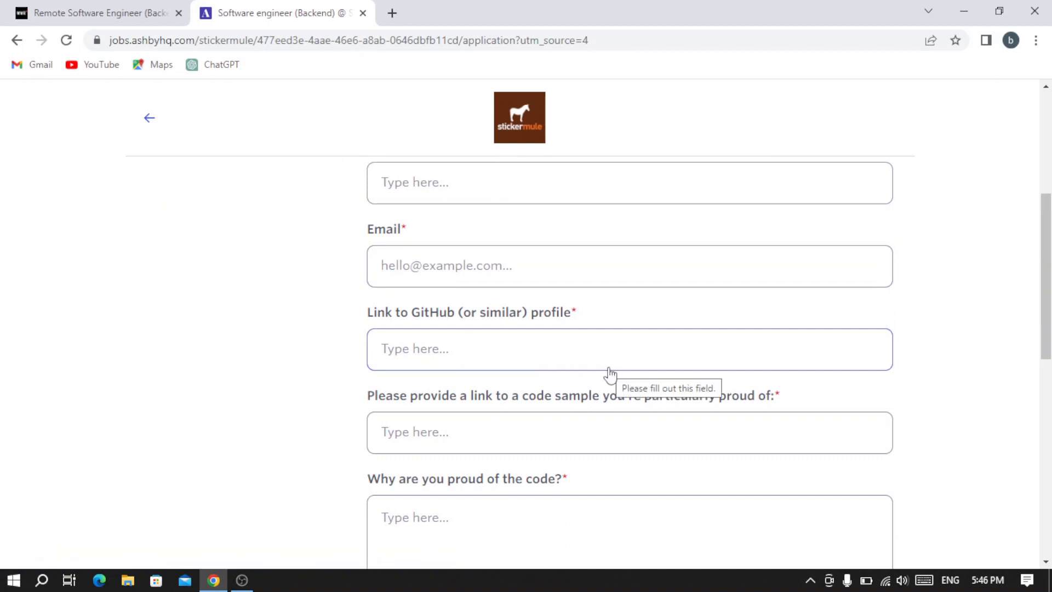
mouse_move(631, 342)
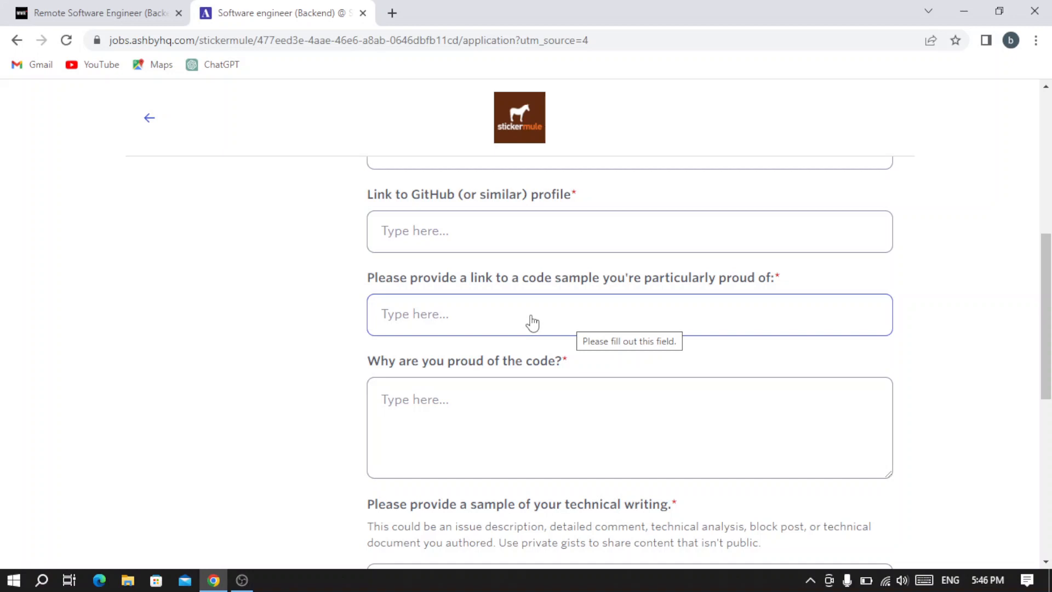
scroll("down", 3)
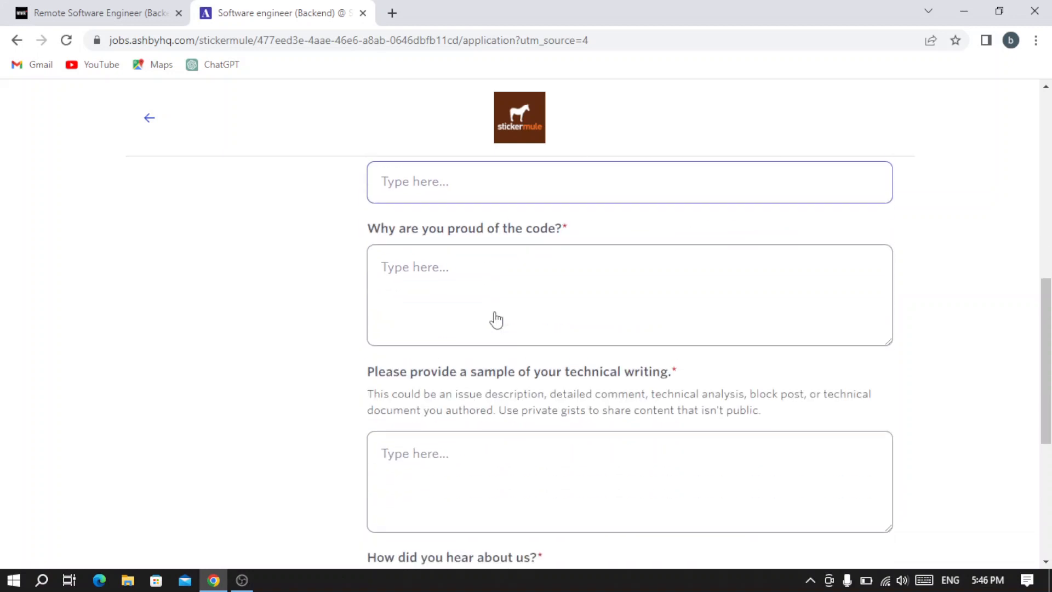
Step: Continue through the remaining required questions to Submit Application, then return to the top
scroll("down", 3)
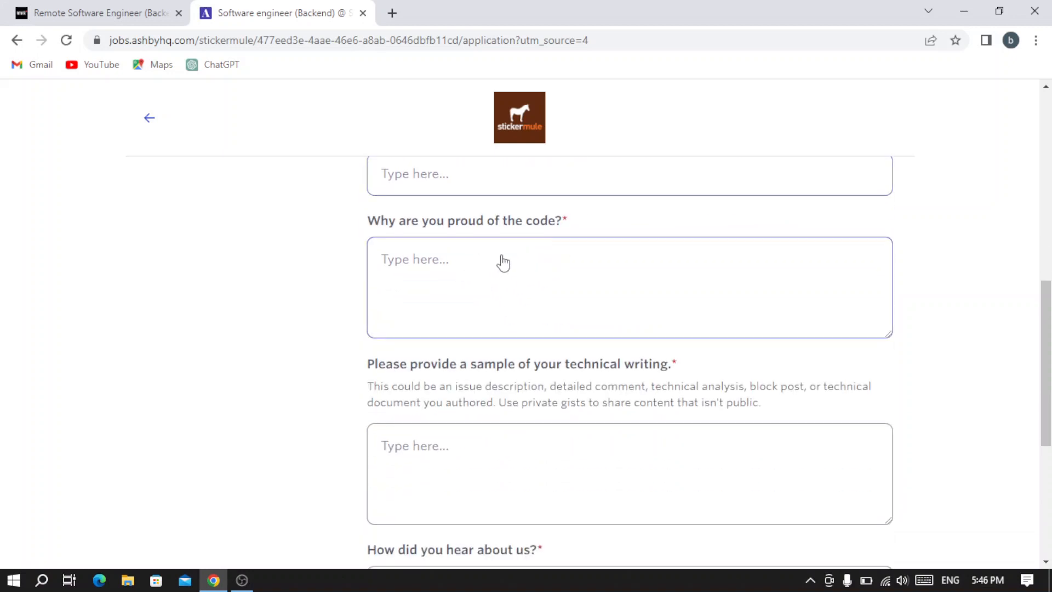
scroll("up", 3)
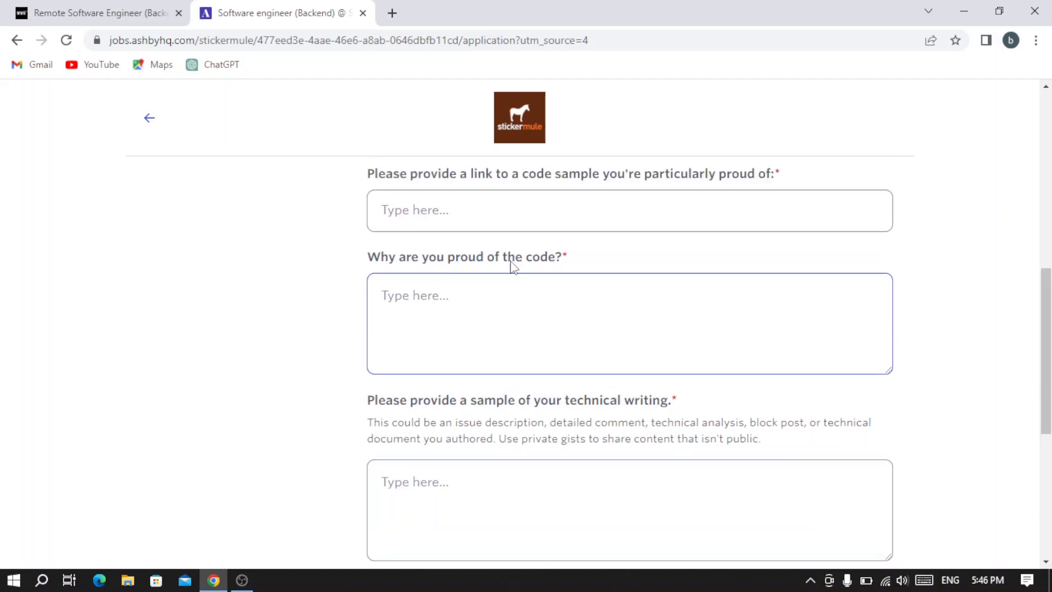
scroll("down", 3)
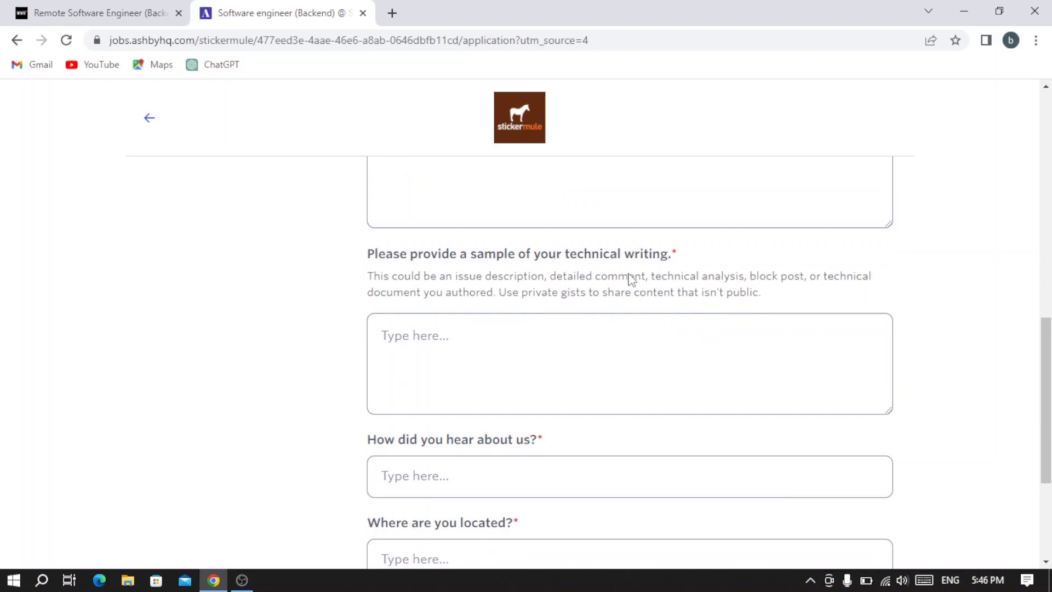
scroll("down", 3)
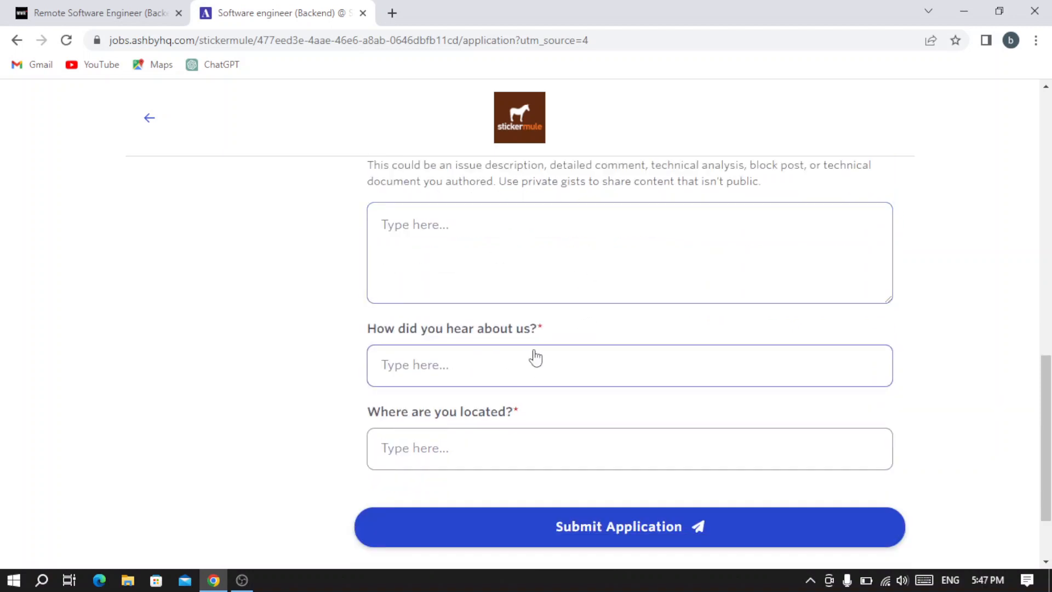
mouse_move(485, 362)
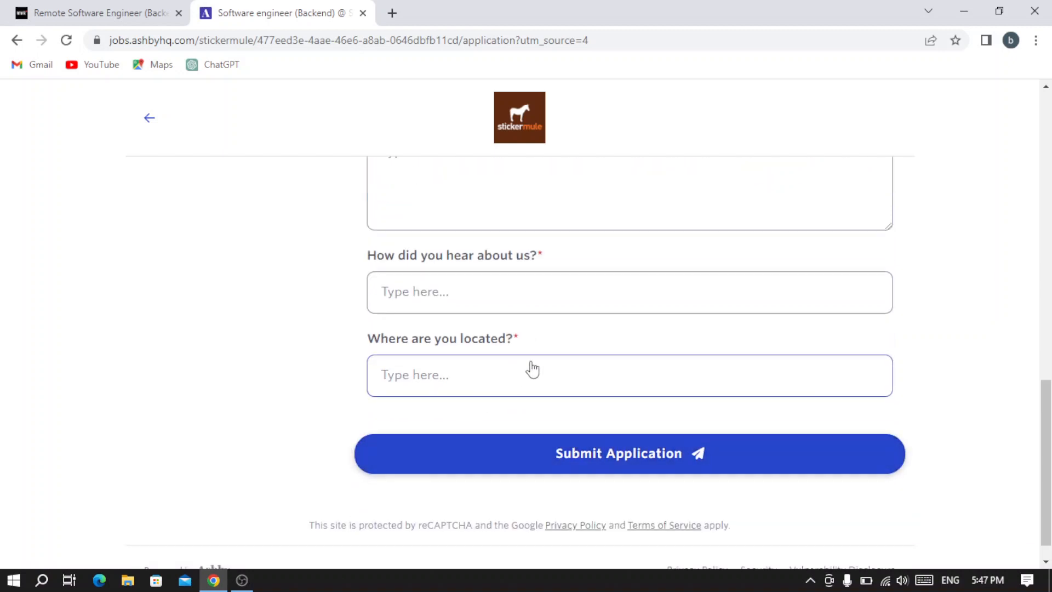
mouse_move(590, 468)
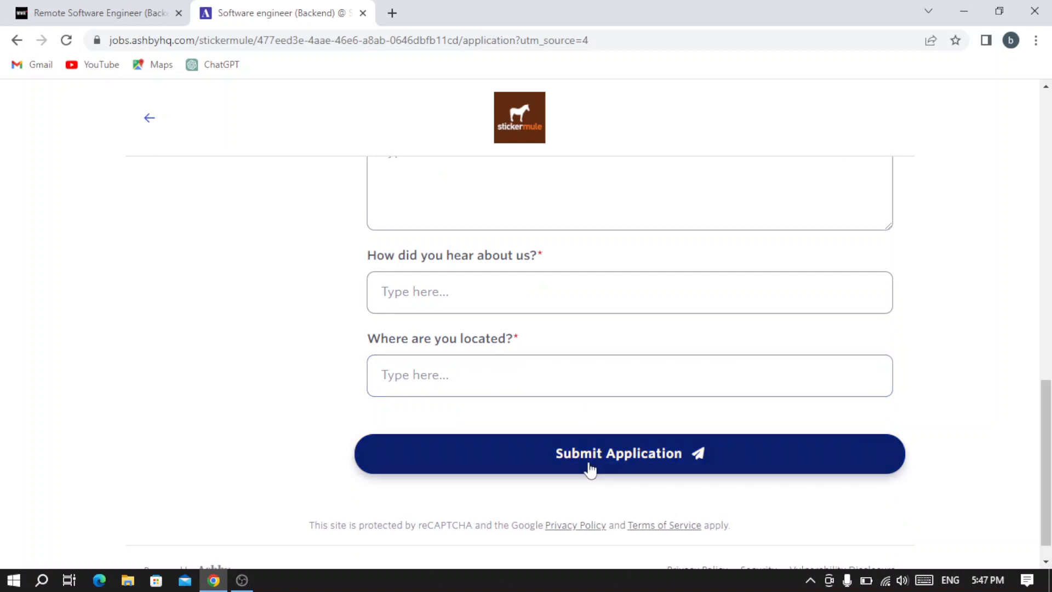
mouse_move(532, 432)
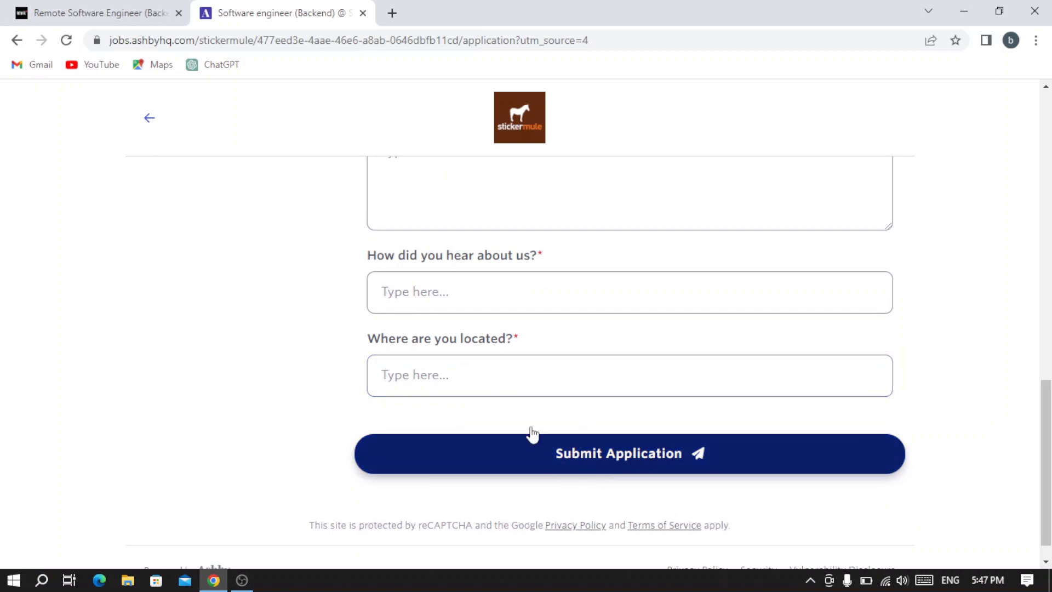
scroll("up", 3)
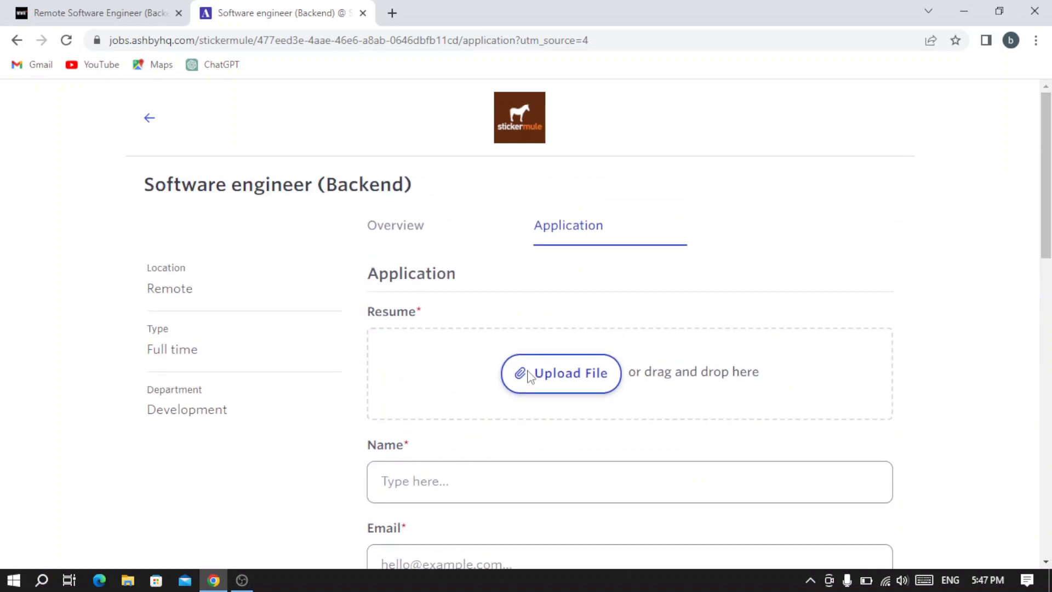
mouse_move(474, 327)
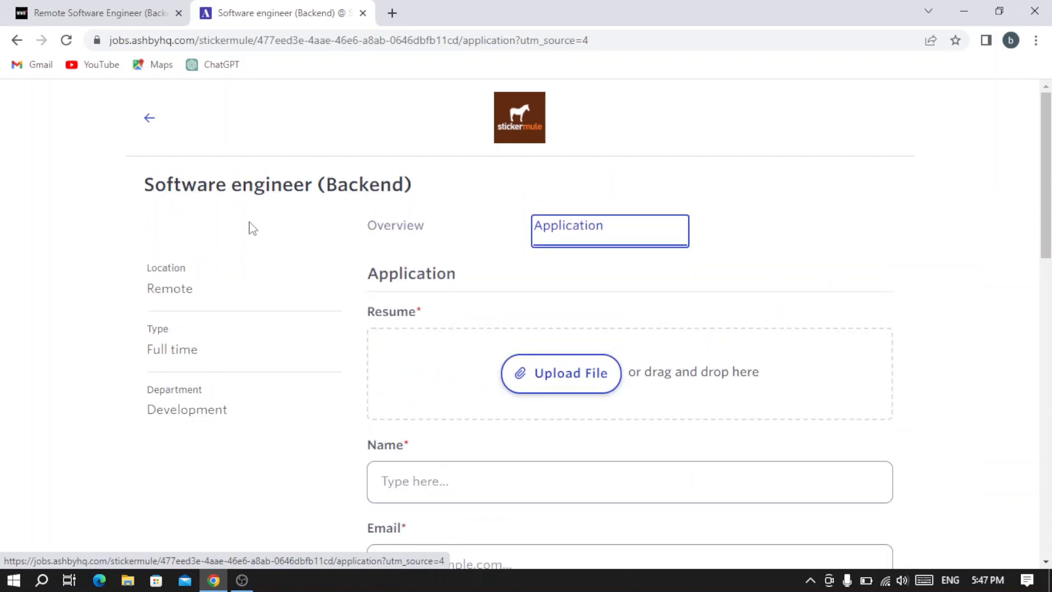
mouse_move(292, 152)
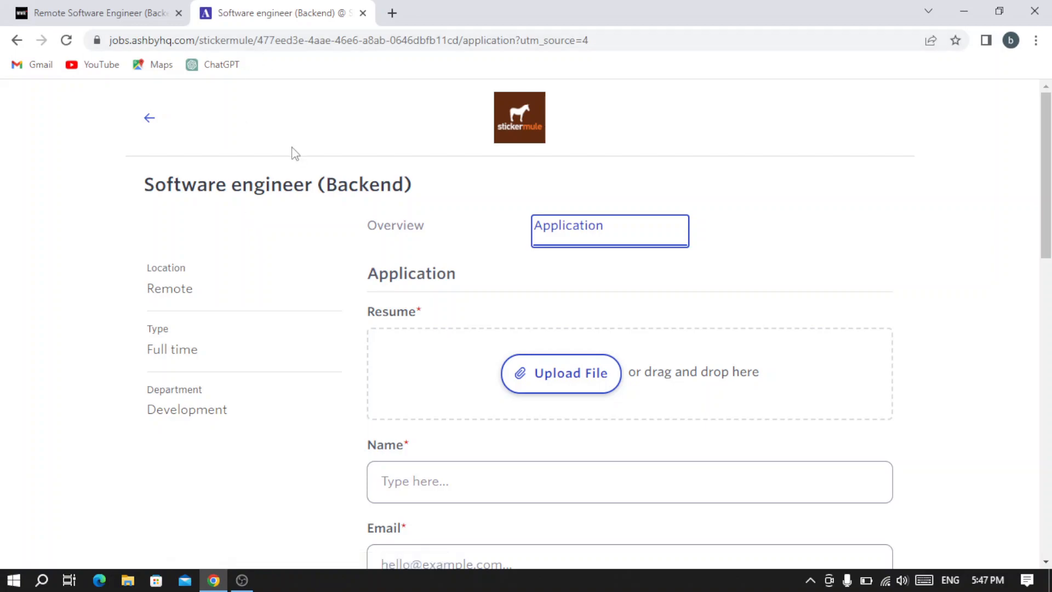